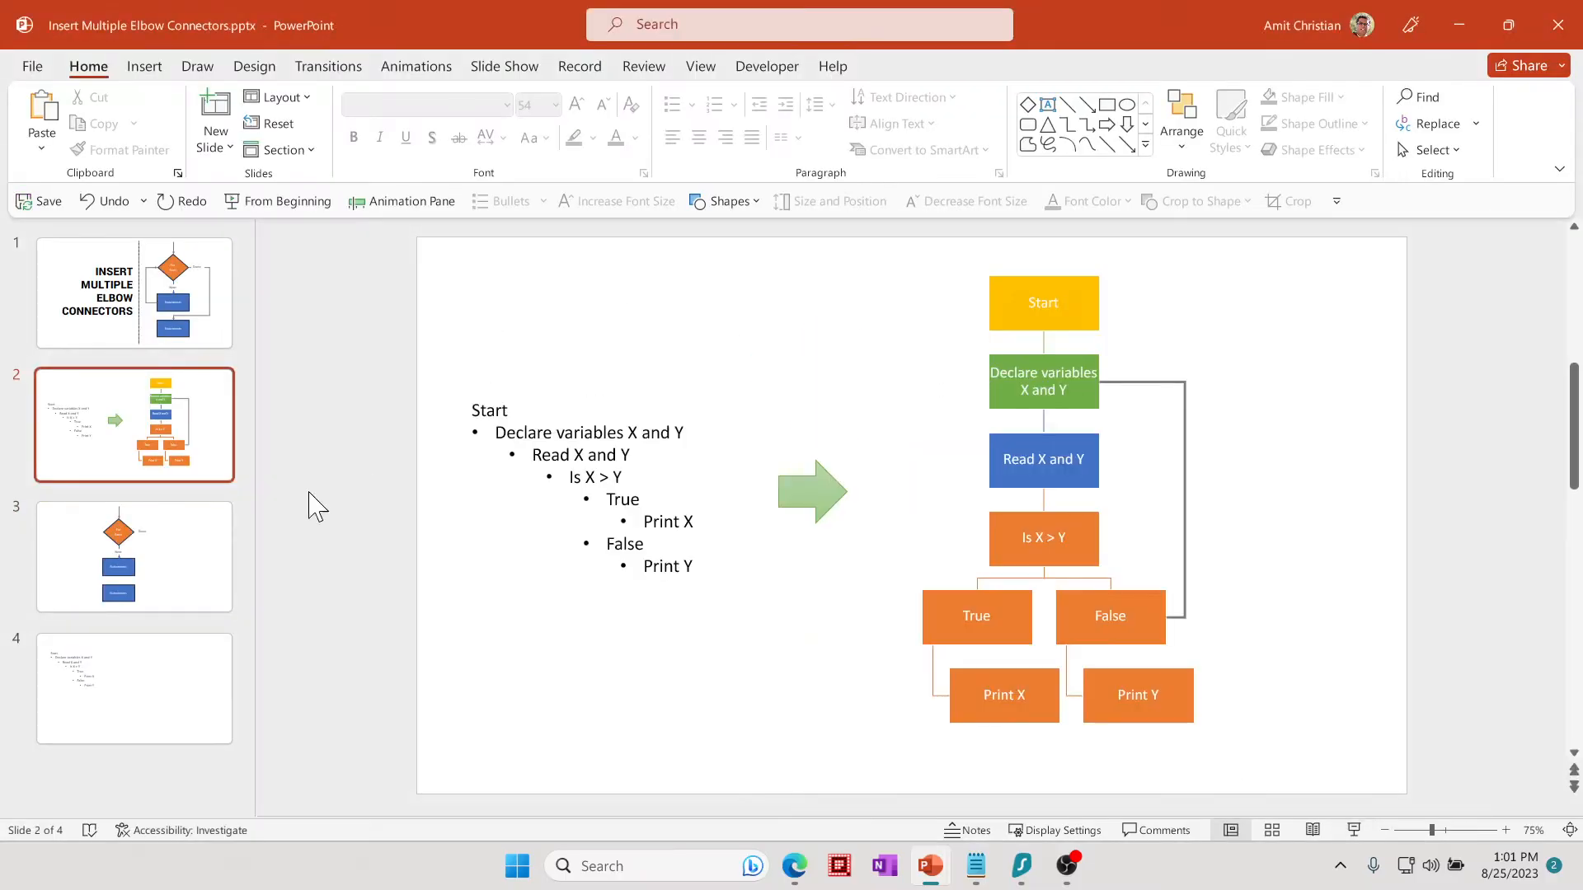
- Show slide 3 with the For Each diamond and two Statements boxes
left_click(134, 556)
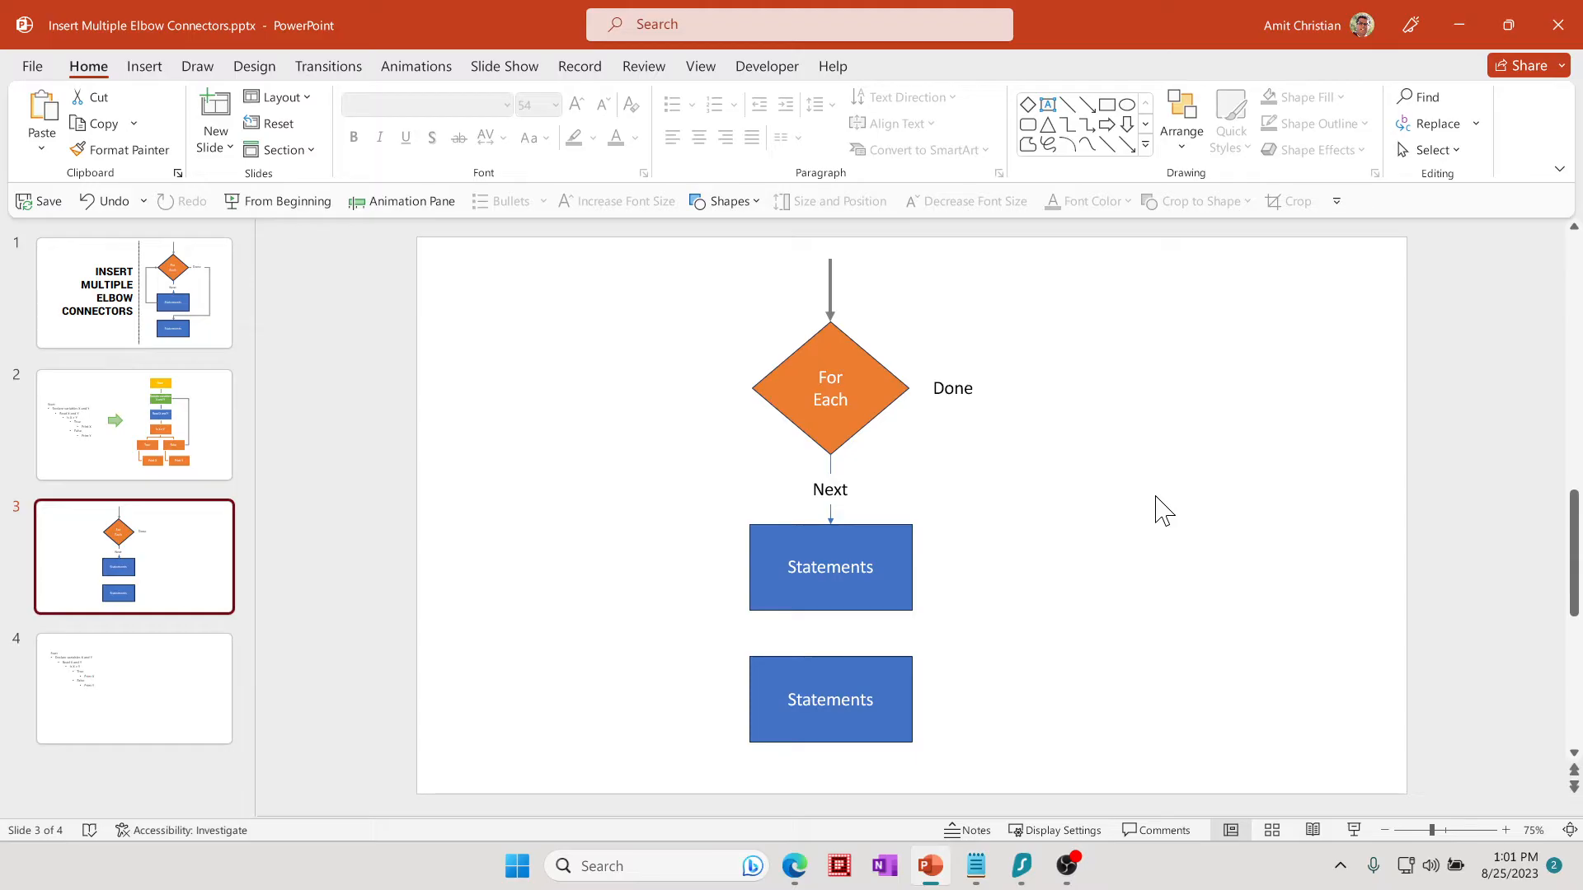
mouse_move(1036, 461)
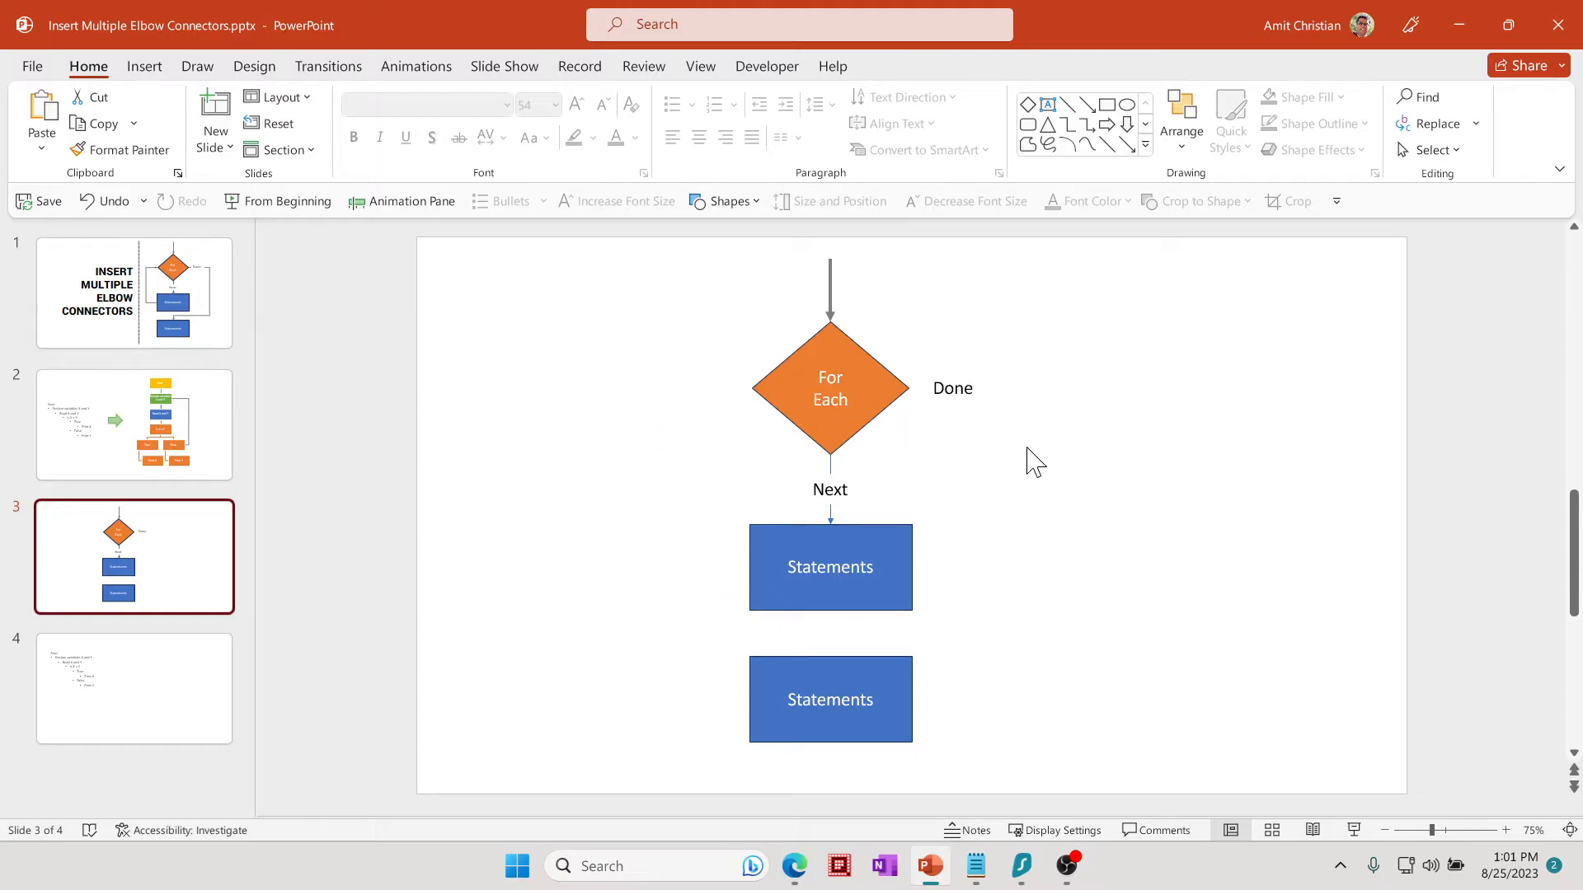
mouse_move(1163, 537)
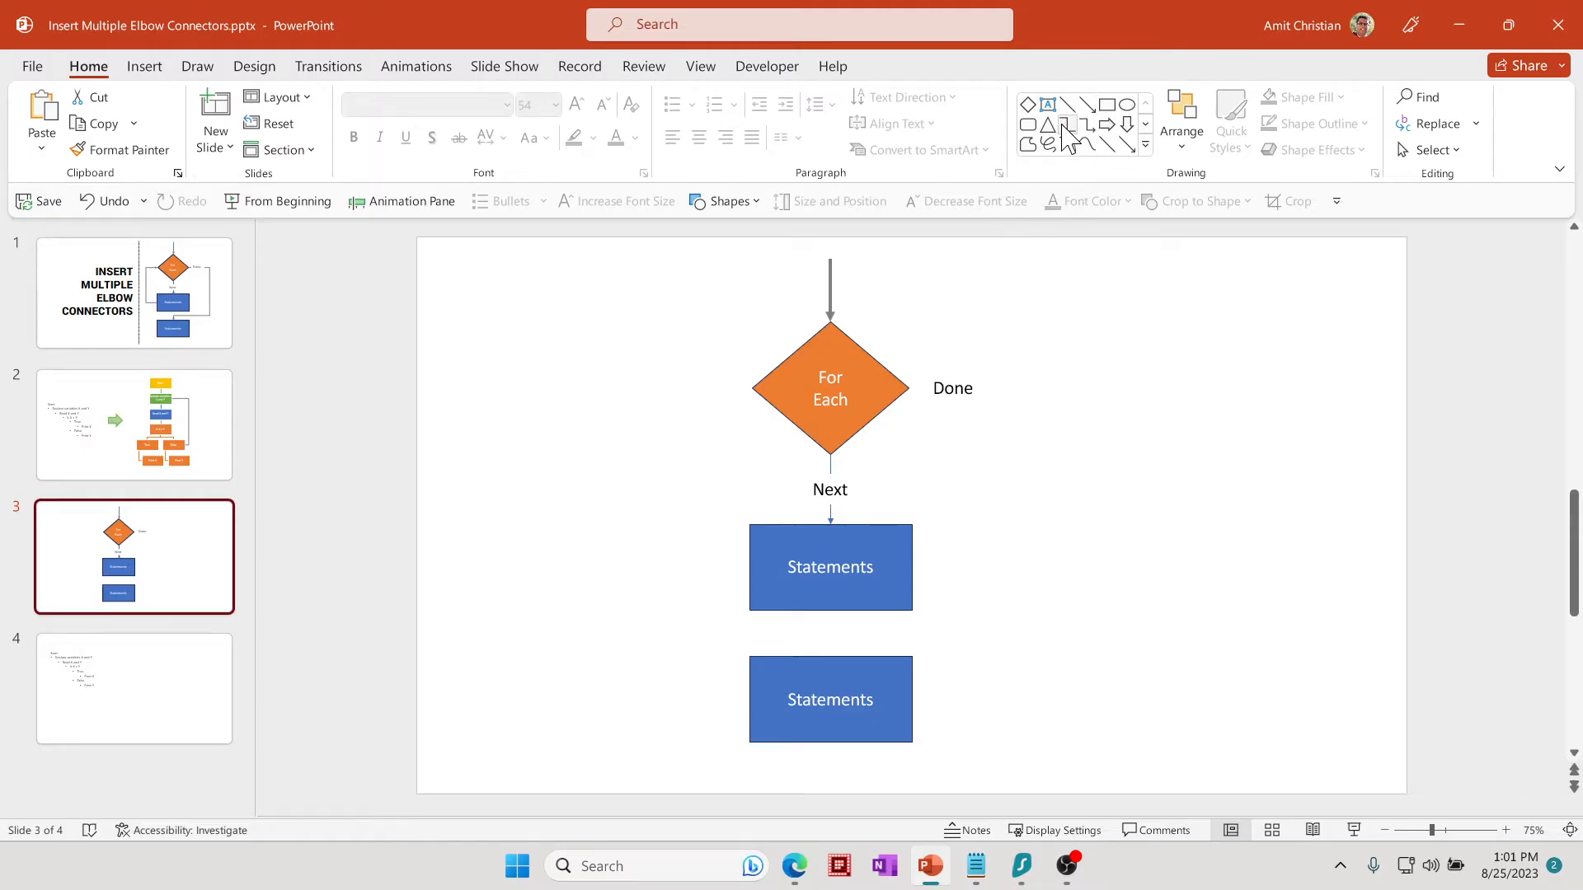
mouse_move(1066, 127)
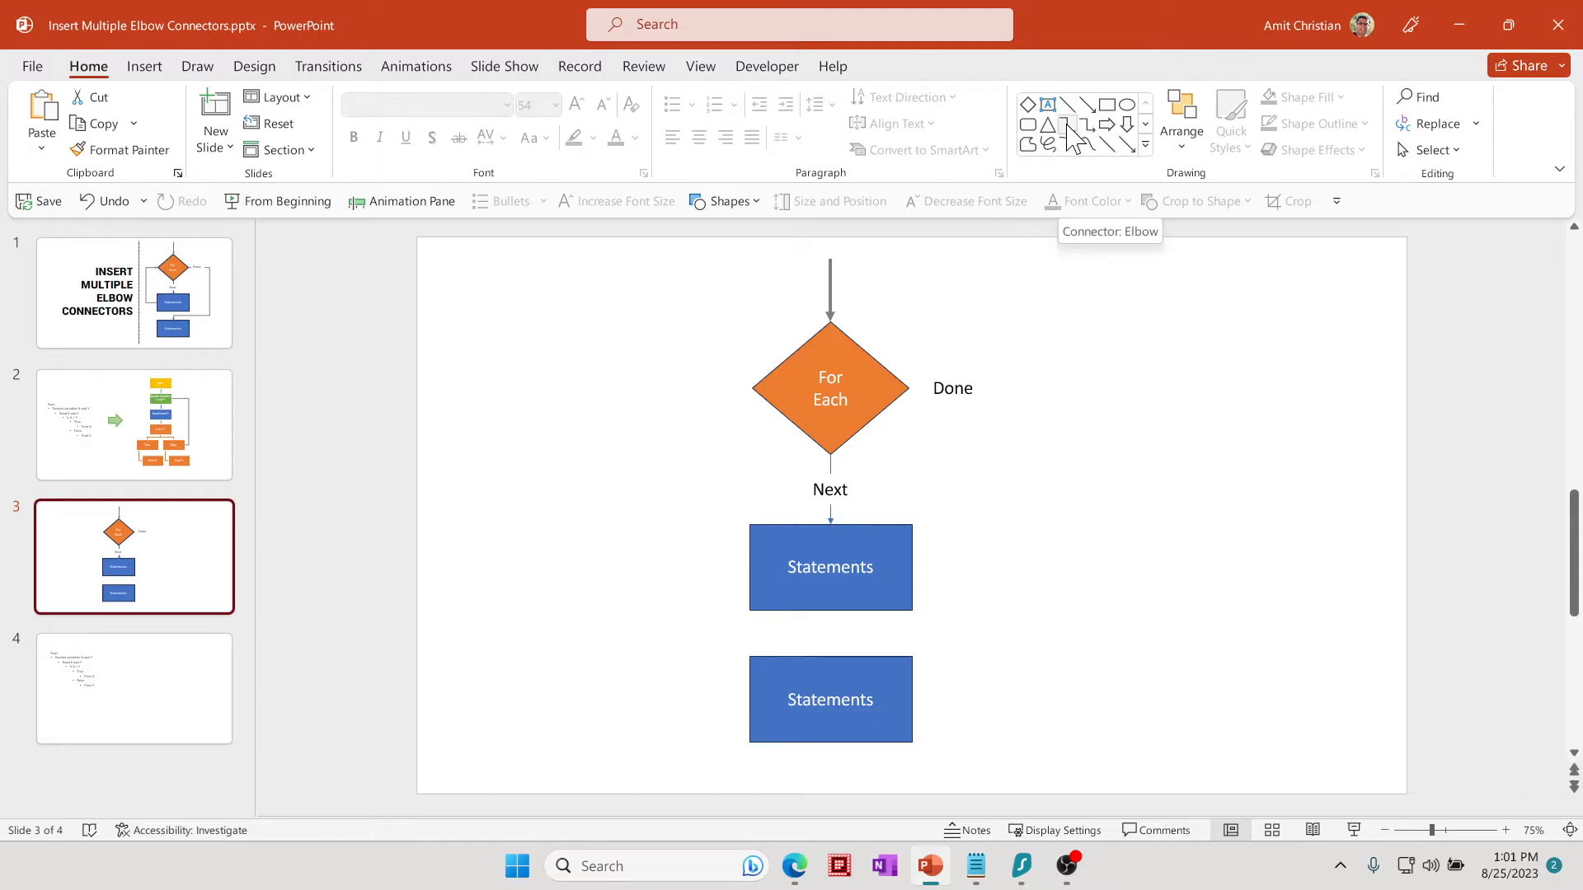
- Draw an elbow connector from the first Statements box's left side up to the For Each diamond's left point
left_click(1066, 128)
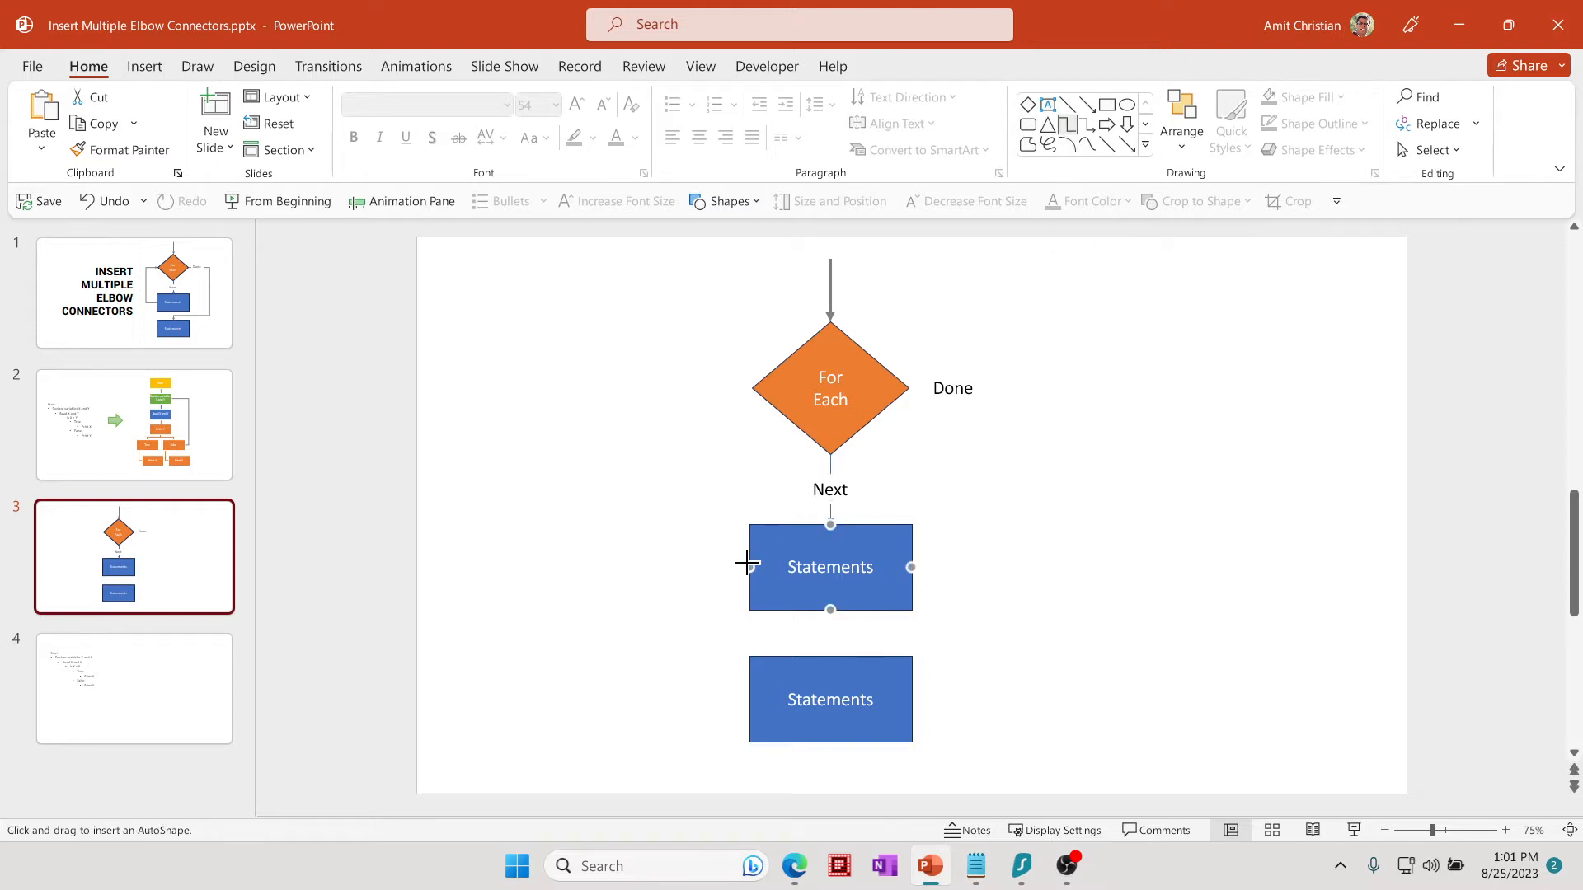
mouse_move(744, 559)
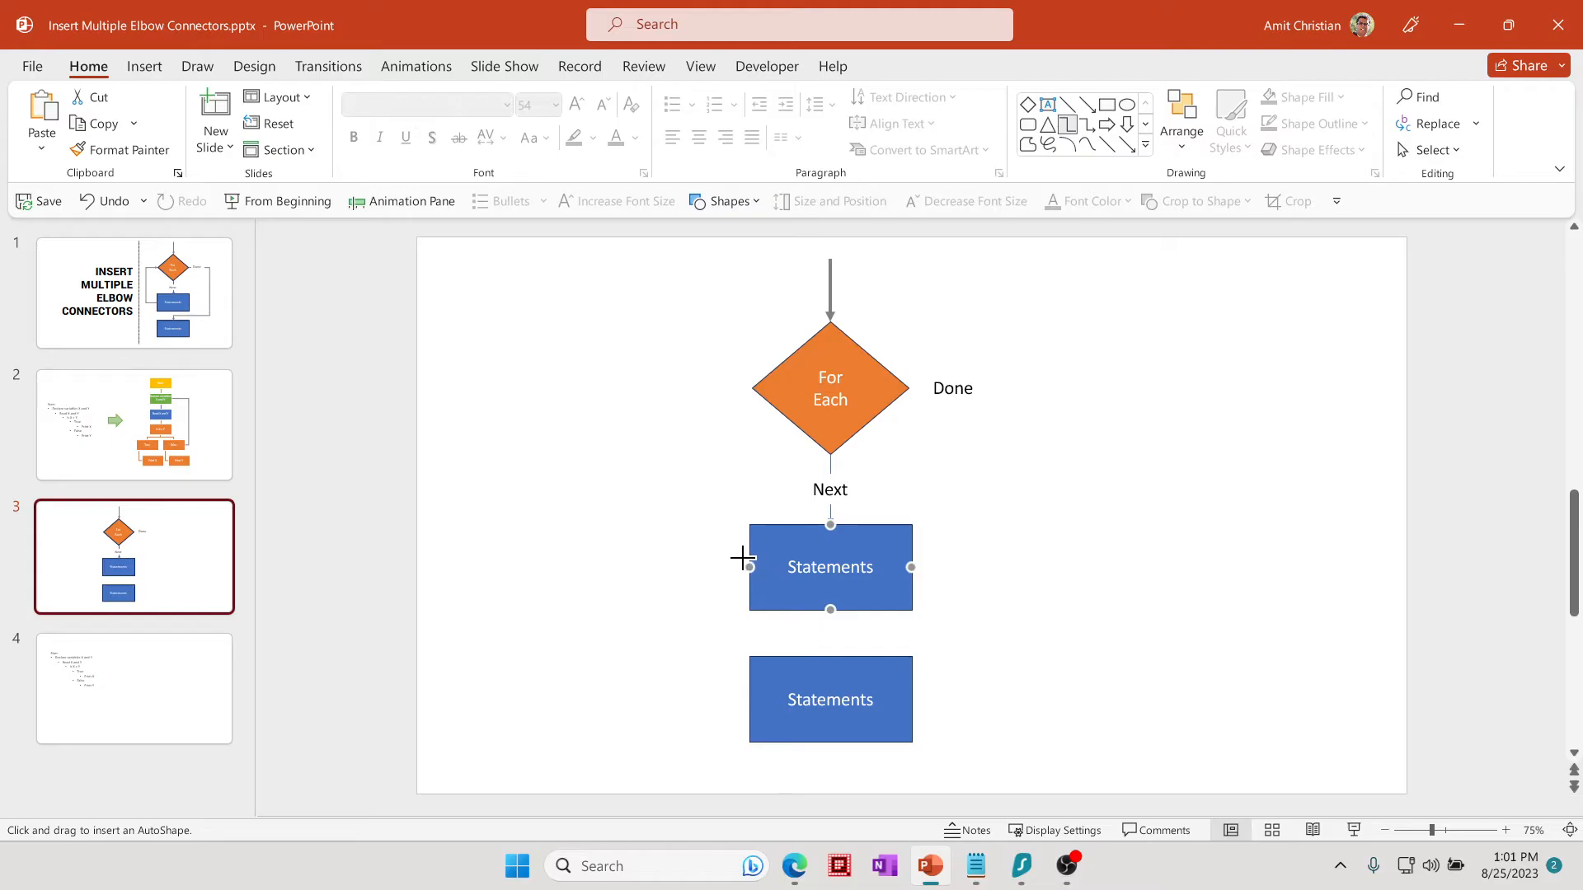
mouse_move(750, 565)
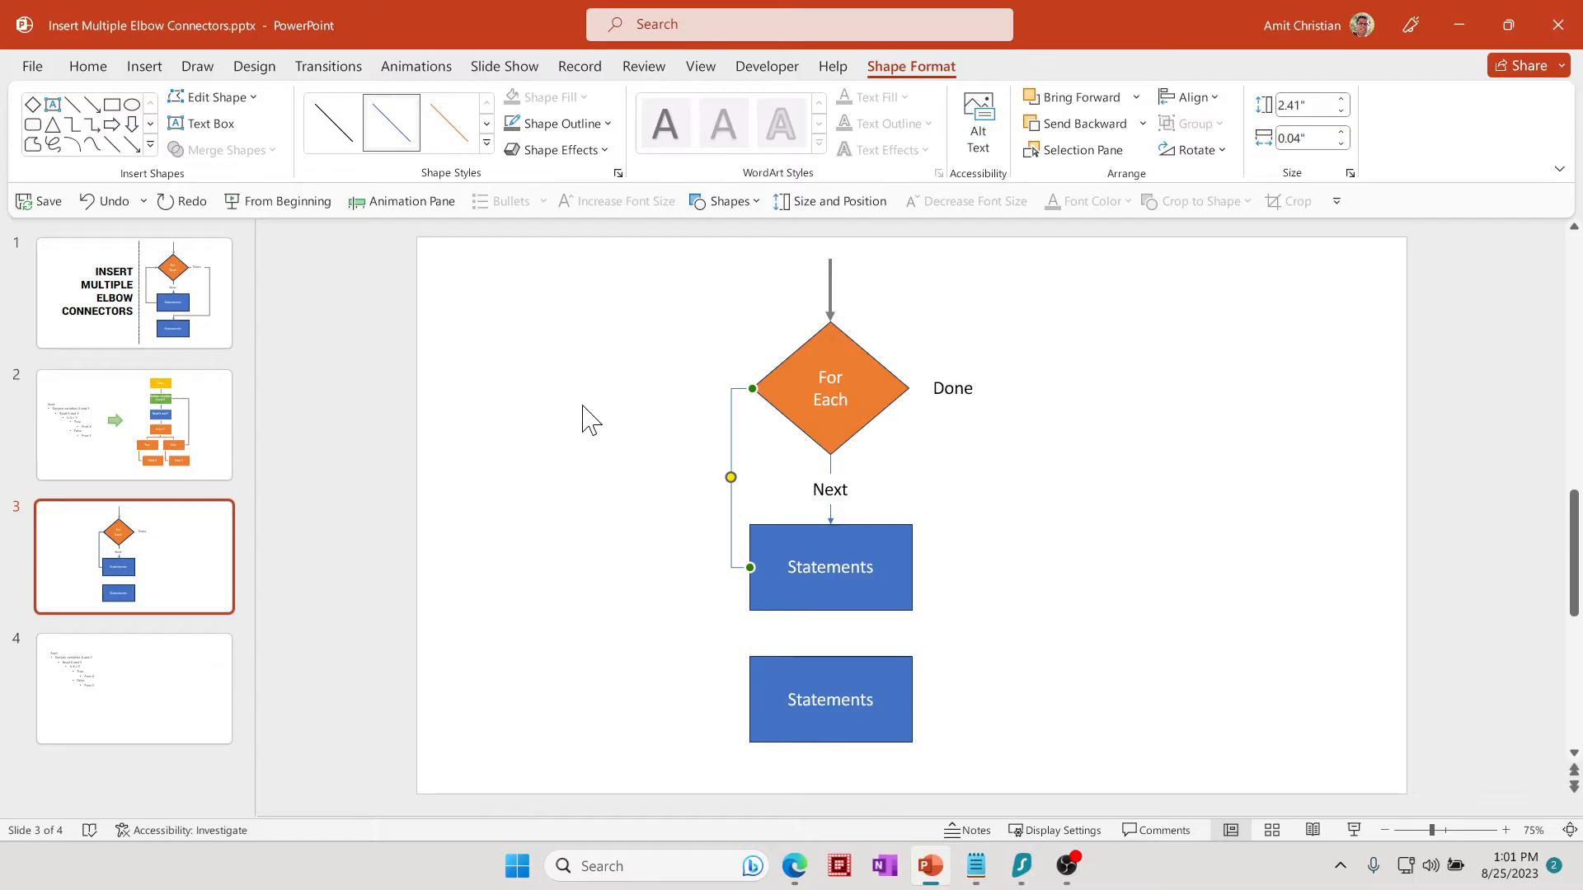
mouse_move(759, 475)
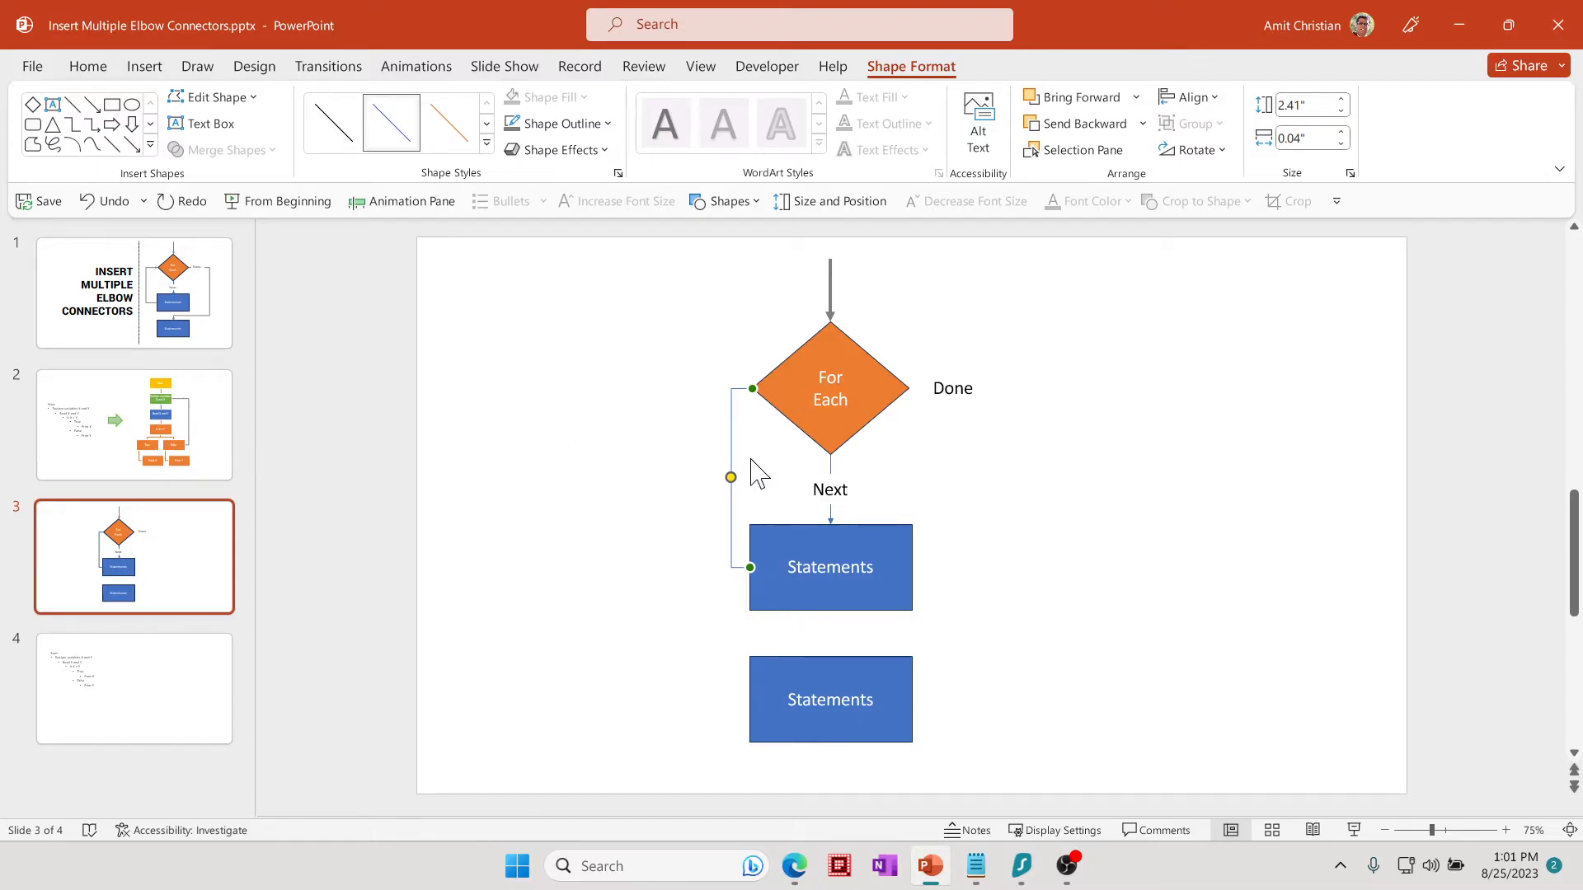
mouse_move(808, 358)
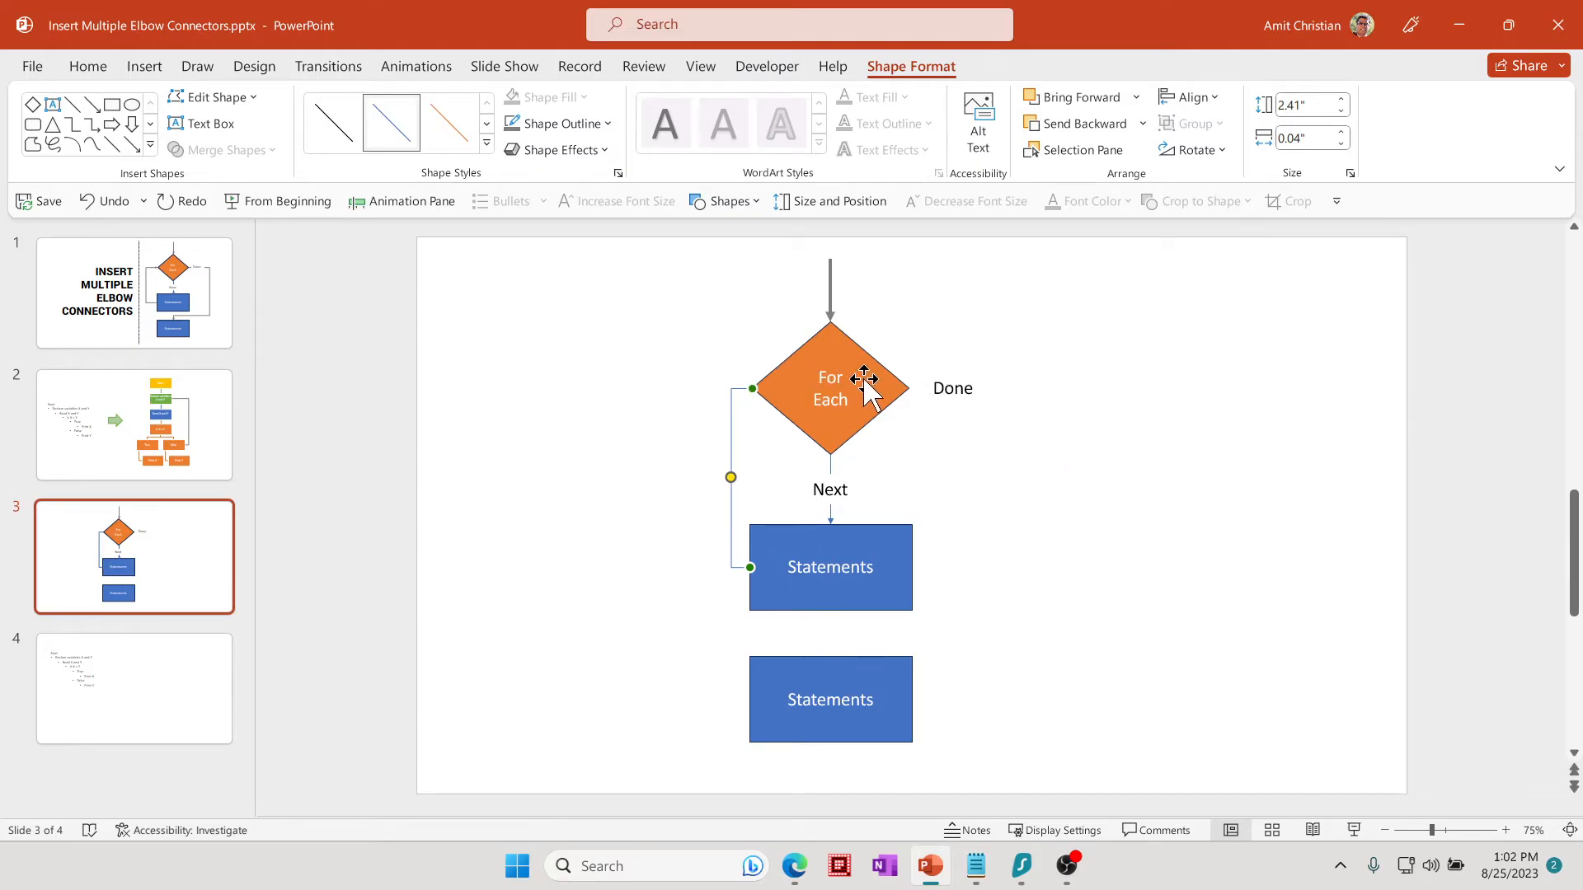
left_click(829, 565)
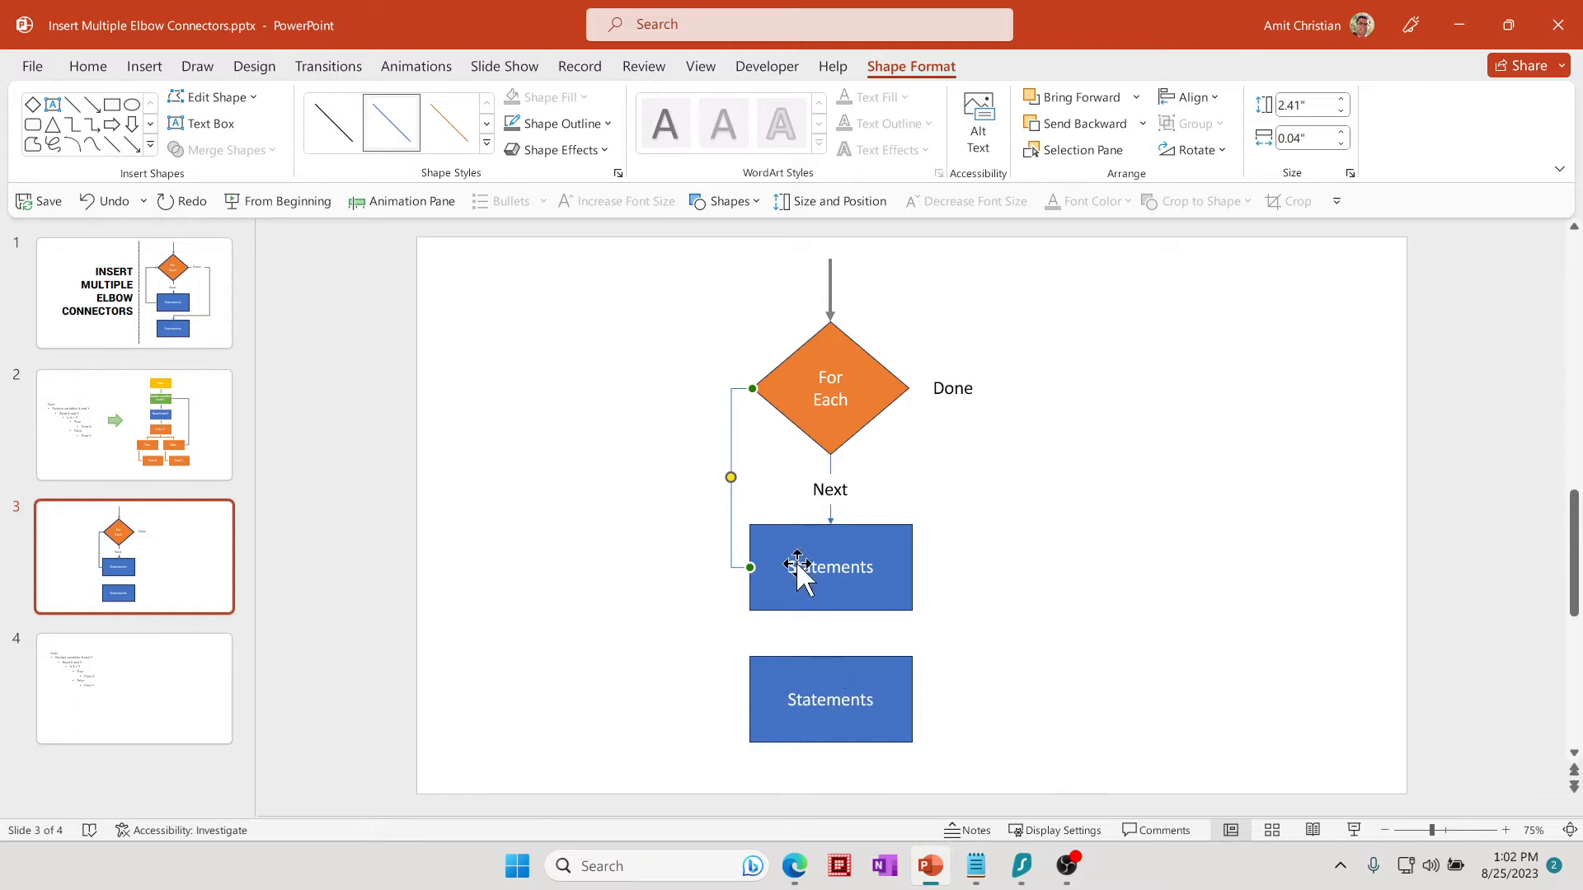
mouse_move(737, 495)
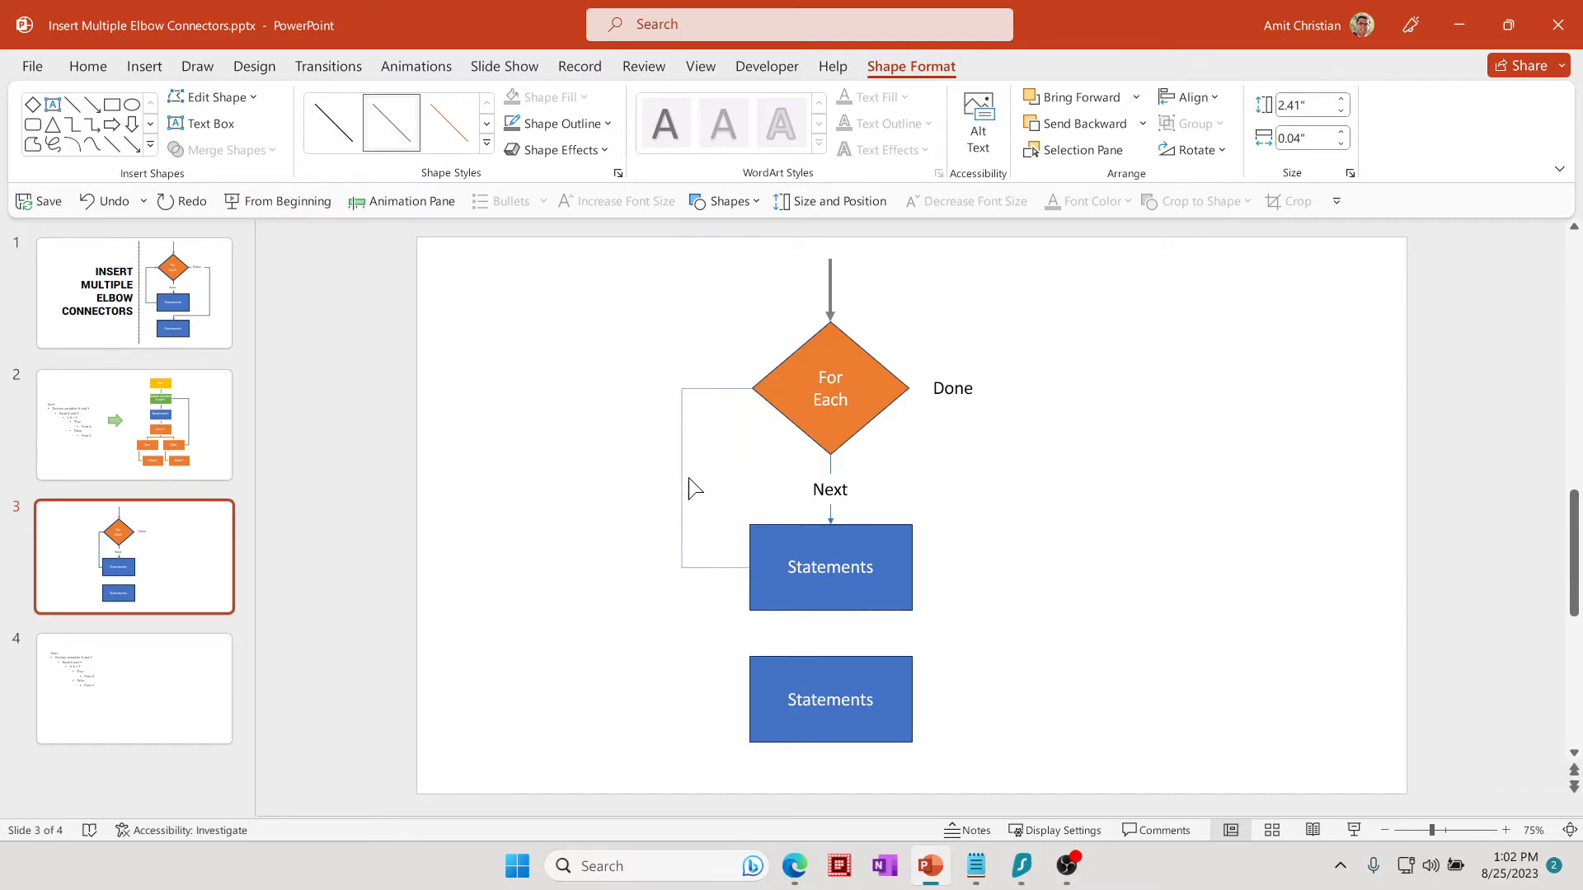
left_click(687, 476)
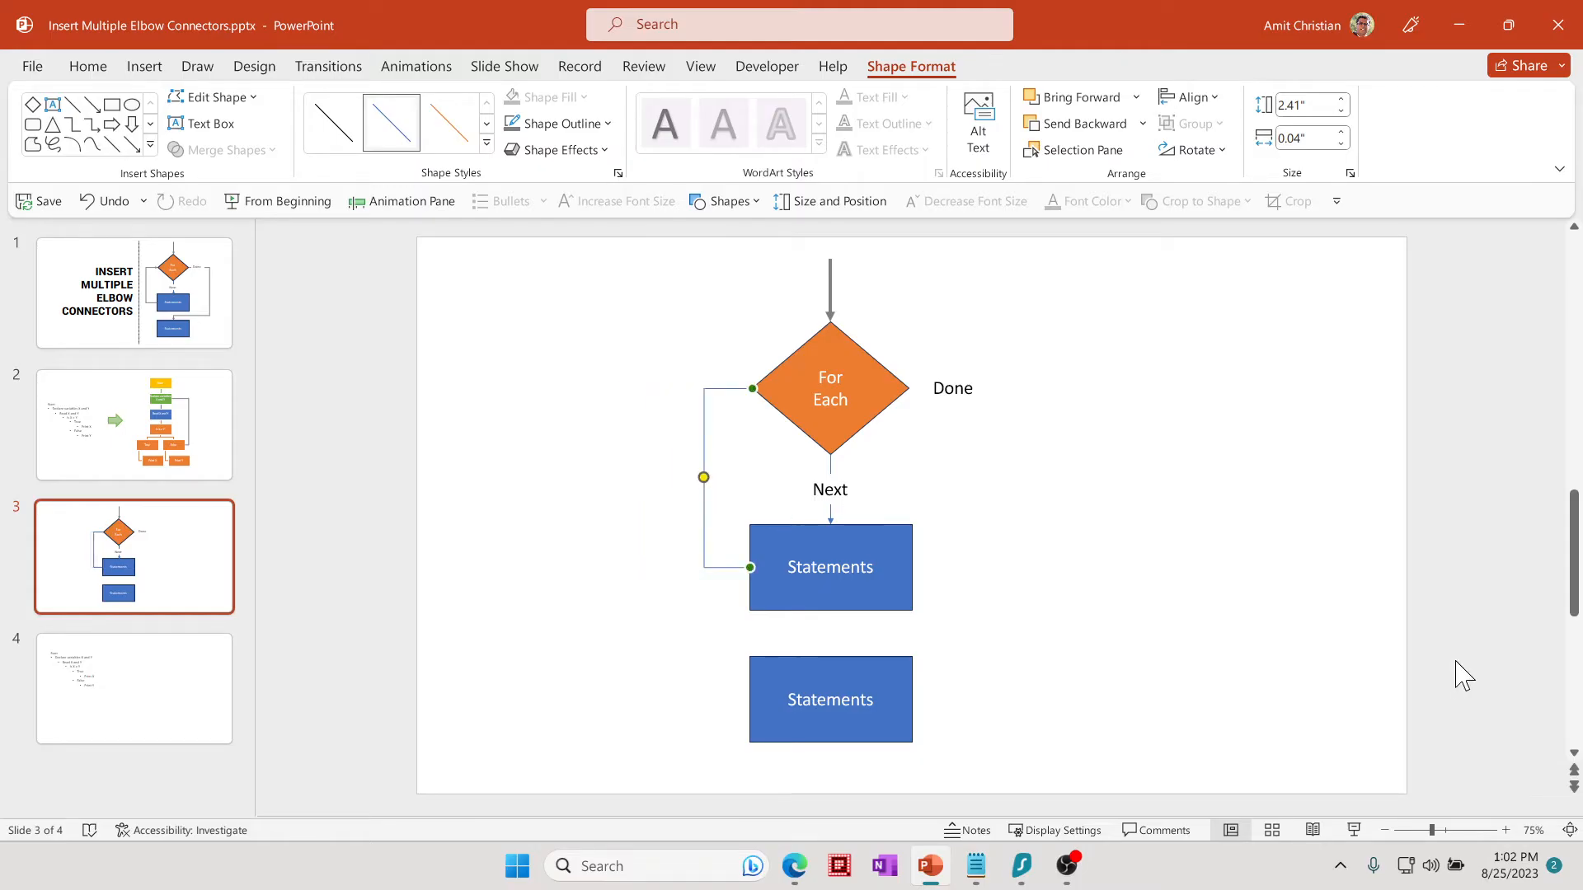
mouse_move(994, 488)
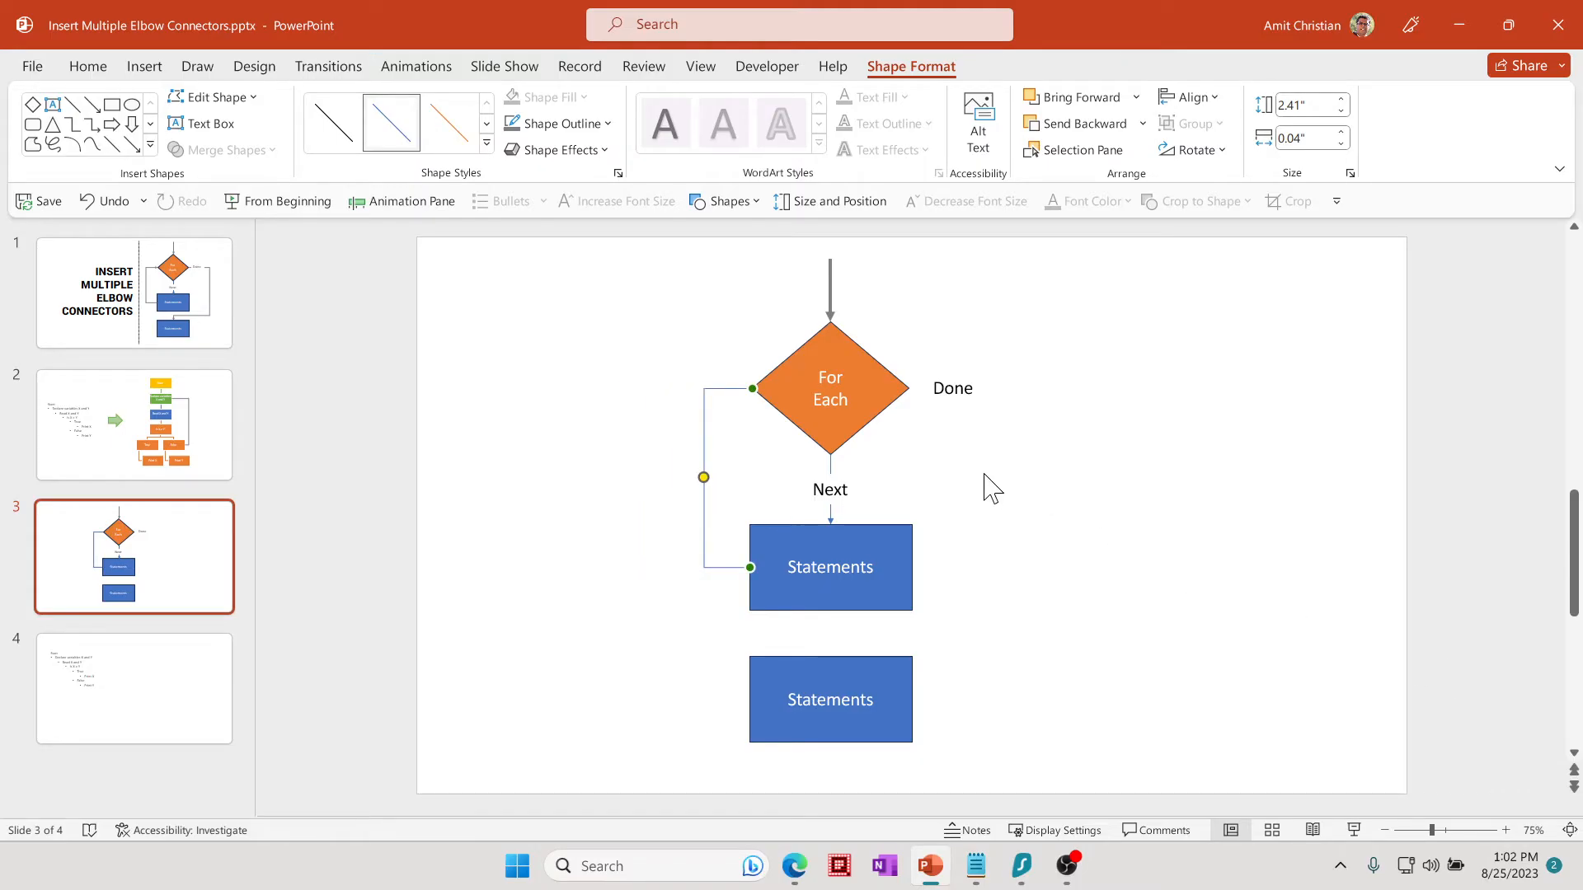
mouse_move(881, 394)
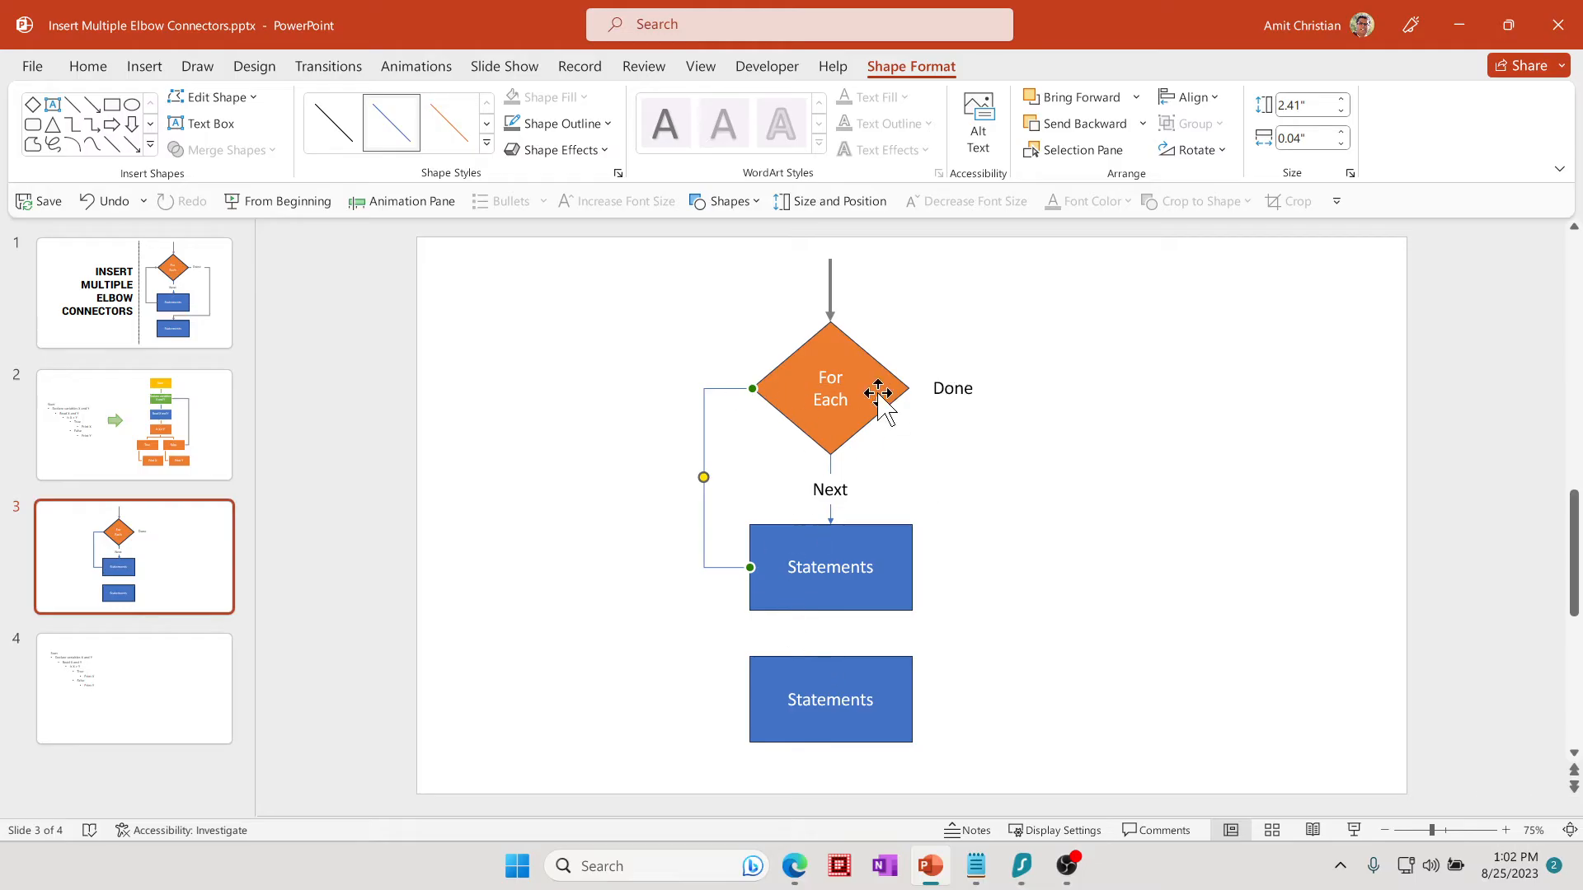
mouse_move(927, 402)
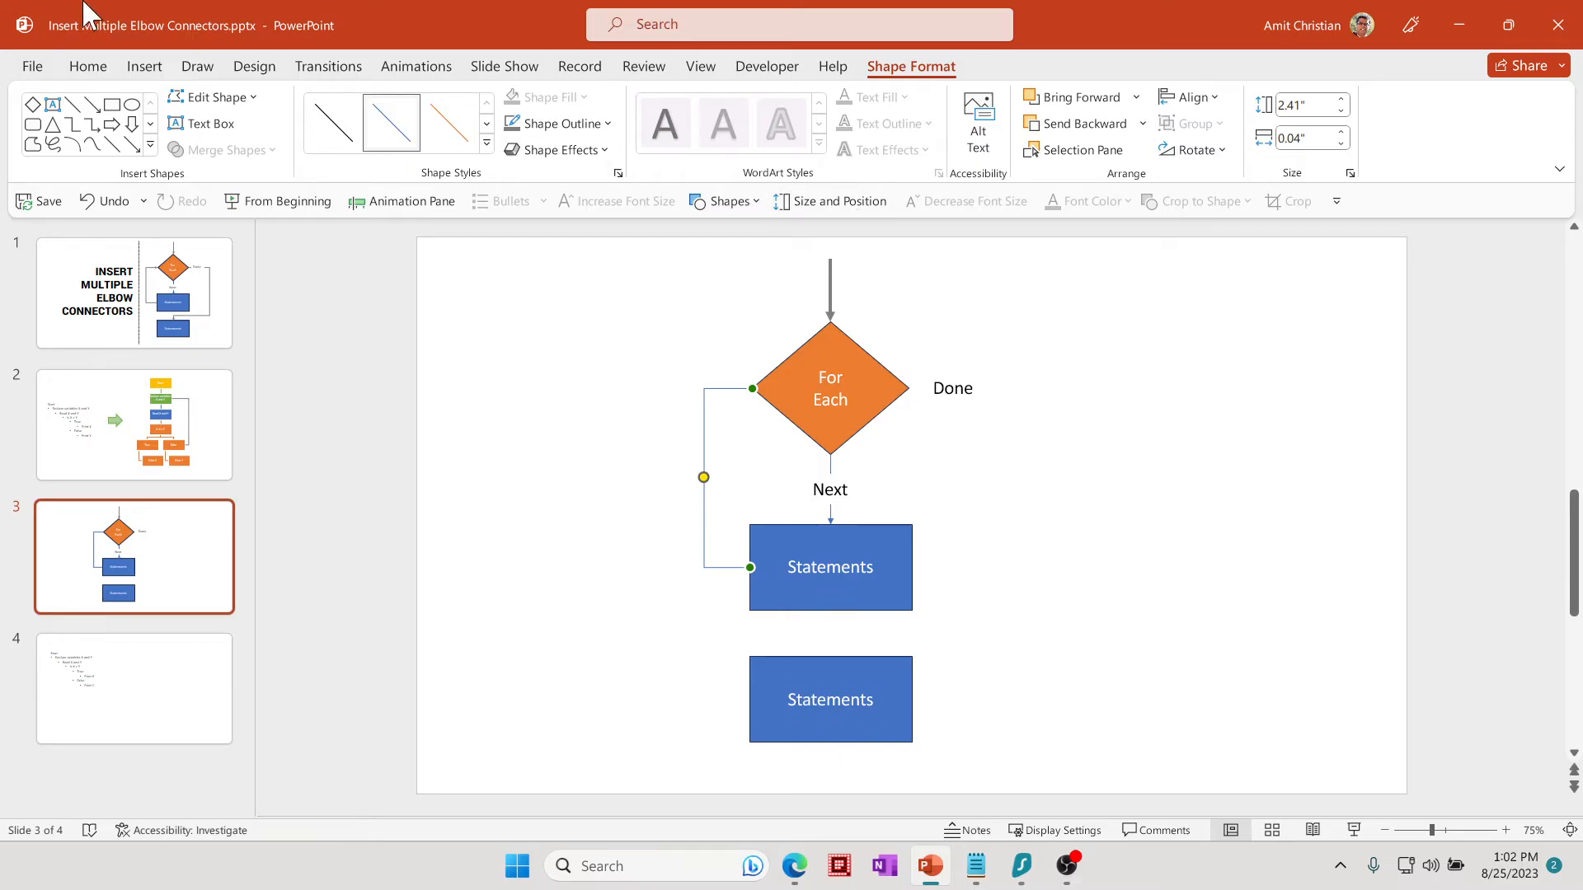
- Draw a Done elbow connector from the For Each diamond's right point down past the first Statements box
left_click(87, 66)
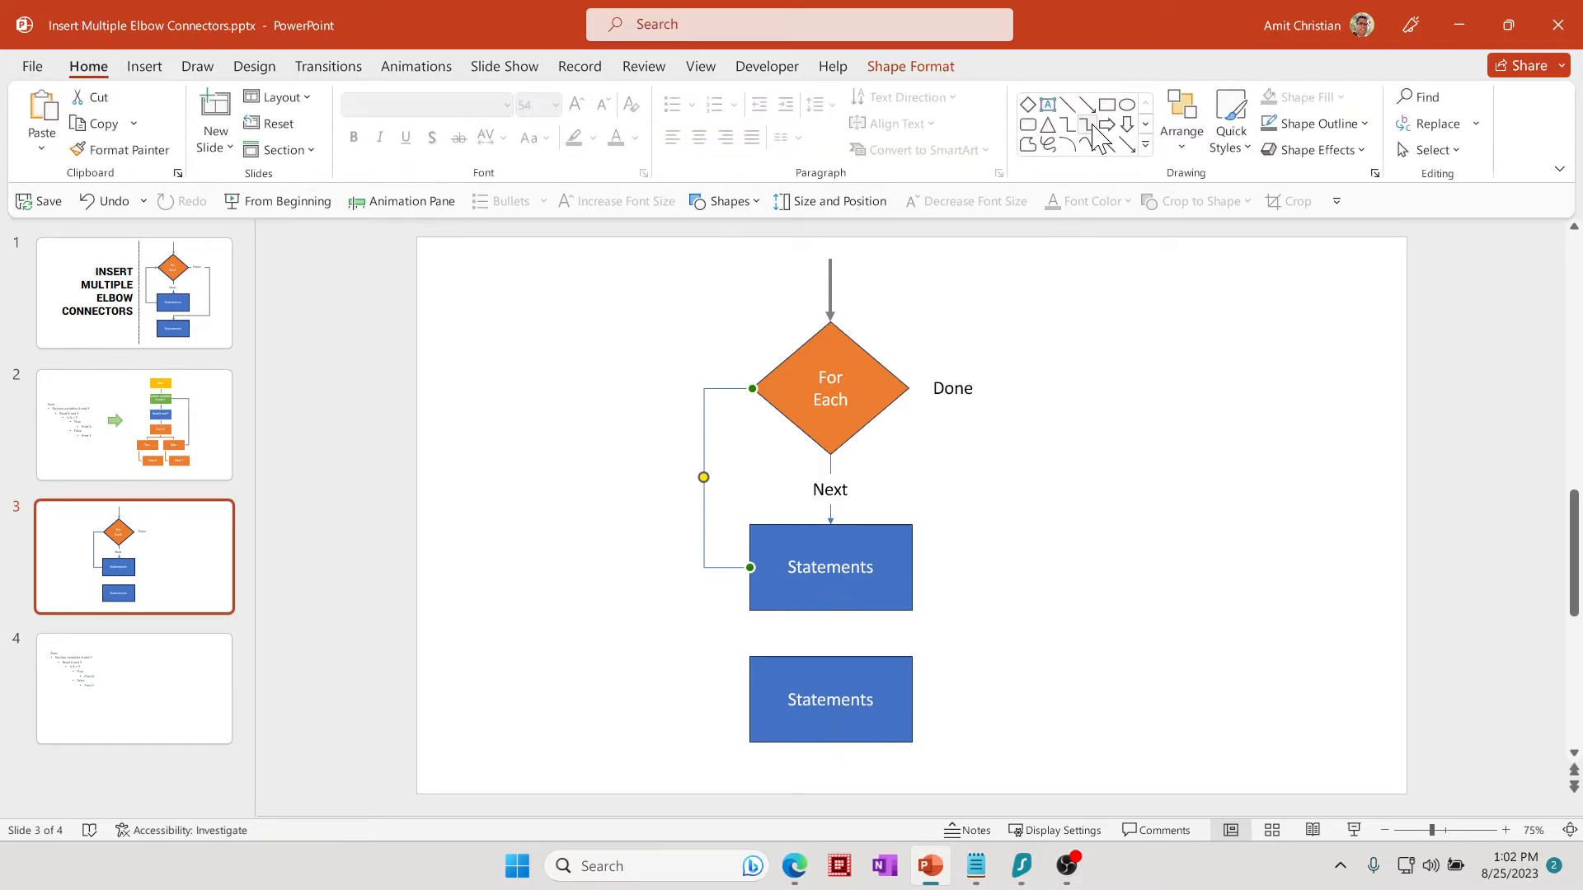
left_click(1085, 127)
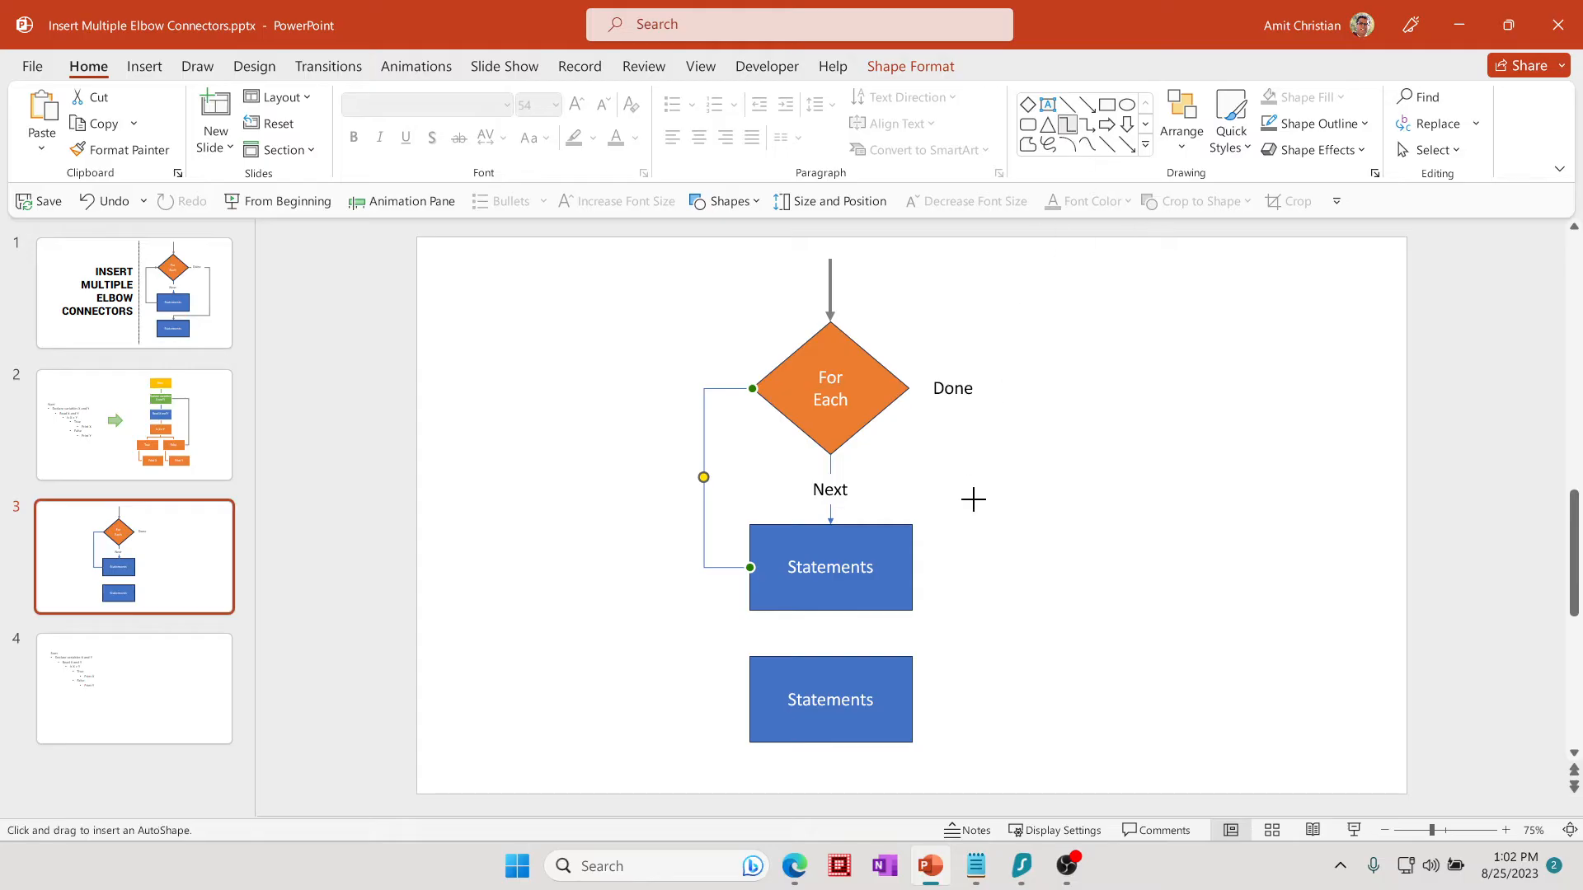
left_click(950, 388)
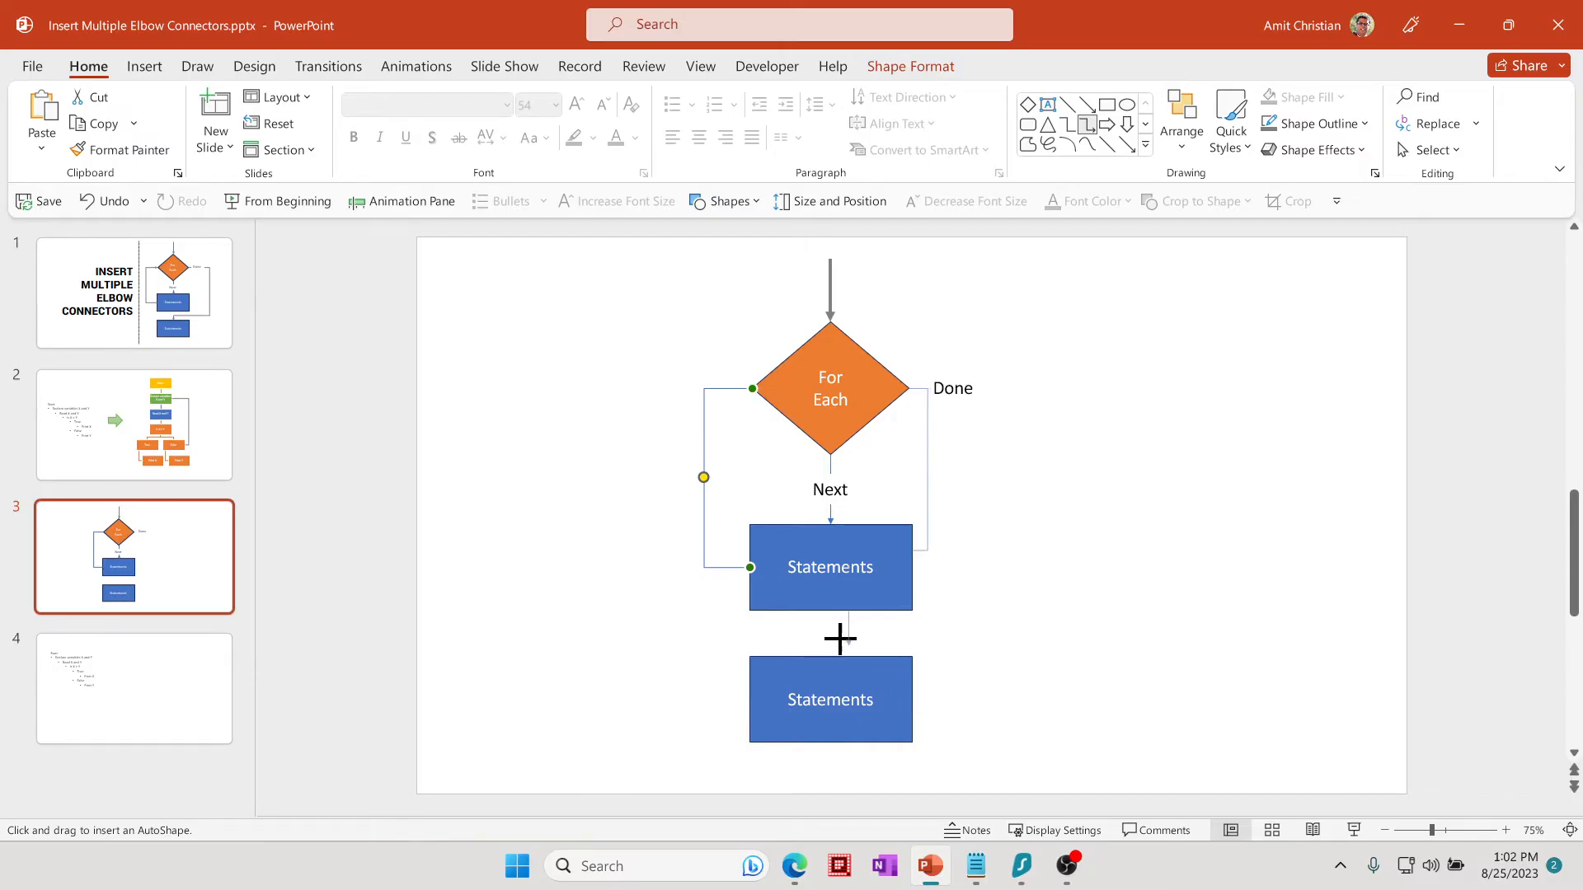
left_click(829, 699)
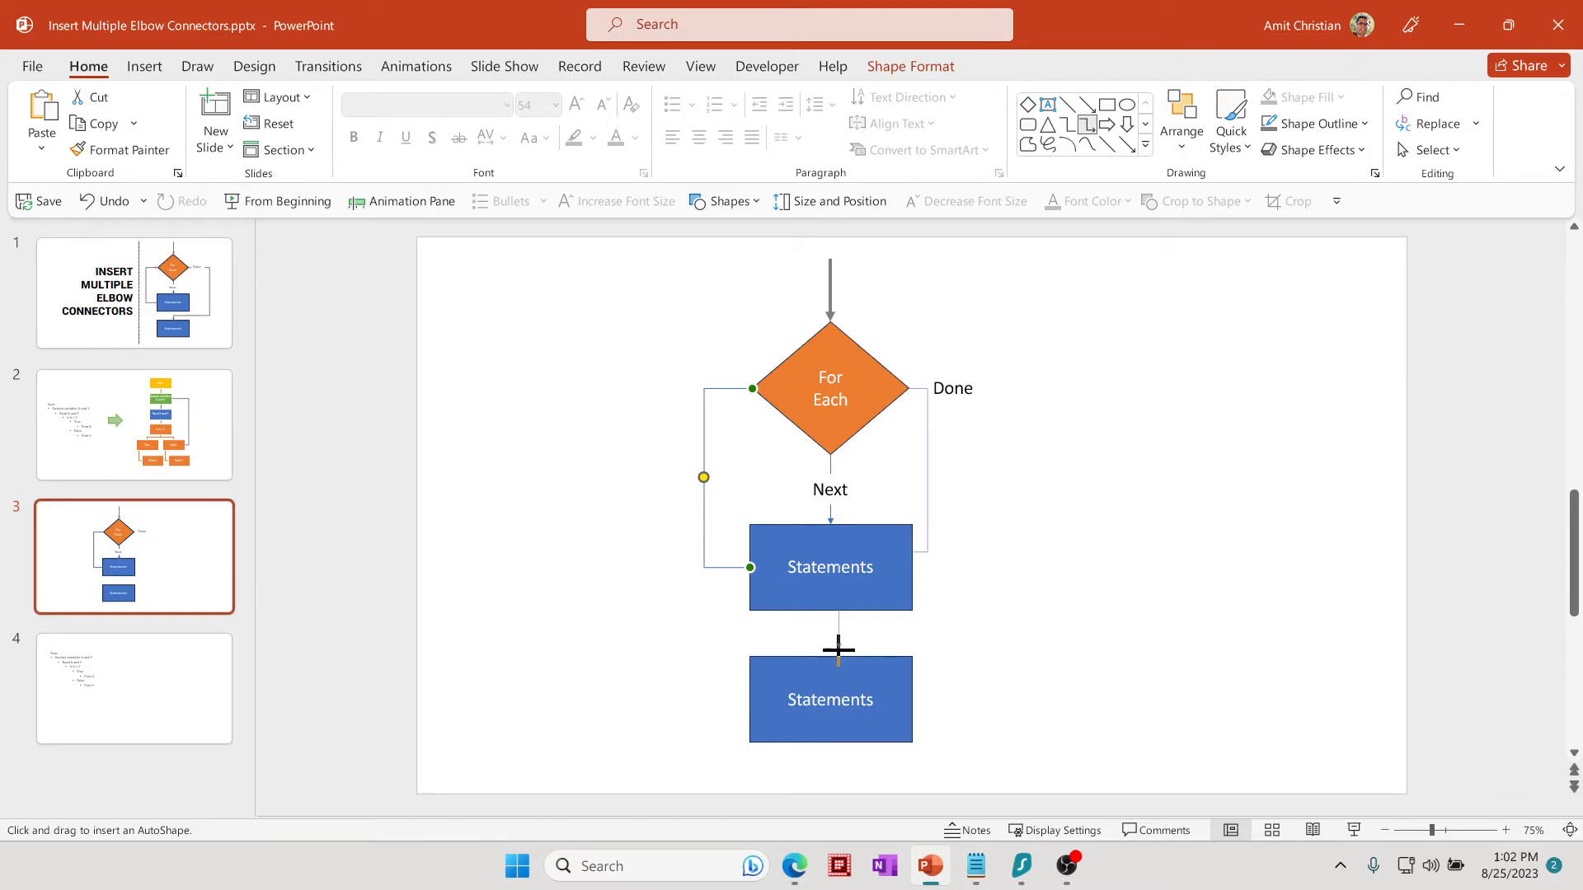
- Attach the connector to the lower Statements box's top and deselect the shapes
left_click(829, 699)
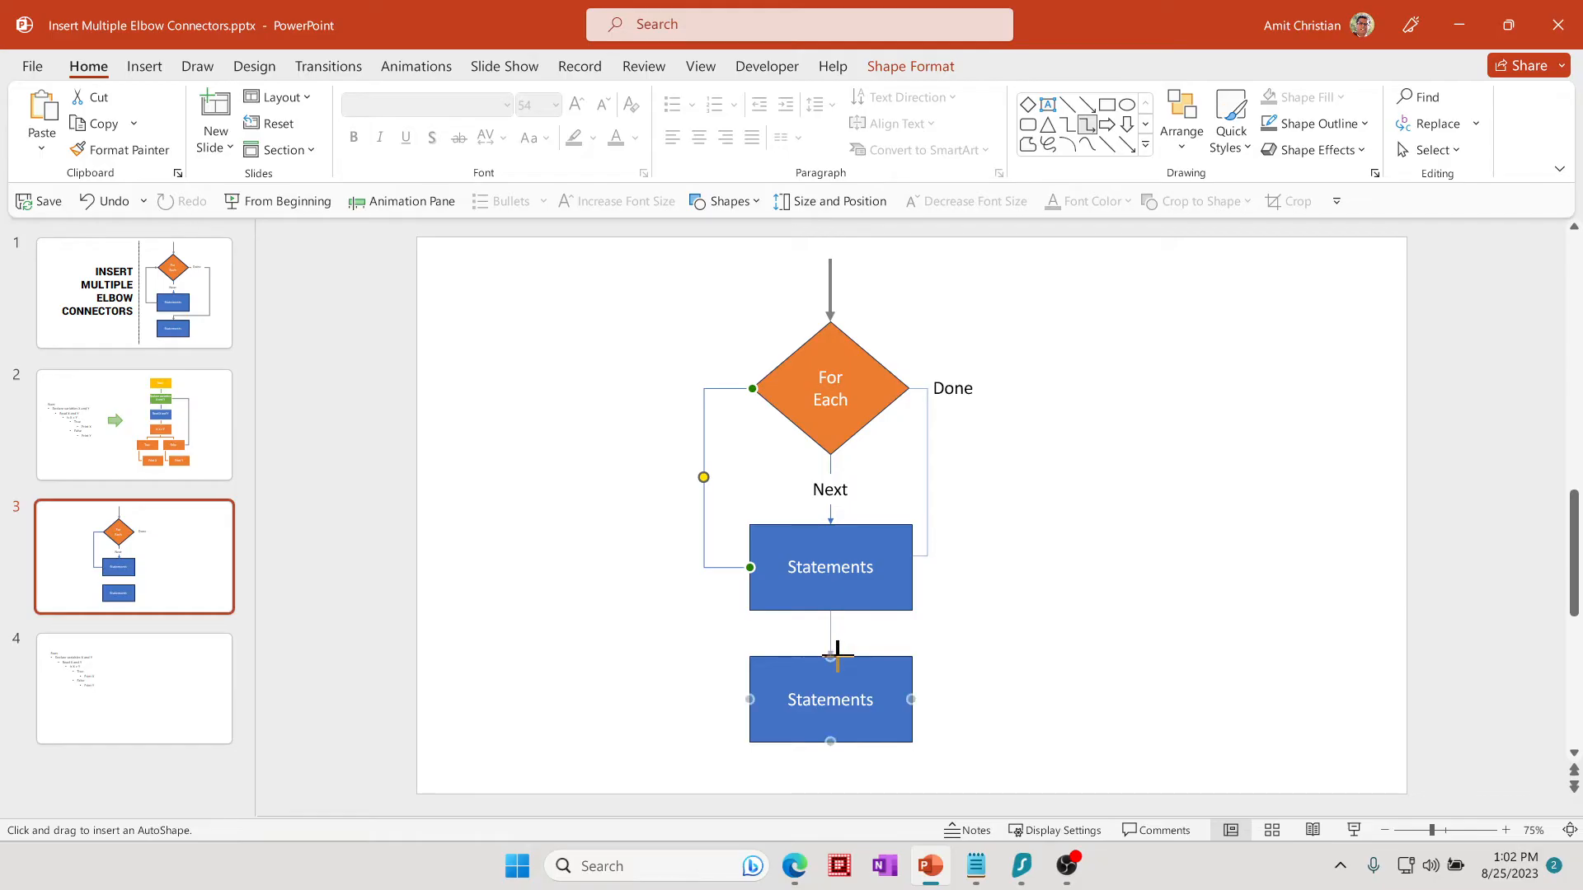
left_click(838, 658)
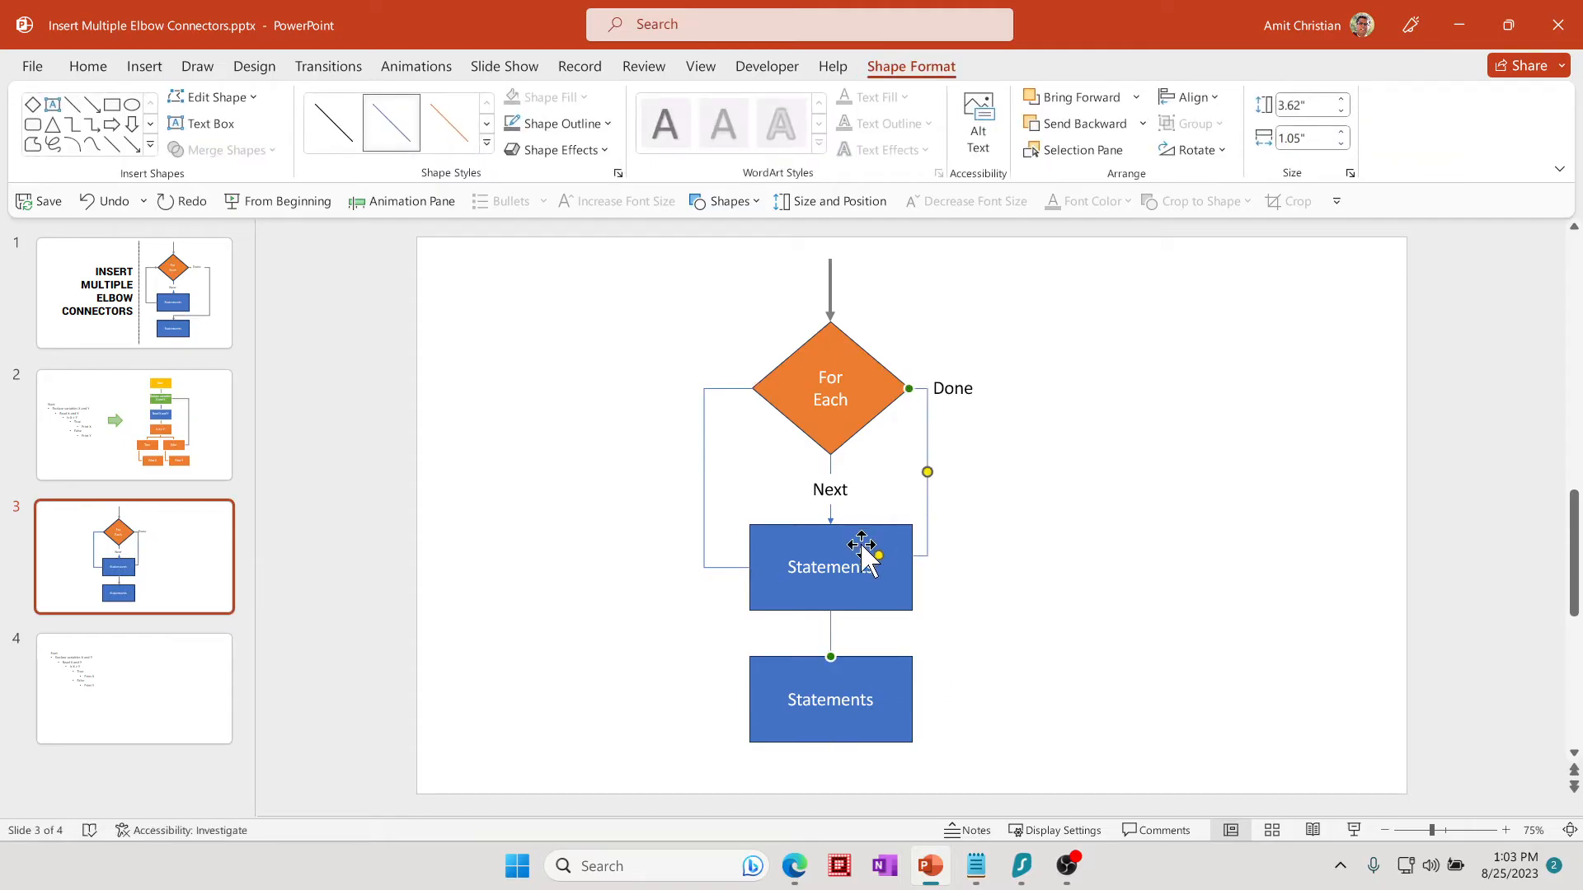
mouse_move(798, 700)
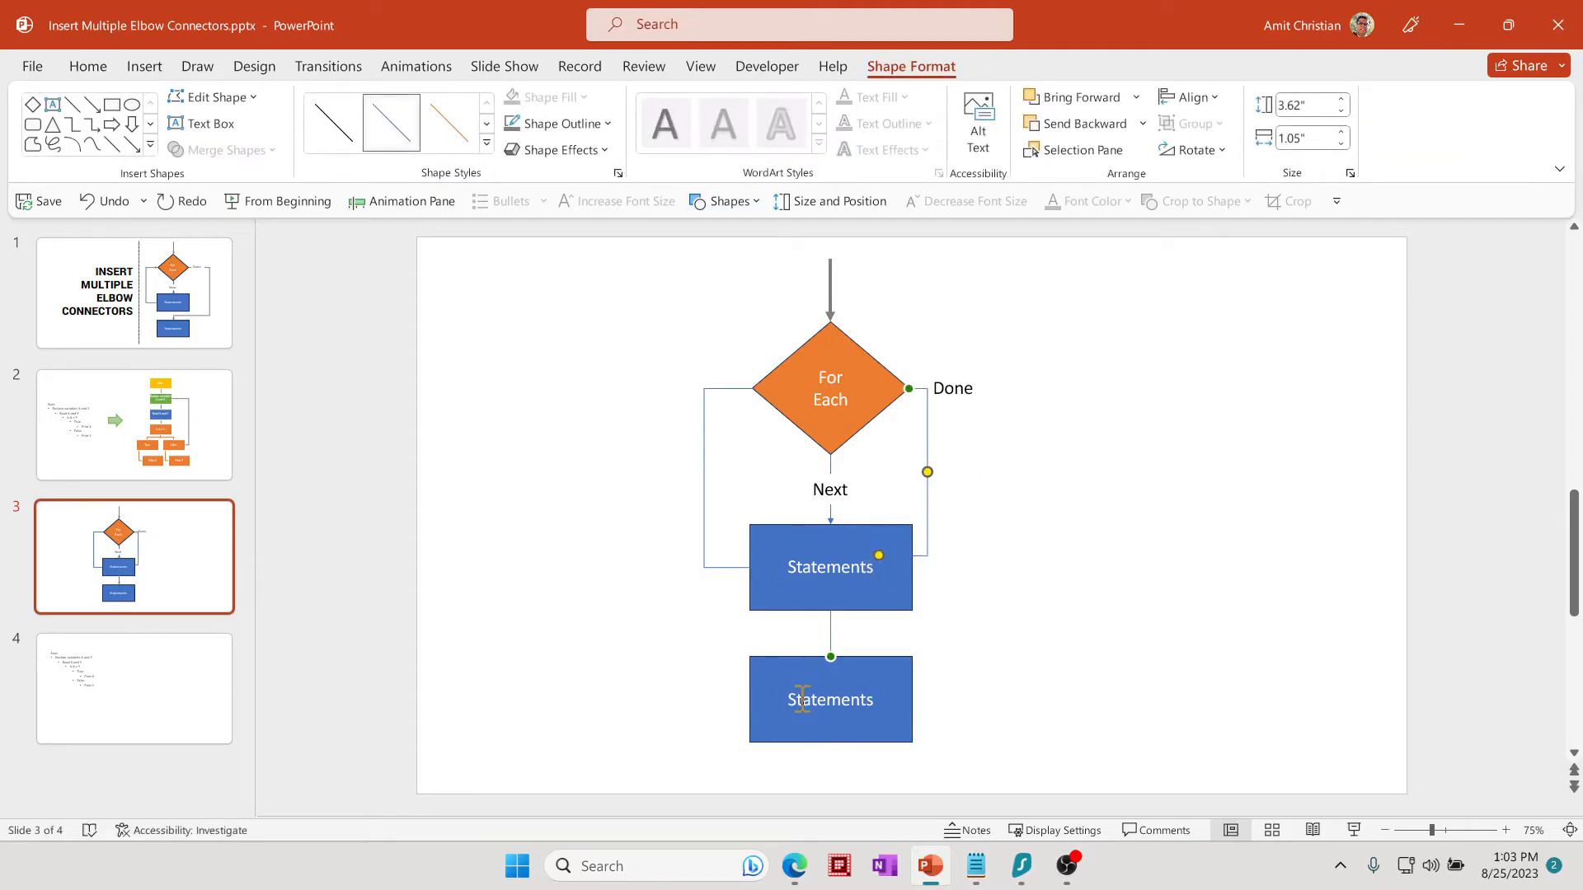
left_click(998, 483)
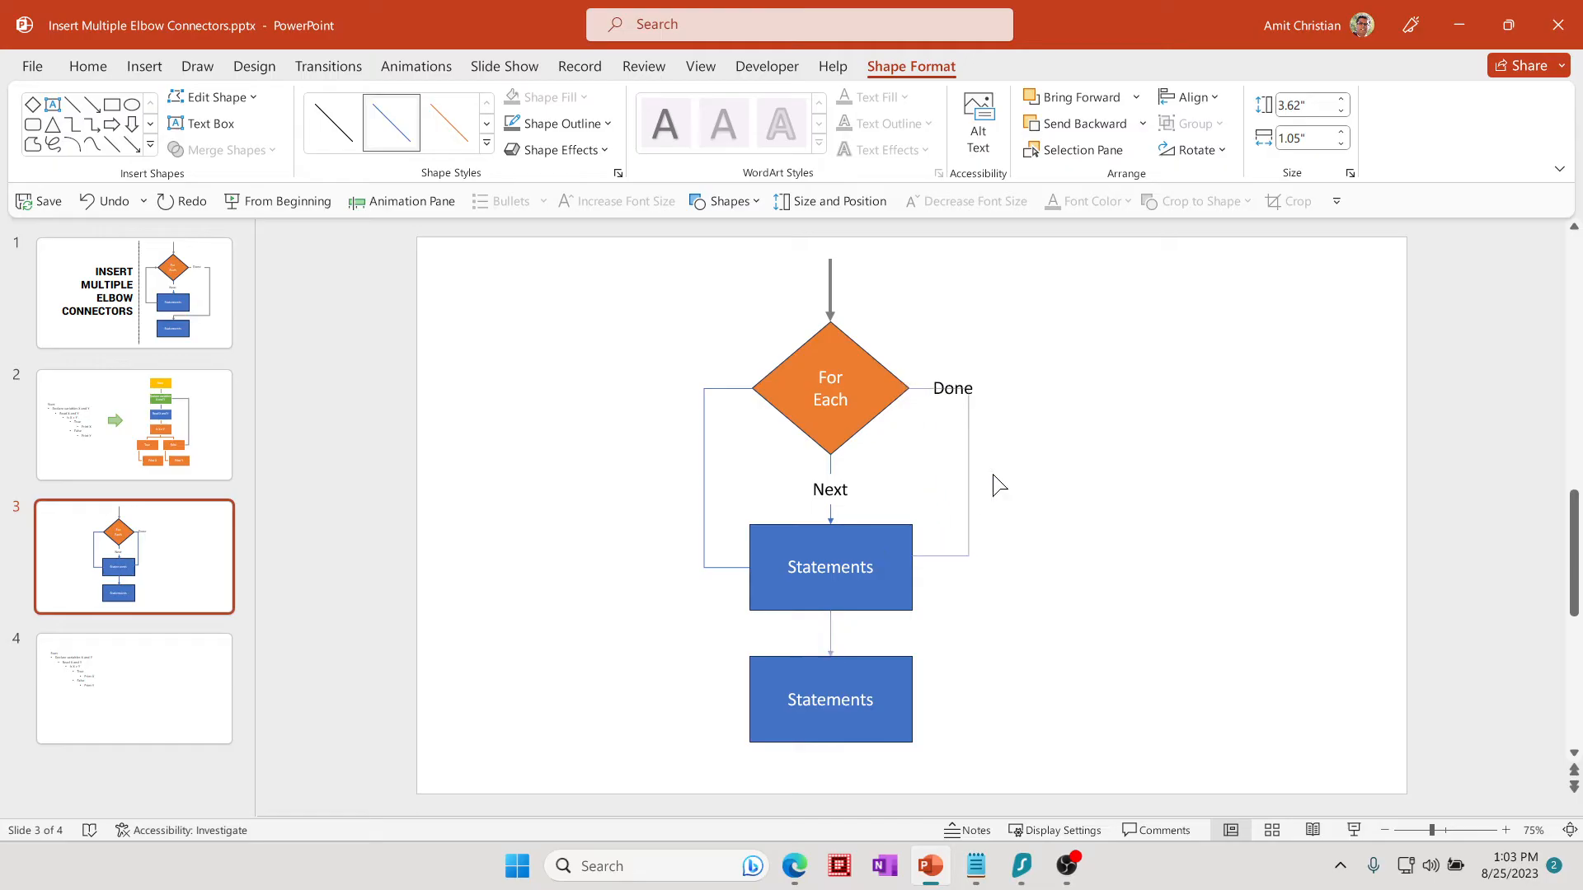
left_click(956, 557)
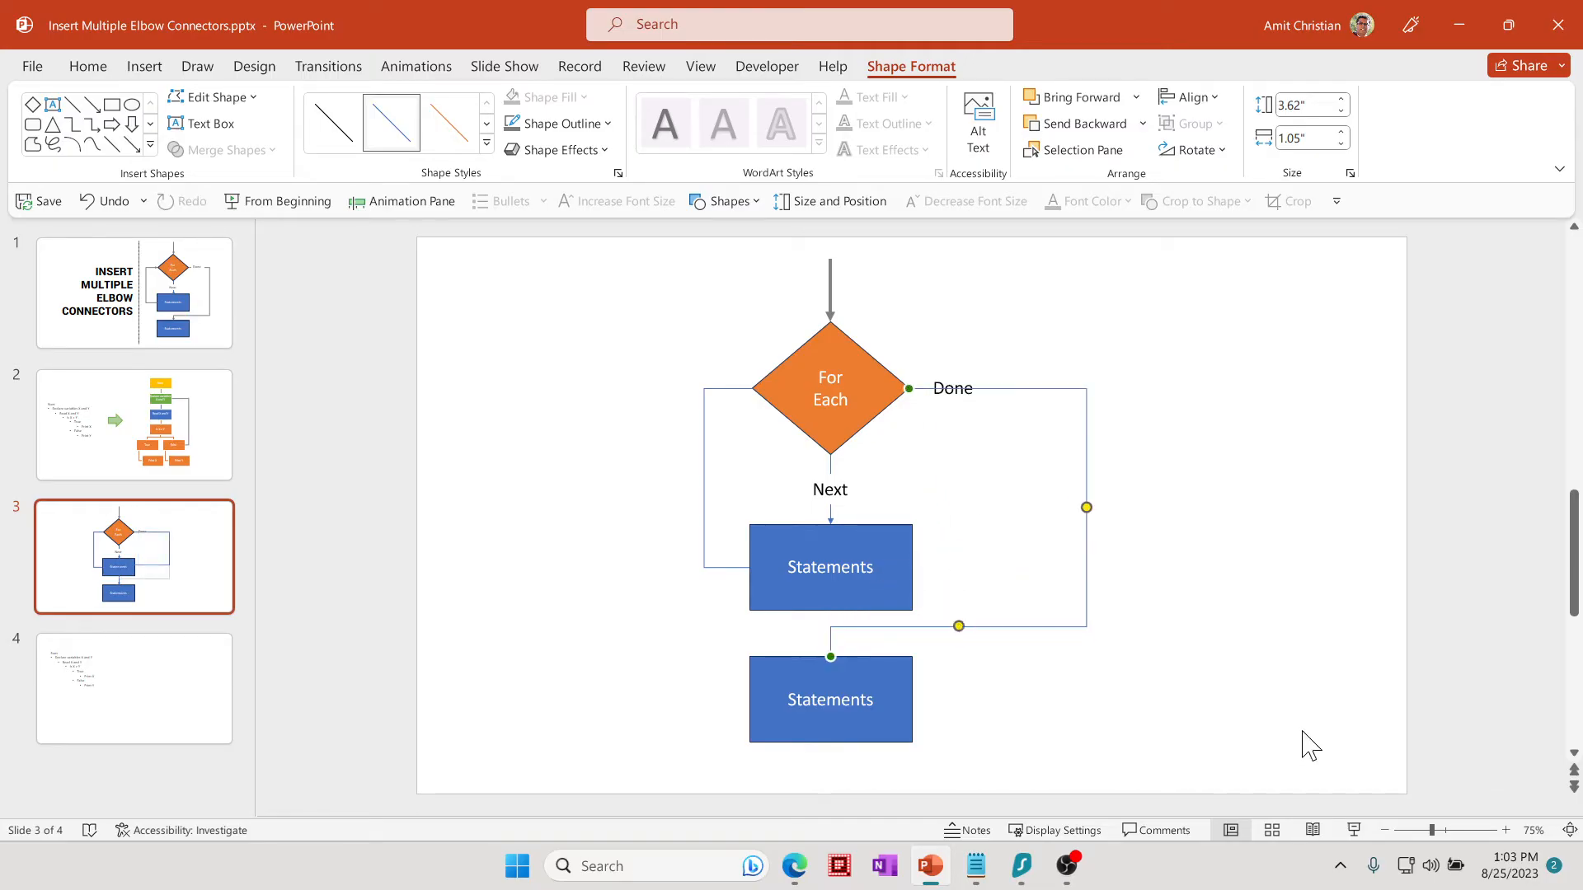
left_click(1261, 658)
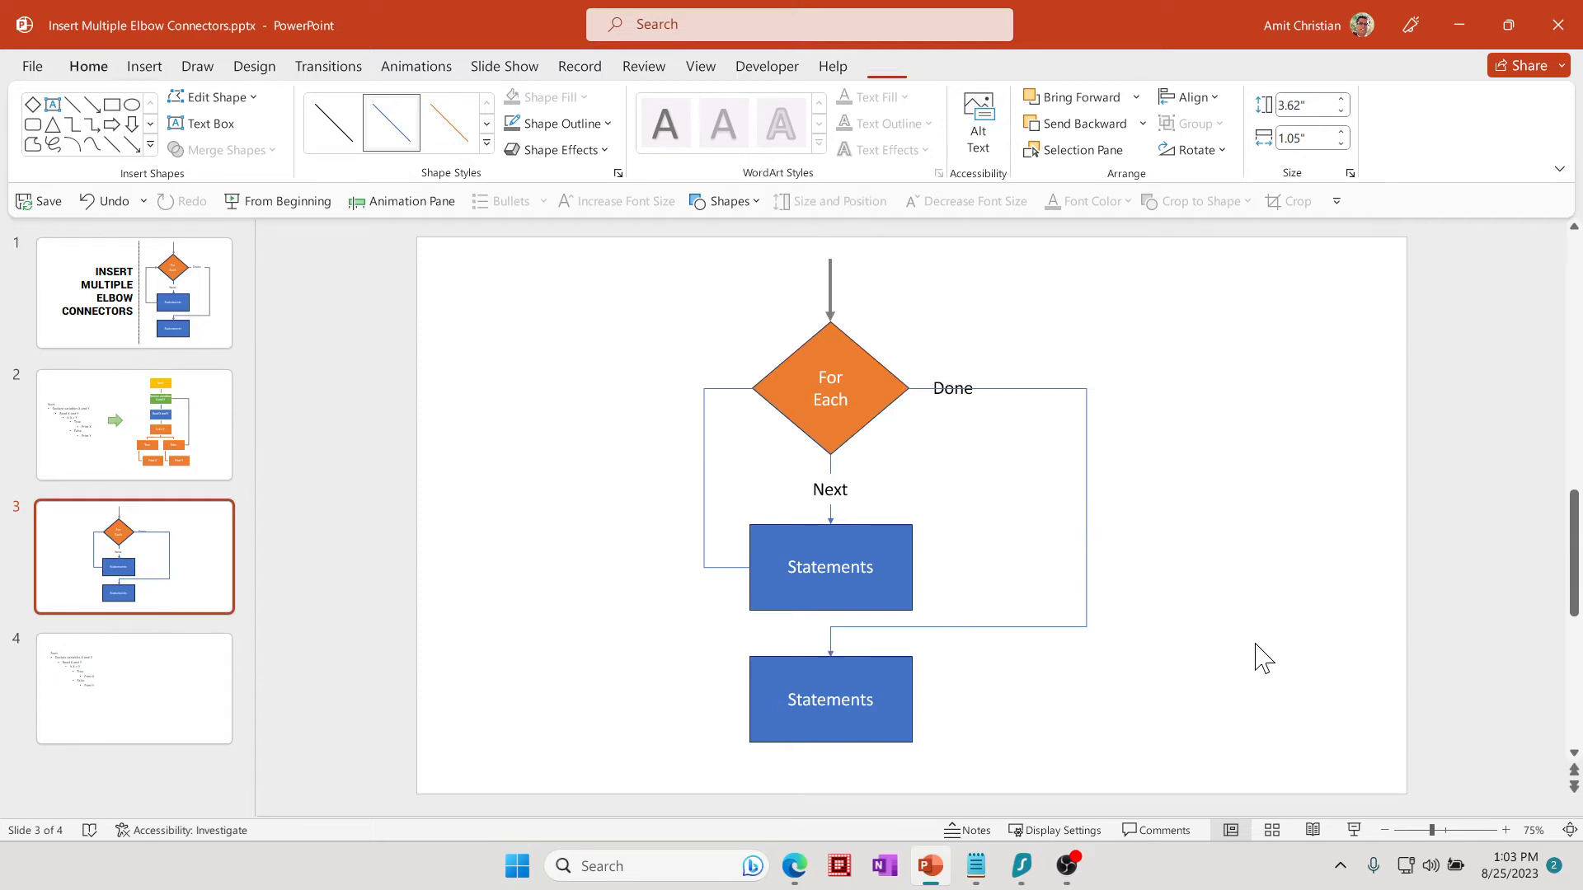
- Select the Done label so it masks the connector line behind it
left_click(950, 389)
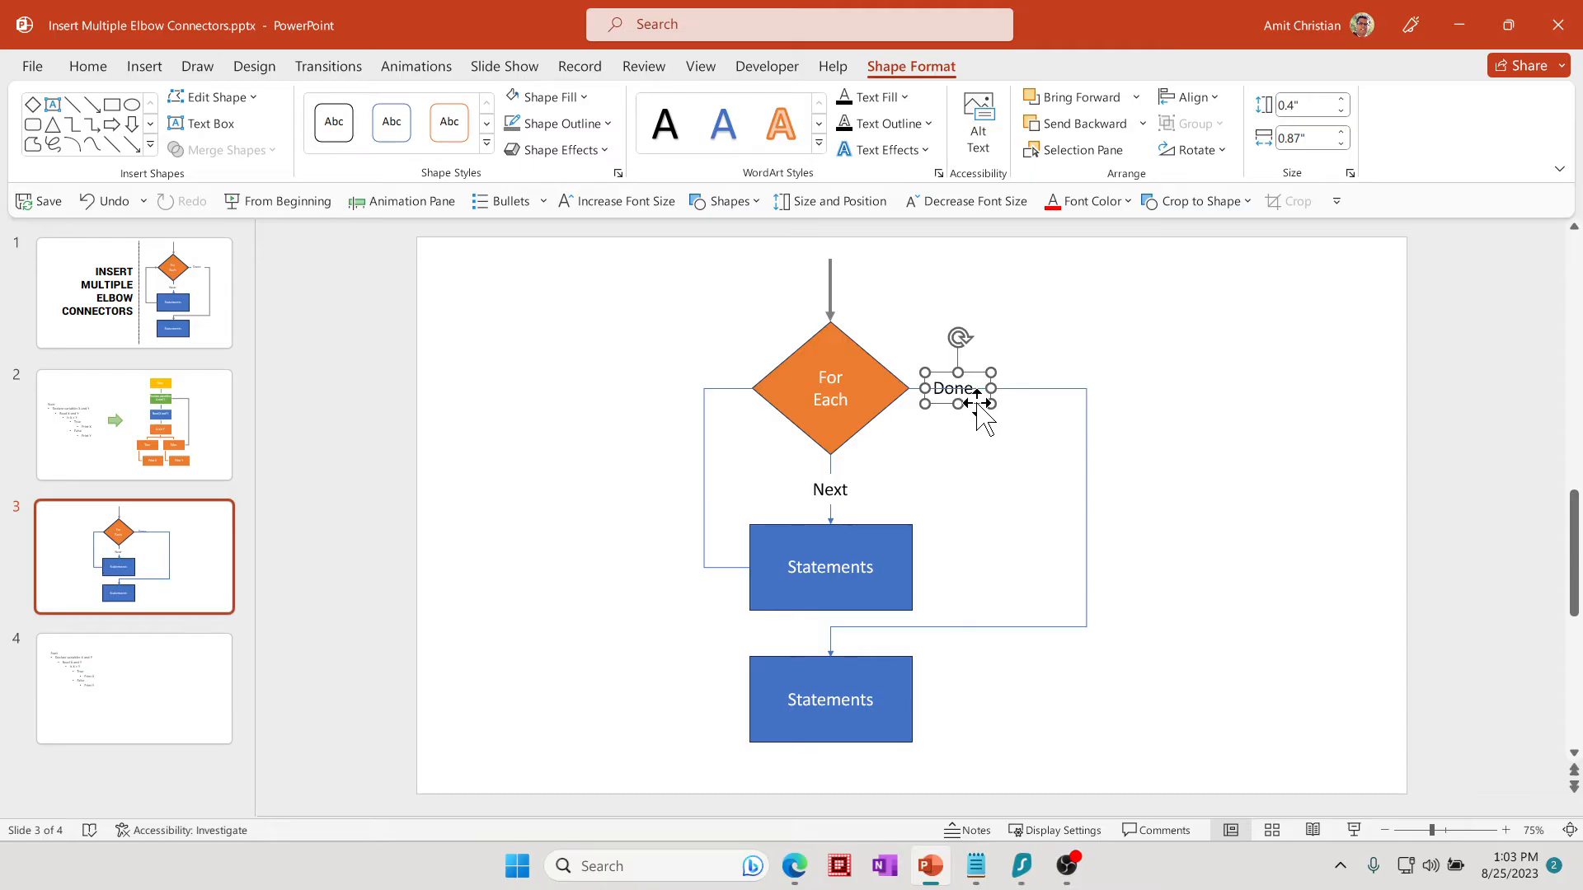
mouse_move(1283, 449)
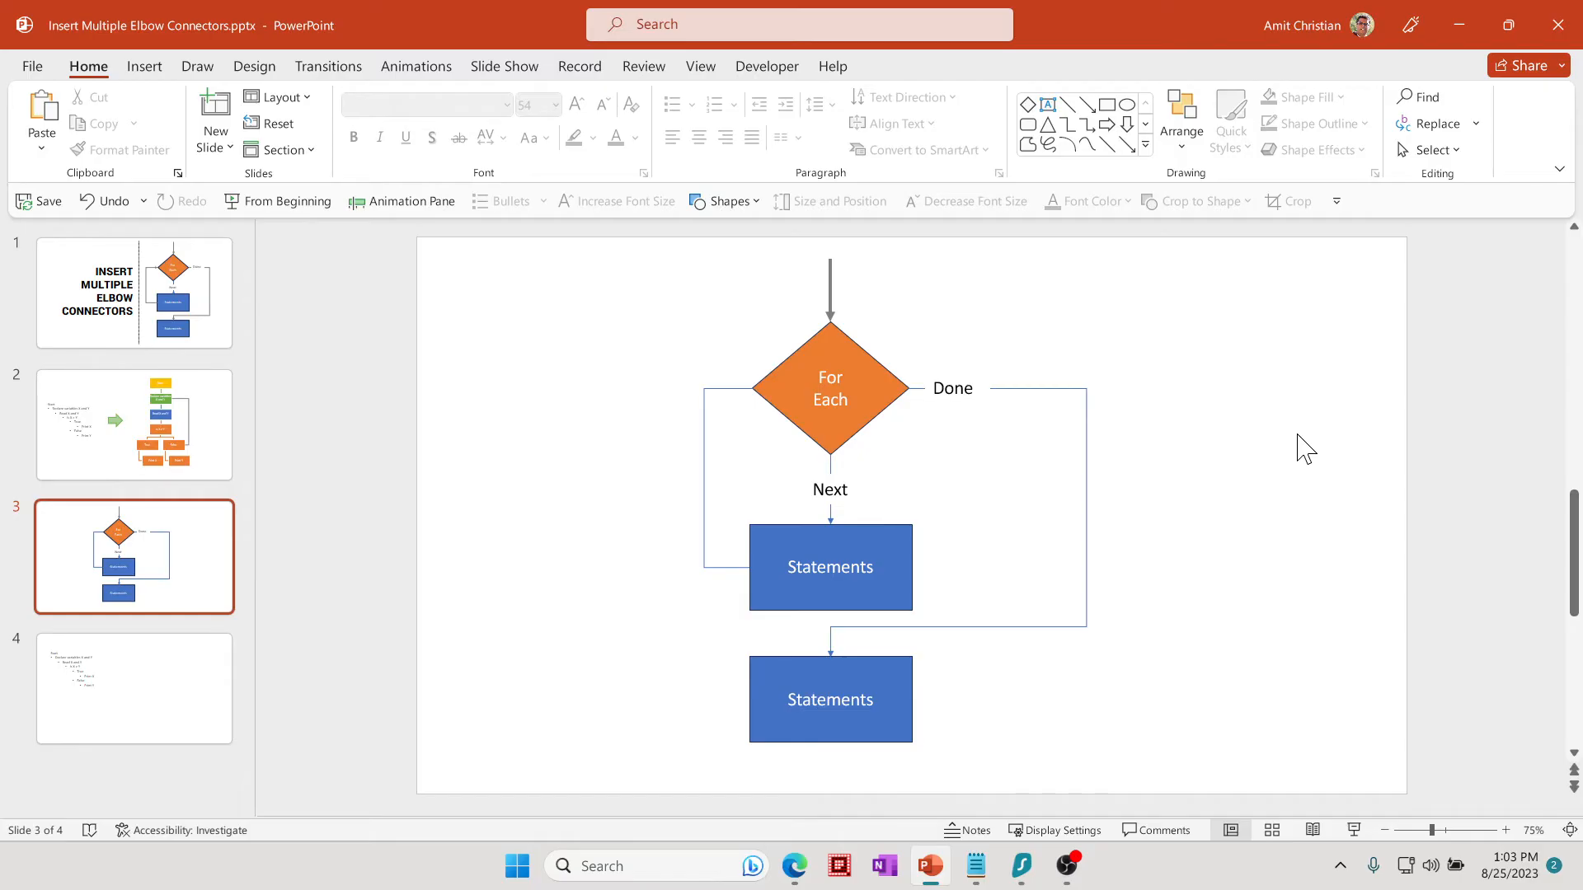
mouse_move(615, 683)
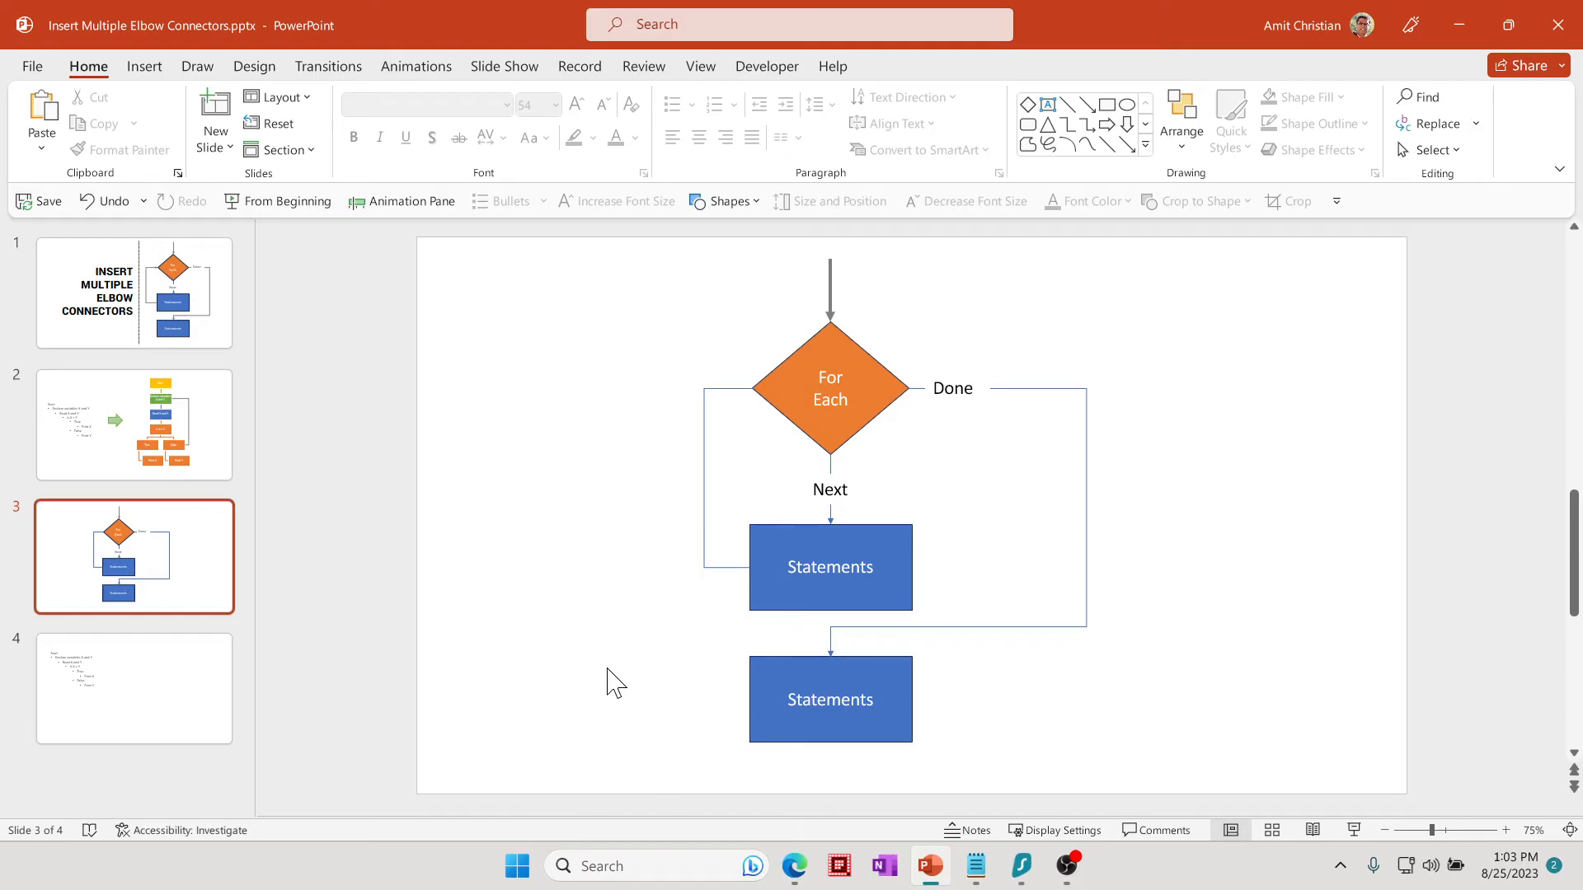
mouse_move(106, 727)
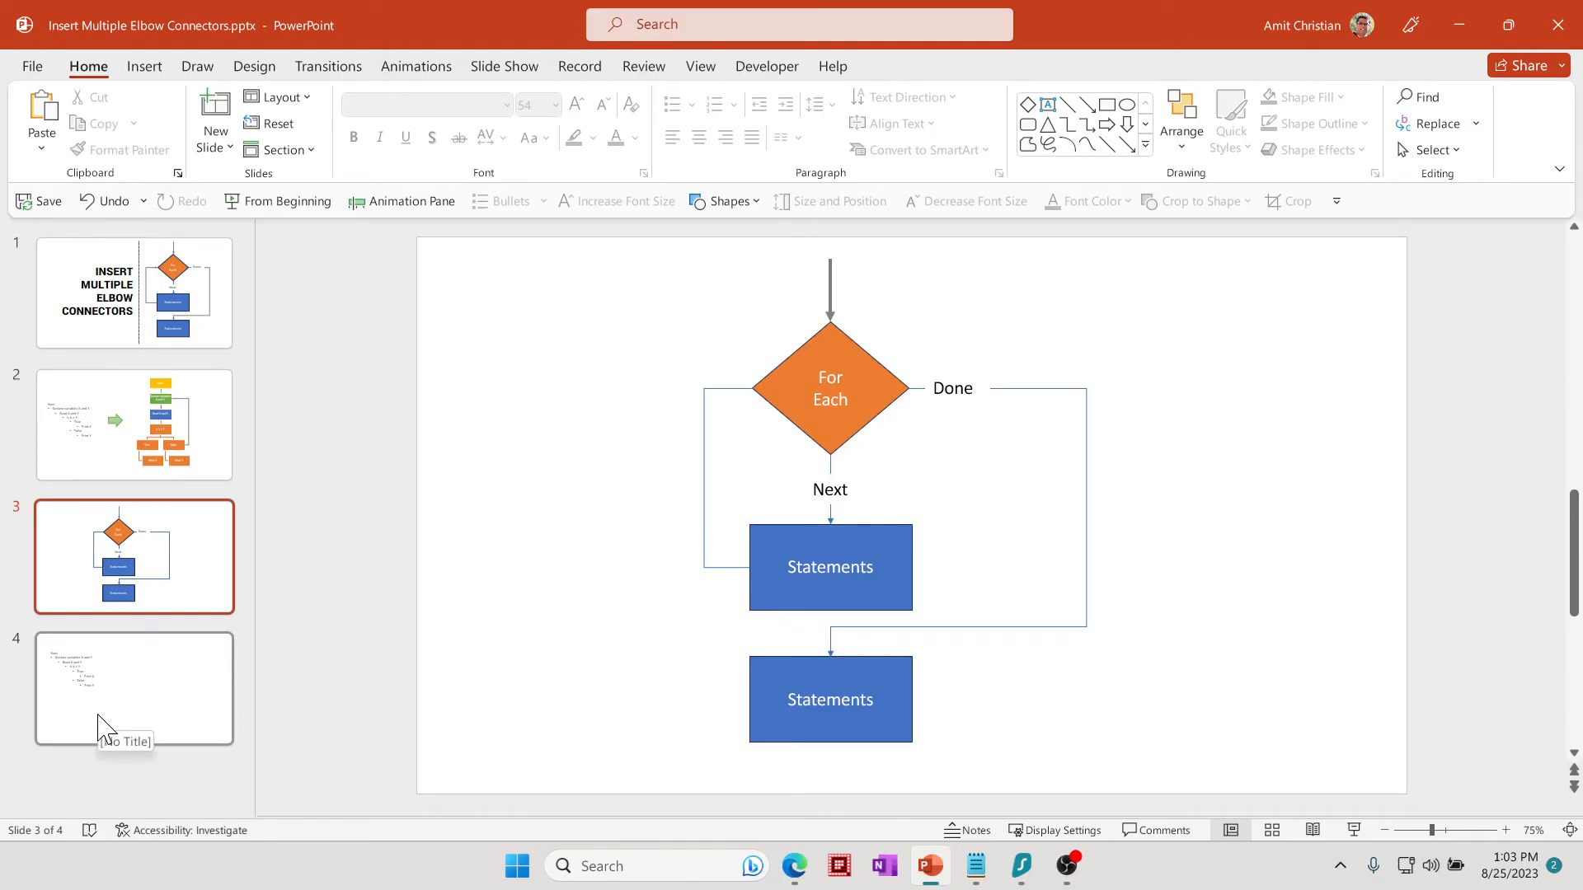
- Show slide 4 with the bulleted Start / Declare variables / Read X and Y outline
left_click(133, 689)
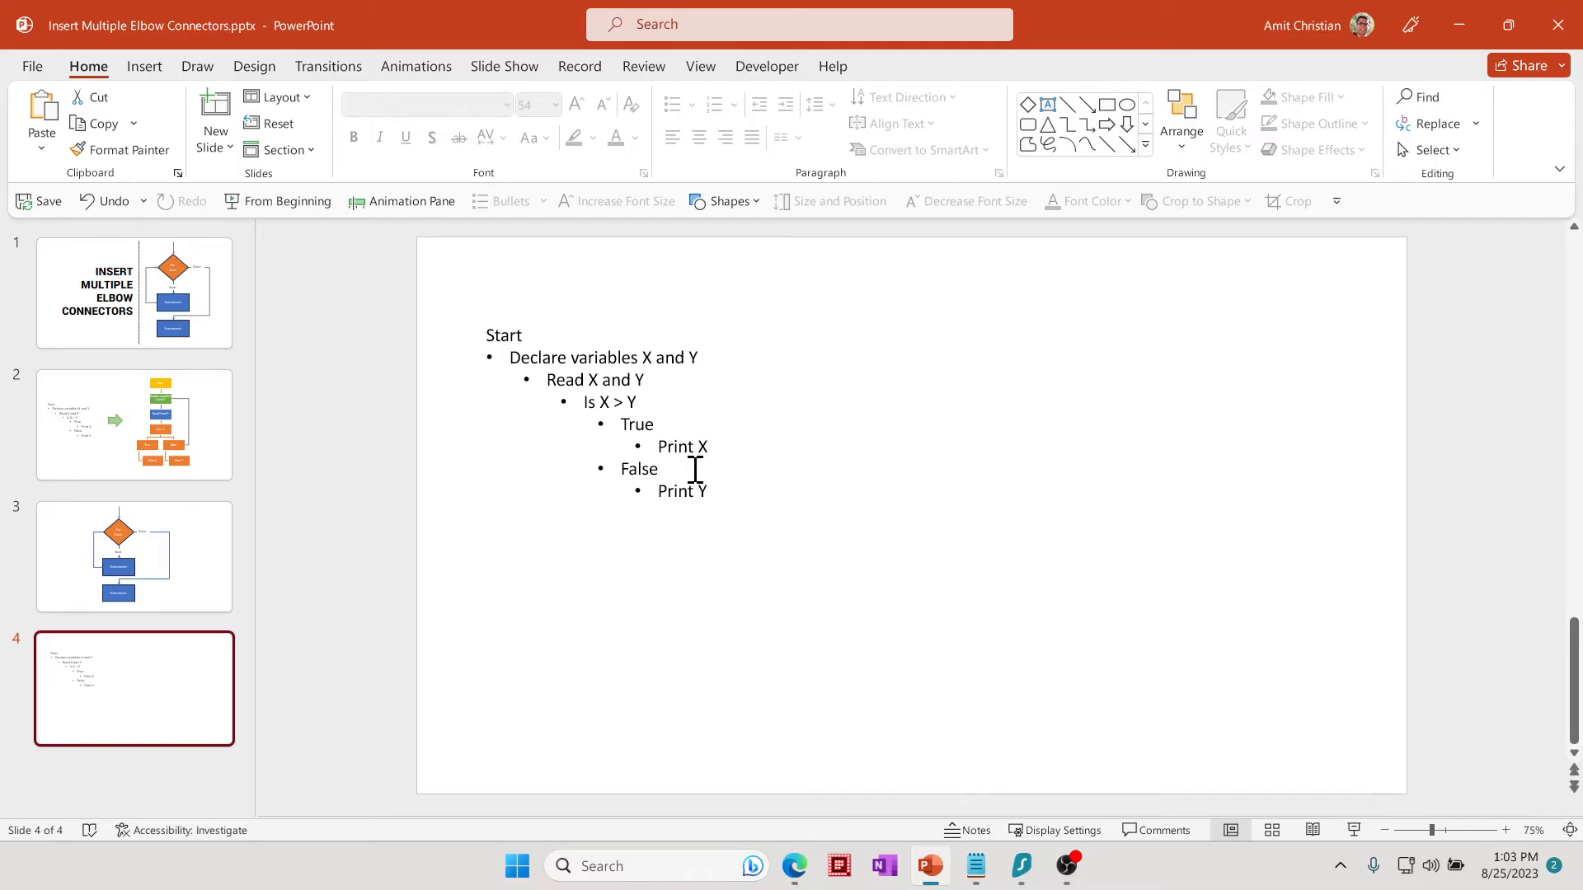
mouse_move(185, 575)
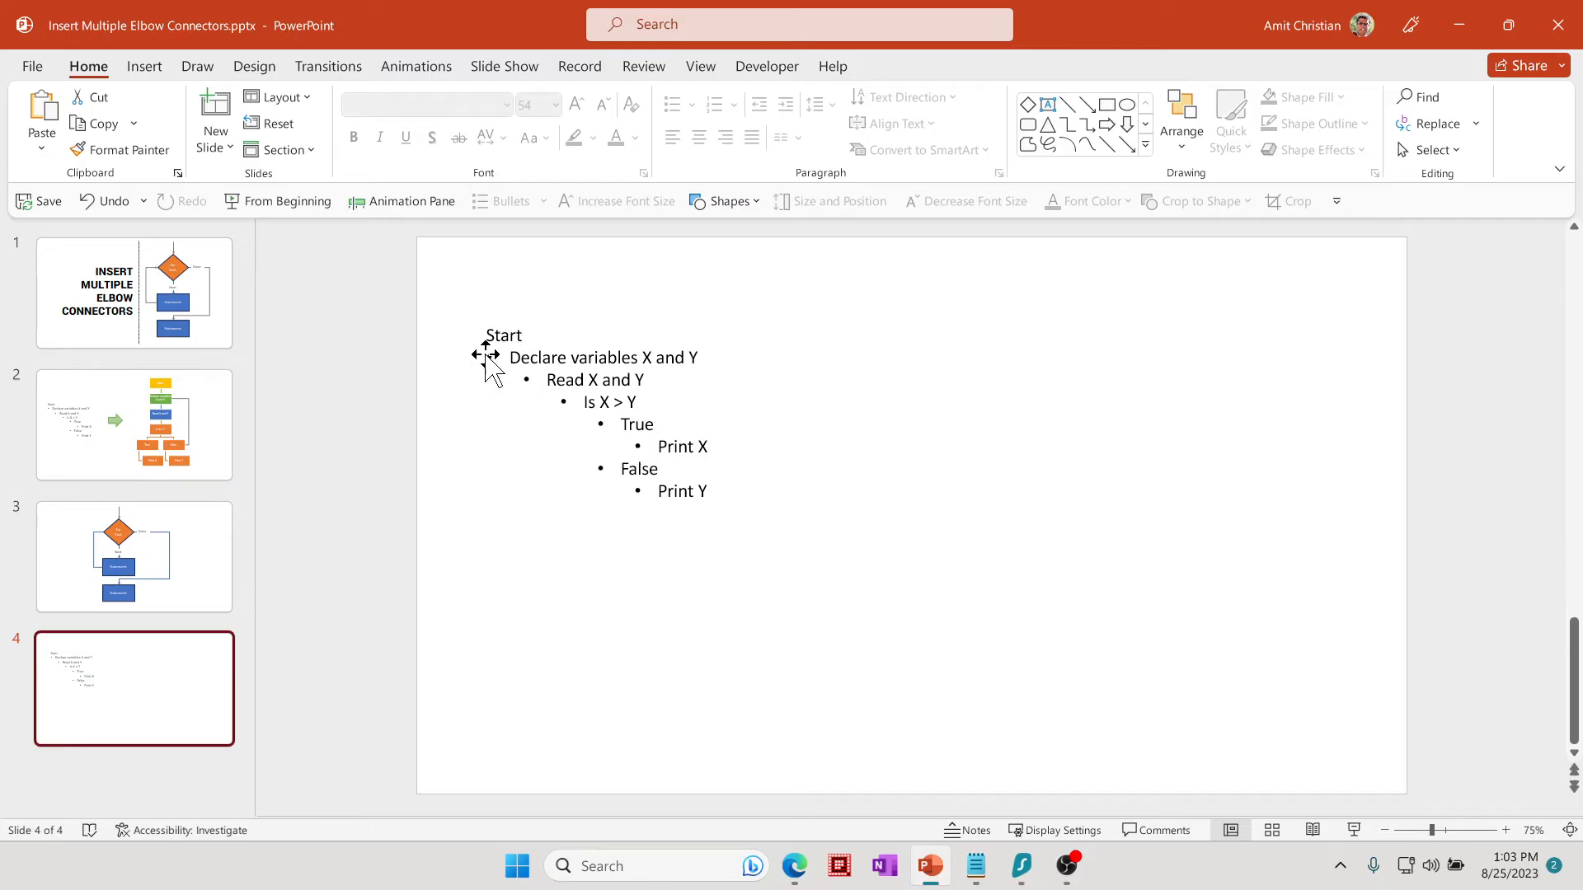
mouse_move(492, 348)
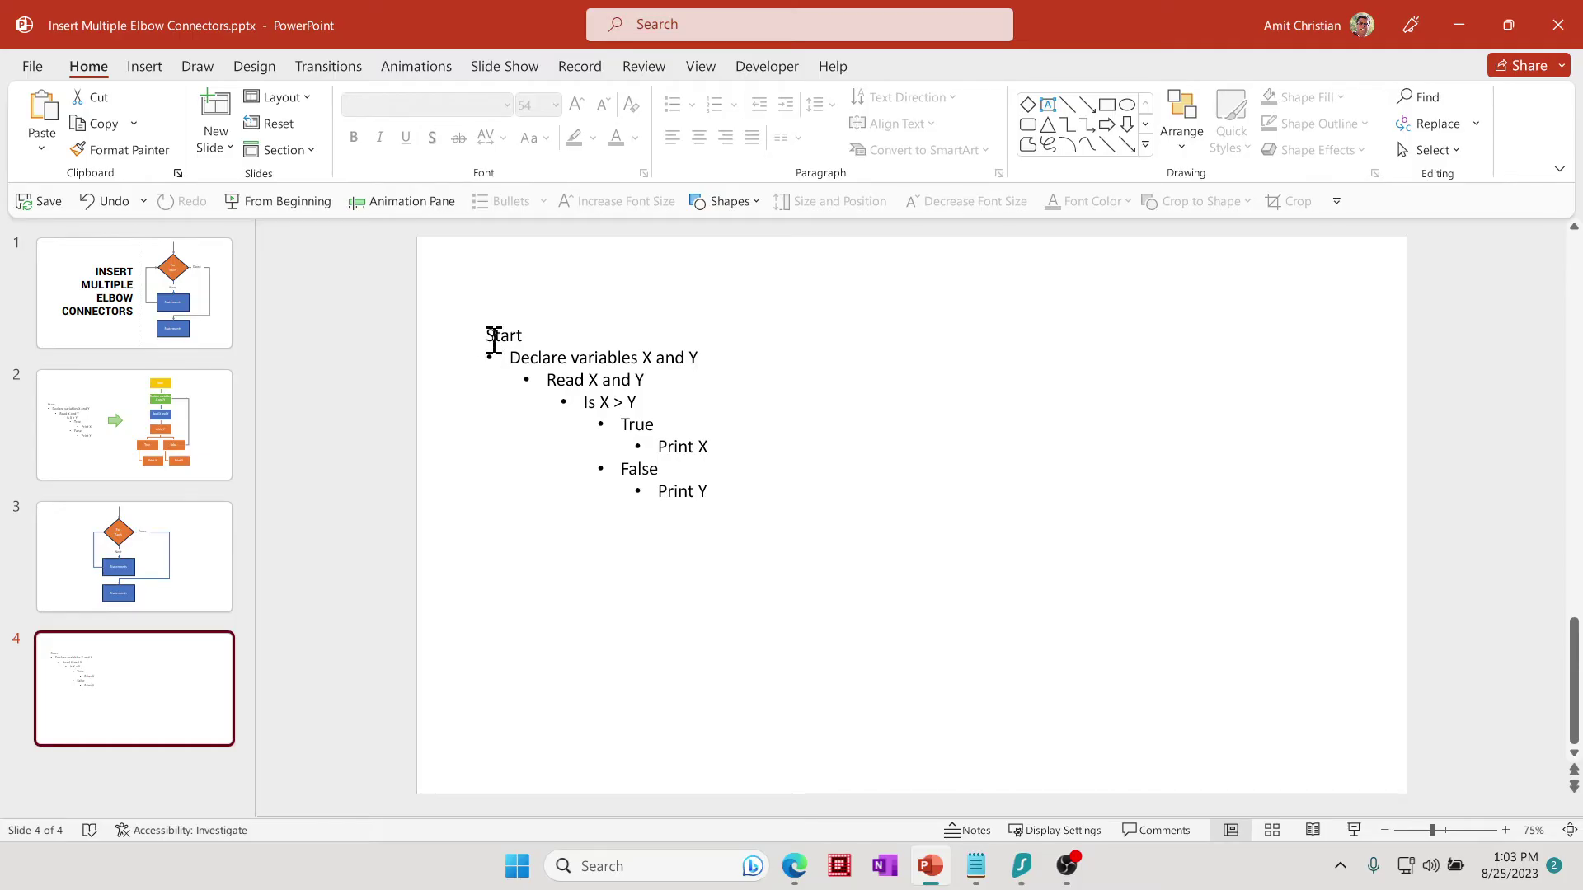
- Convert the whole bulleted outline on slide 4 into an Organization Chart SmartArt graphic
left_click(605, 413)
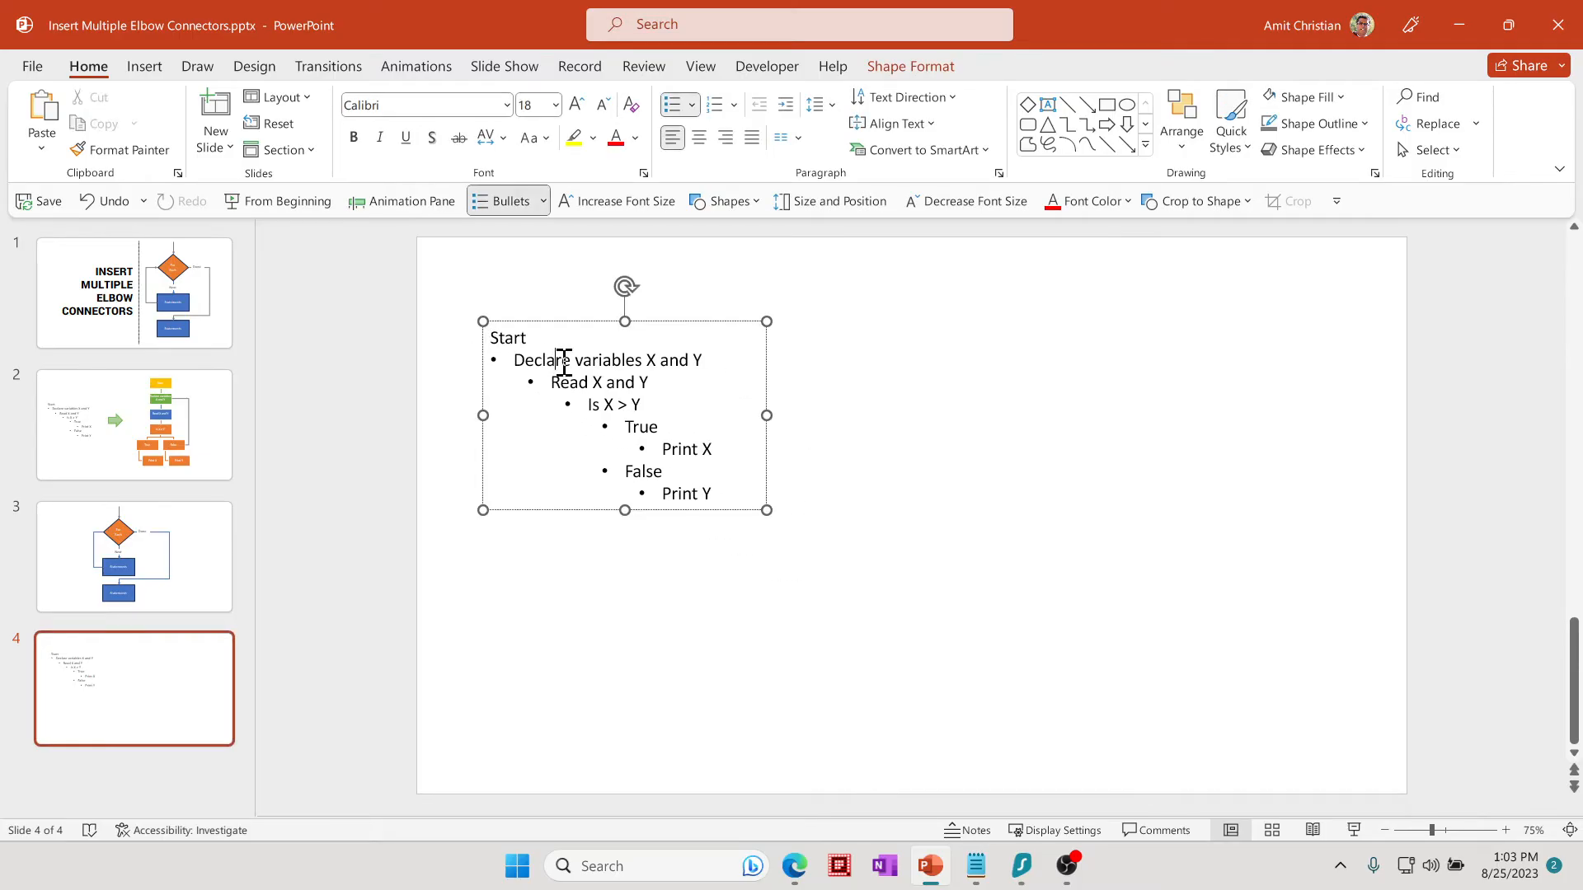
key("ctrl+a")
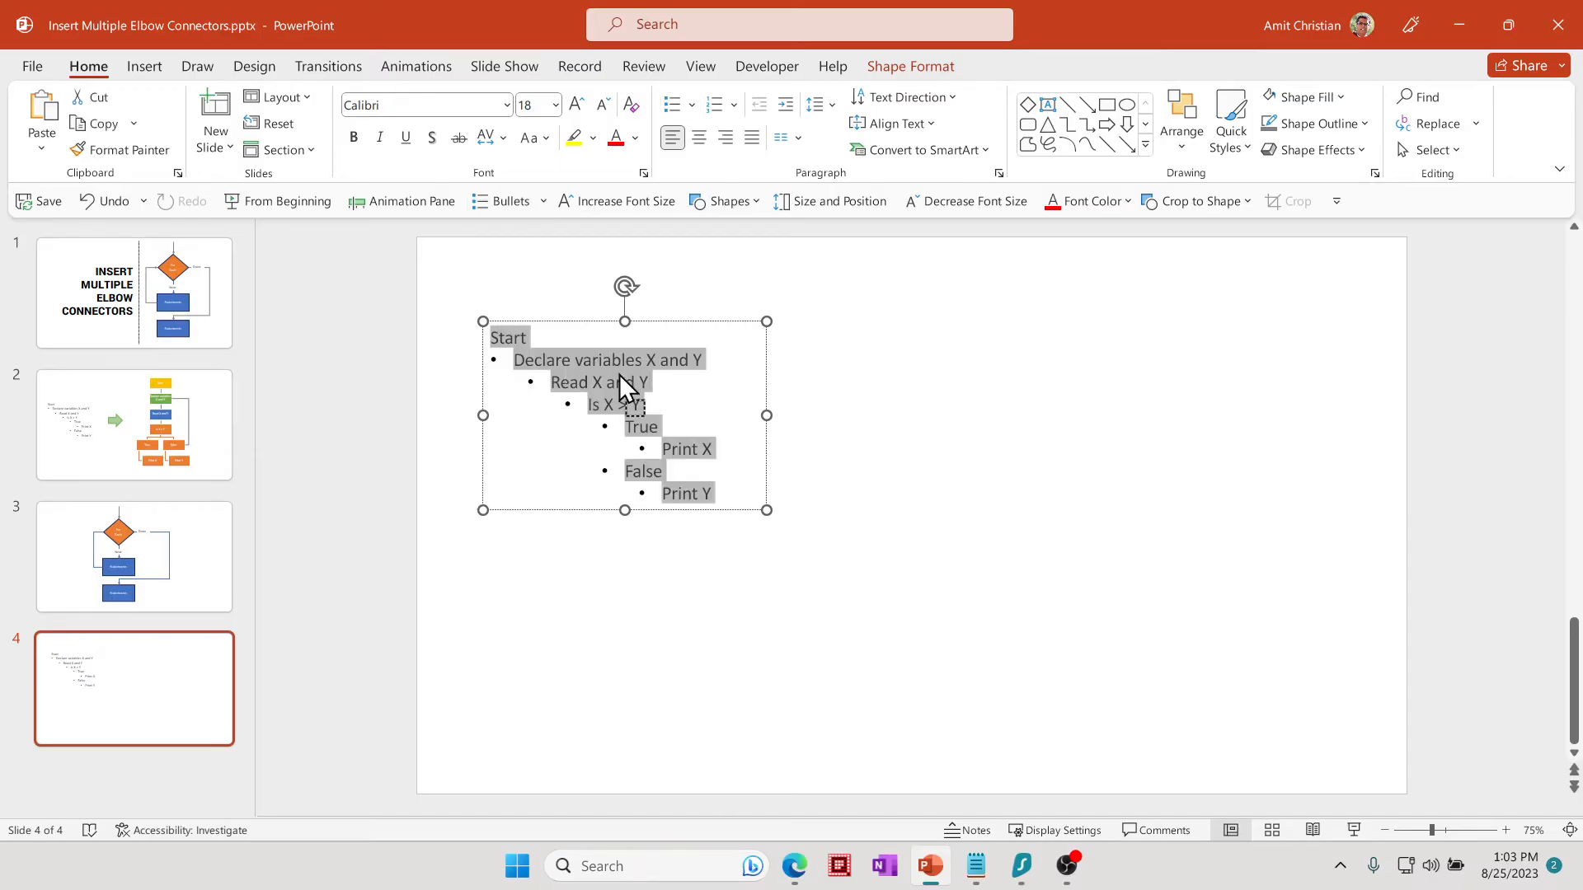
right_click(623, 389)
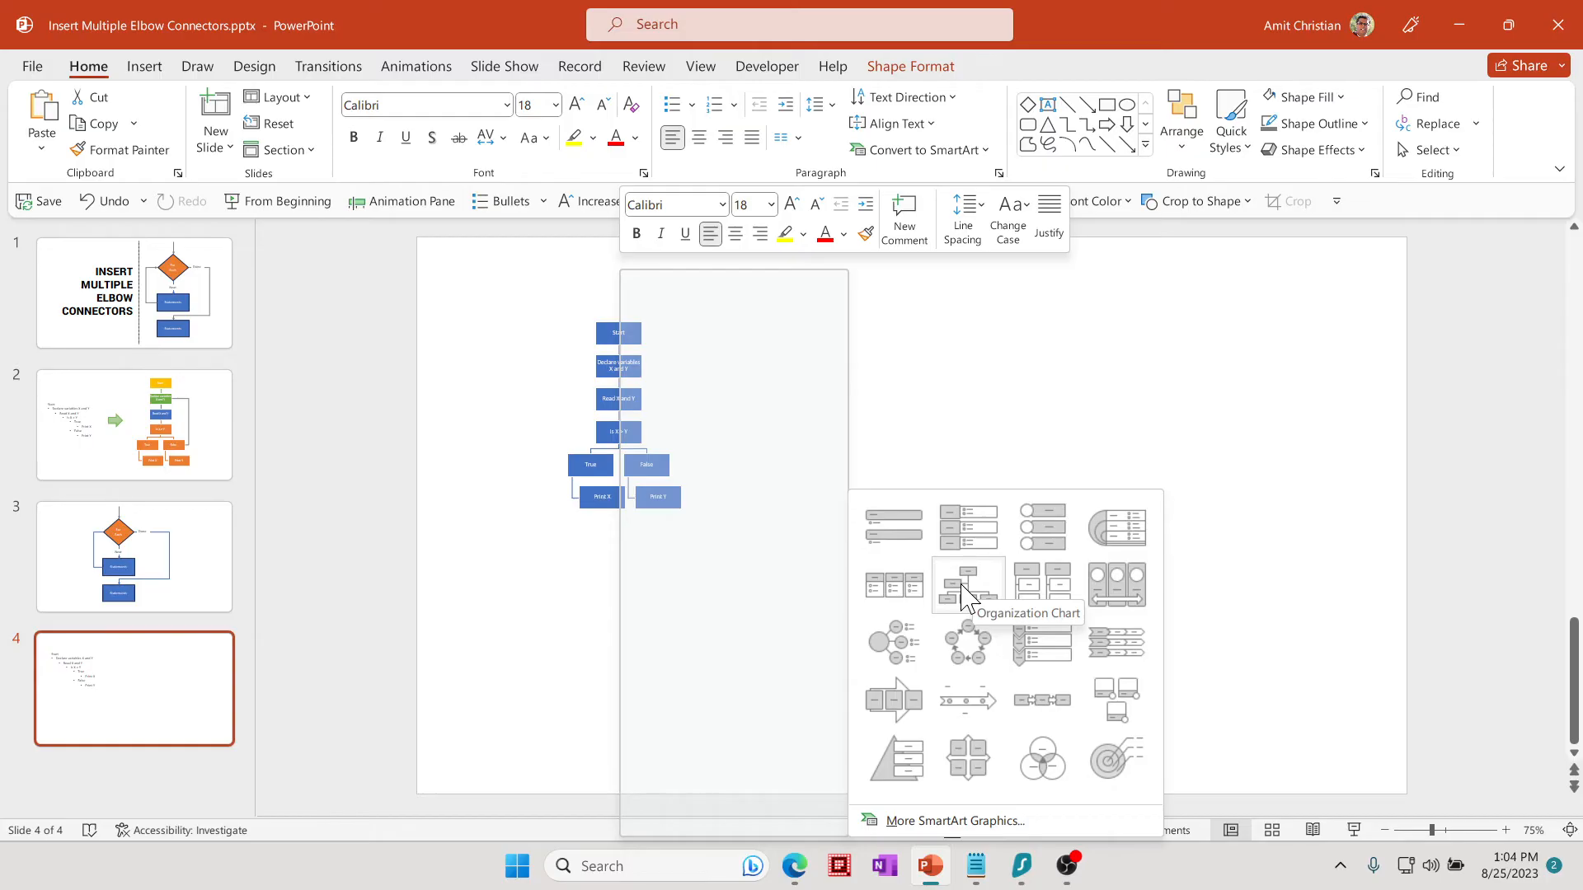
left_click(967, 585)
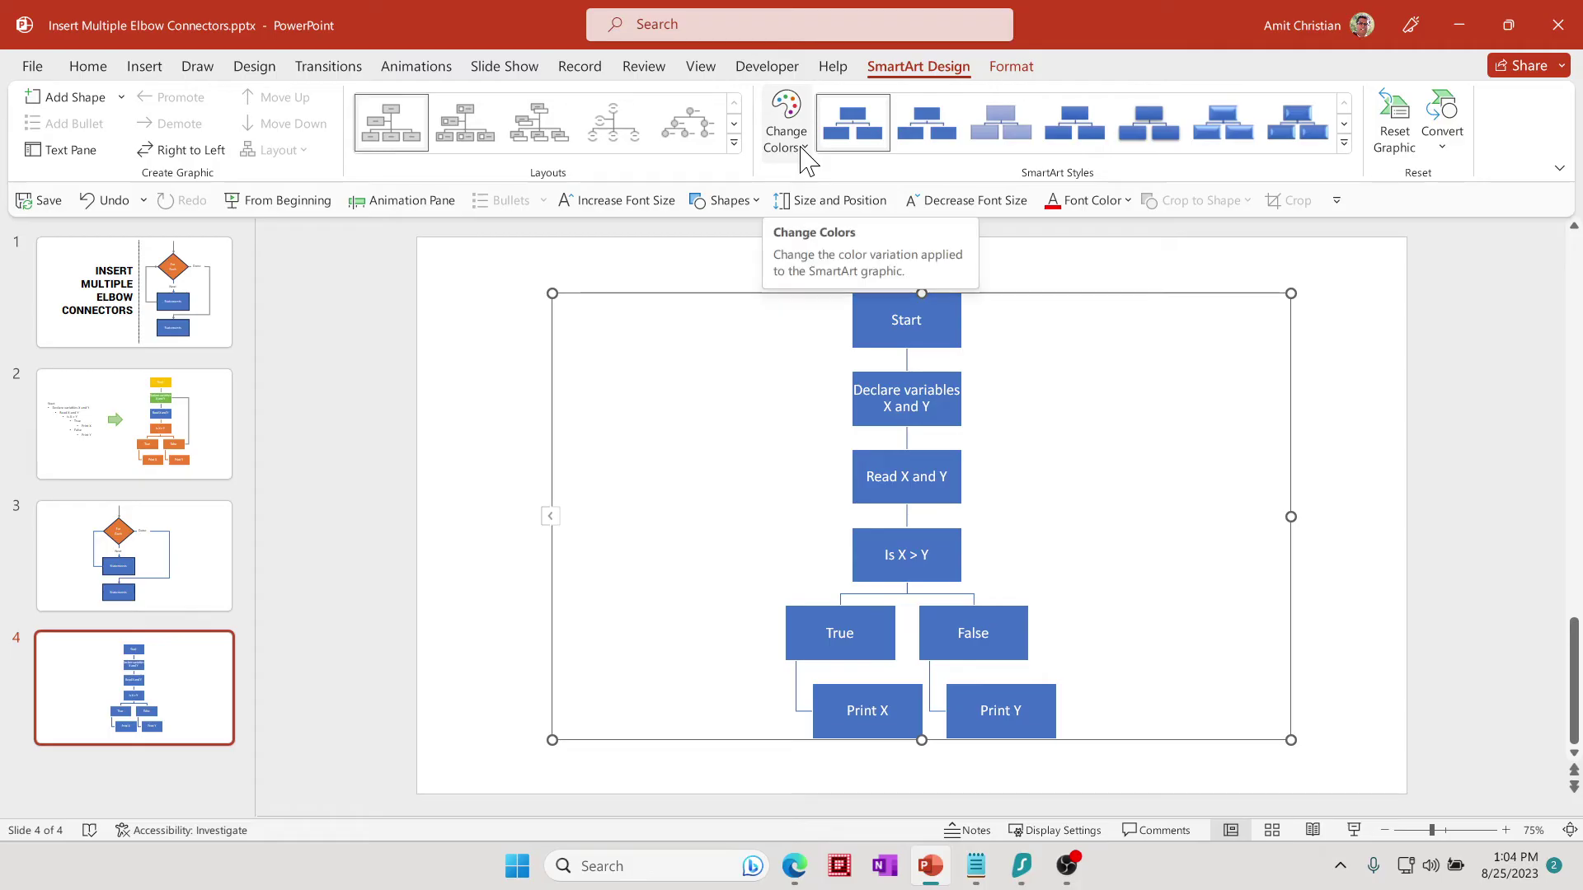
- List the colour variations for the slide 4 diagram, previewing a Colorful scheme
left_click(784, 120)
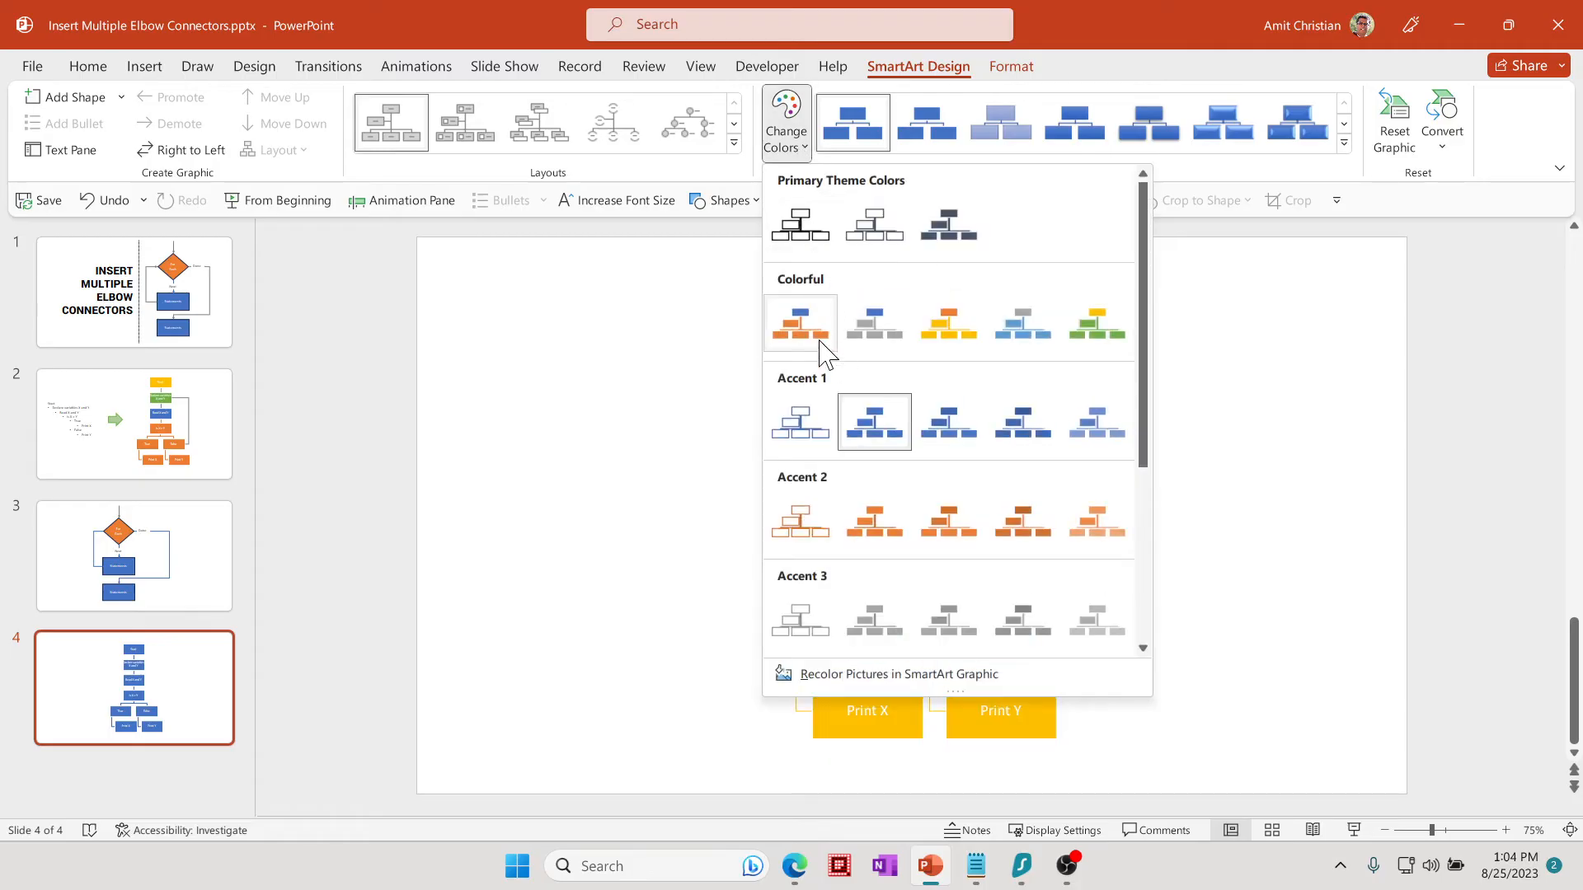
mouse_move(1022, 323)
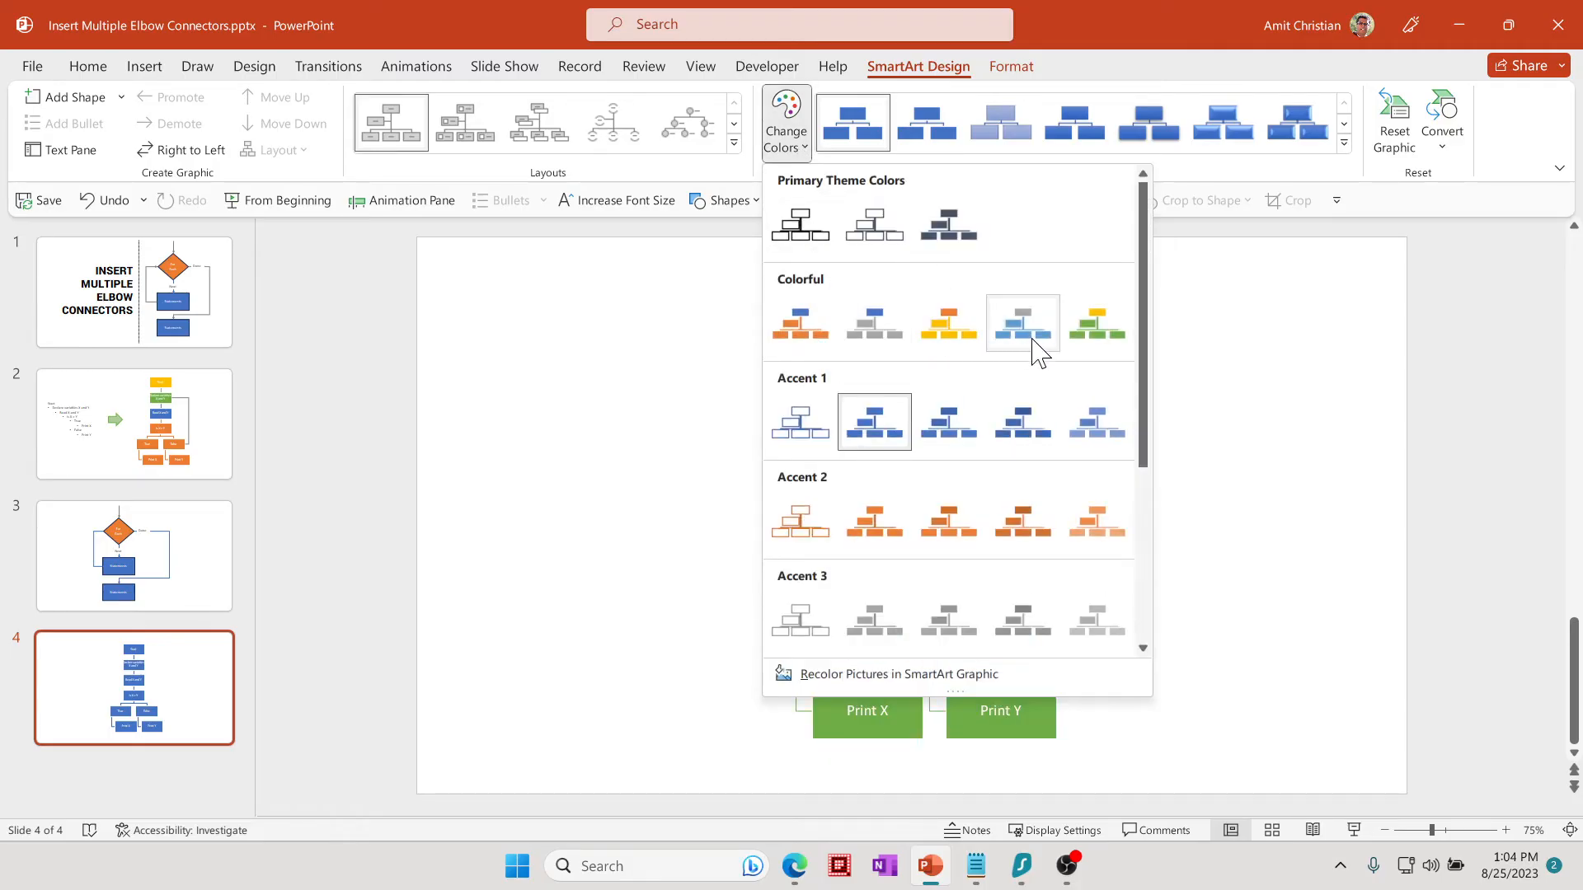
mouse_move(948, 323)
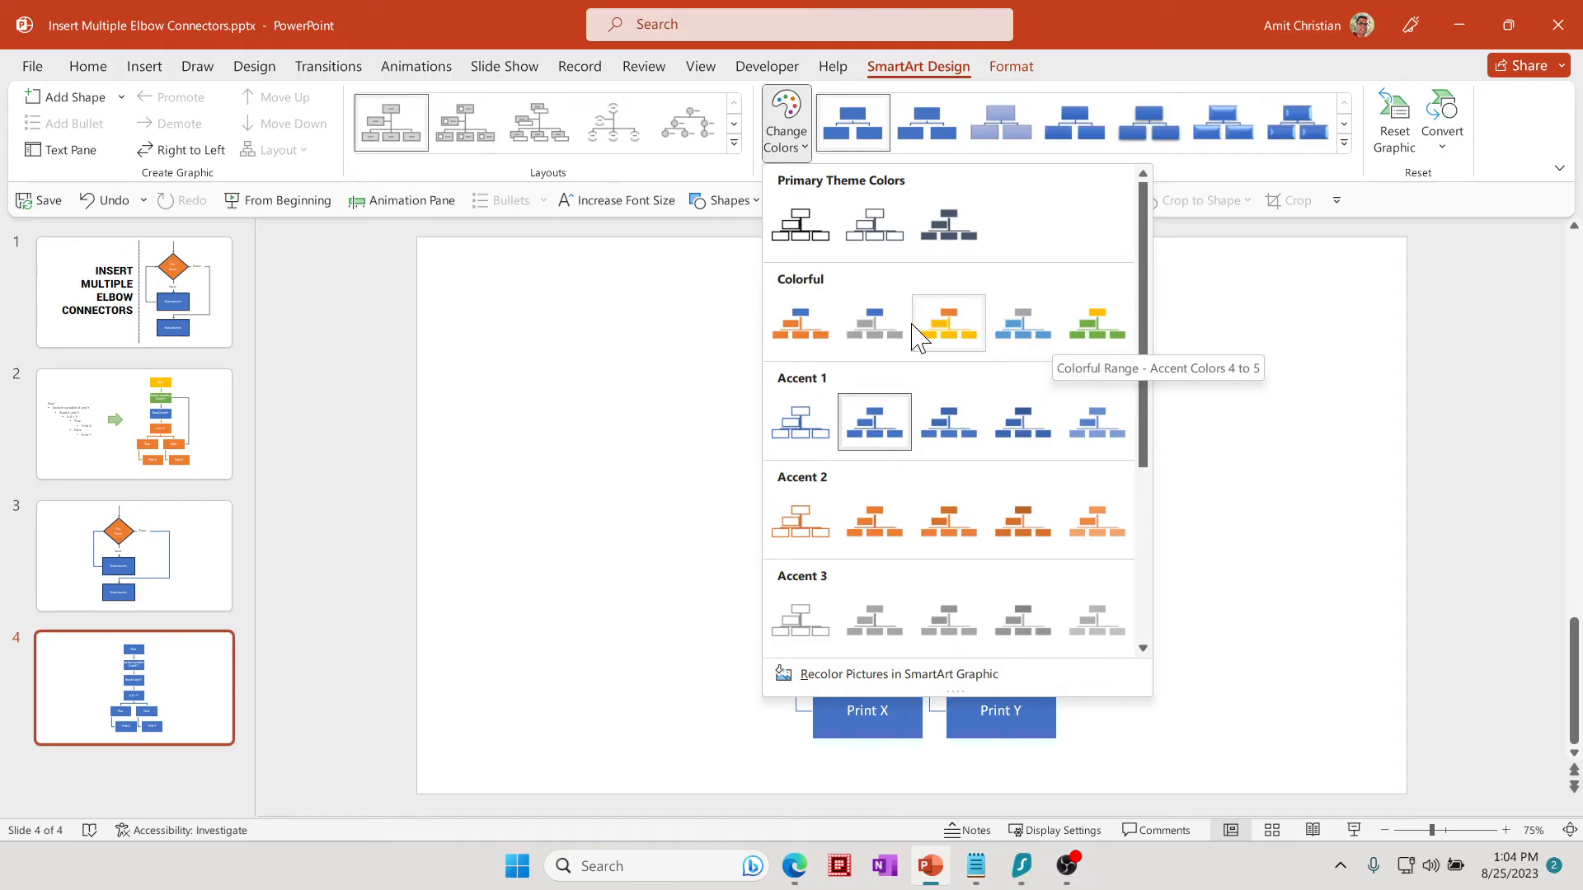
mouse_move(1022, 323)
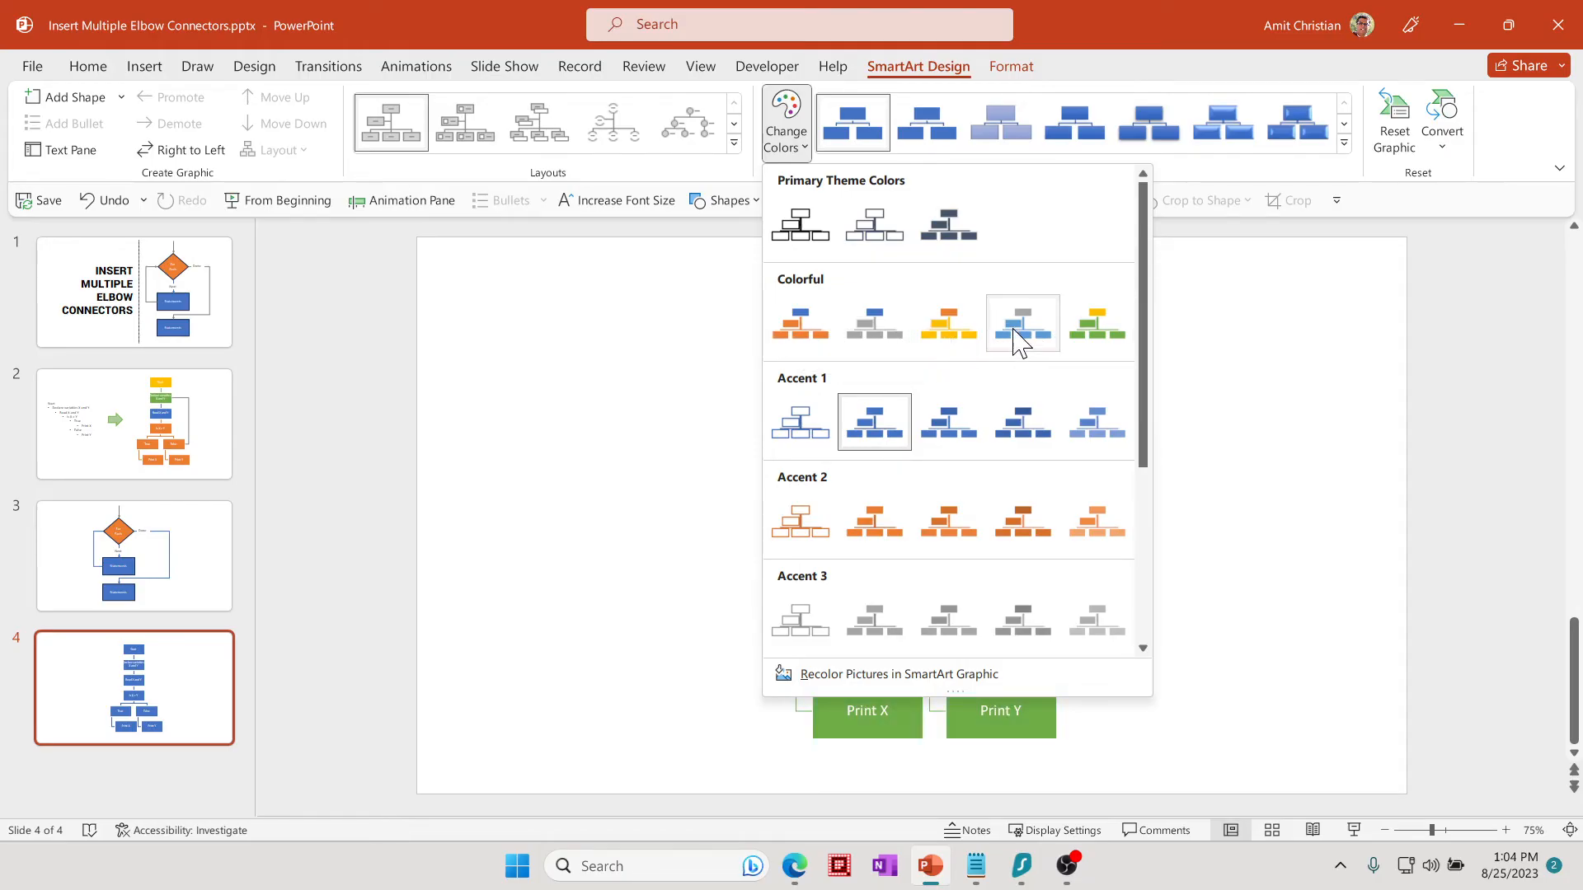
mouse_move(1023, 323)
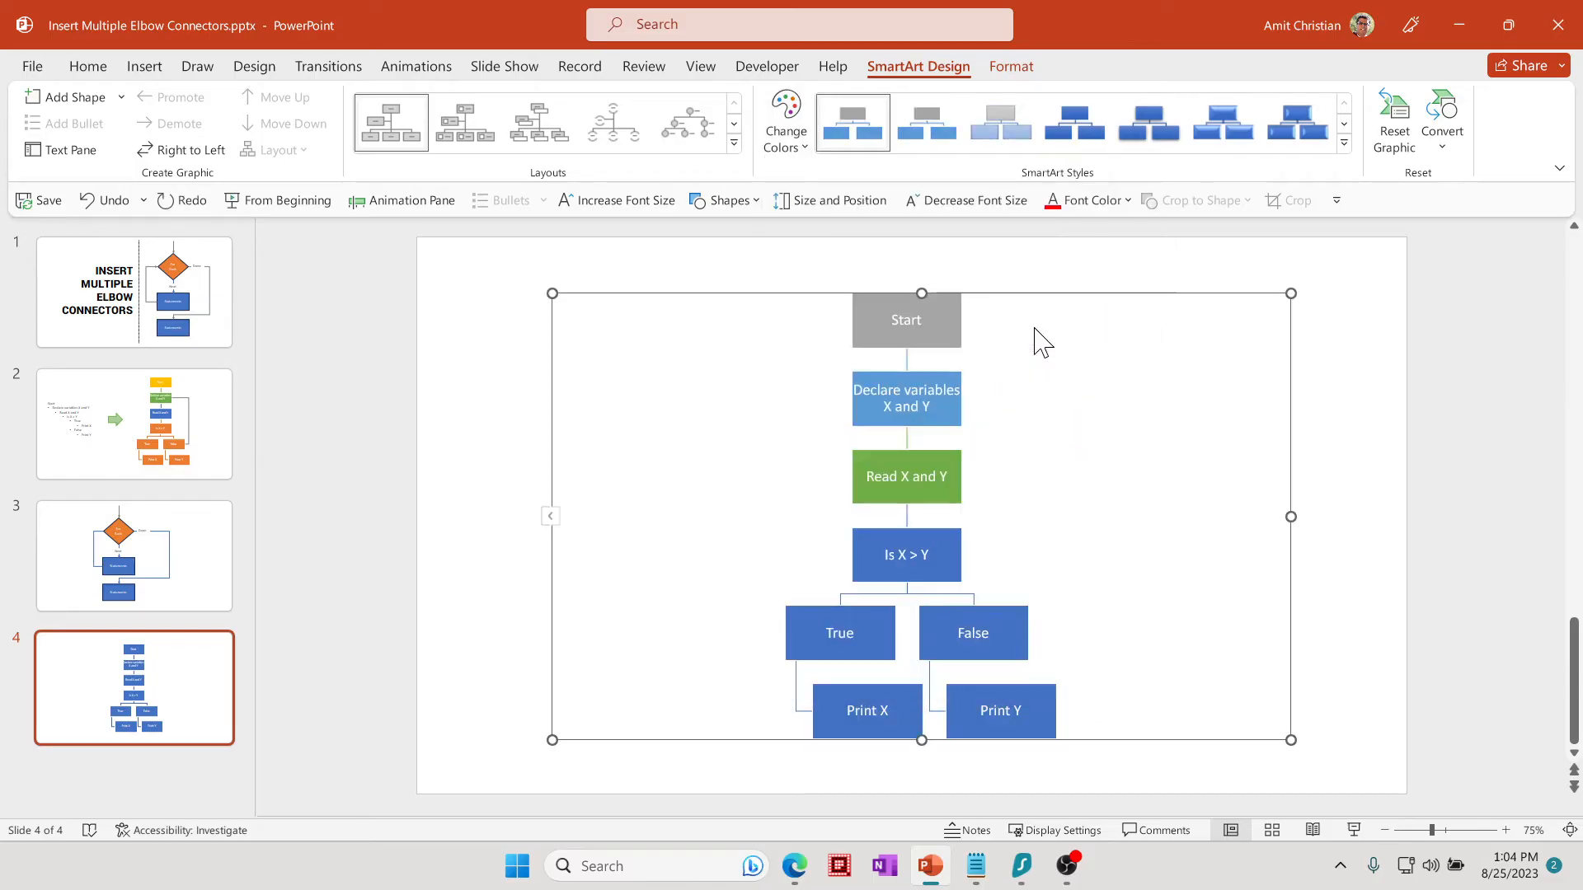
left_click(1012, 407)
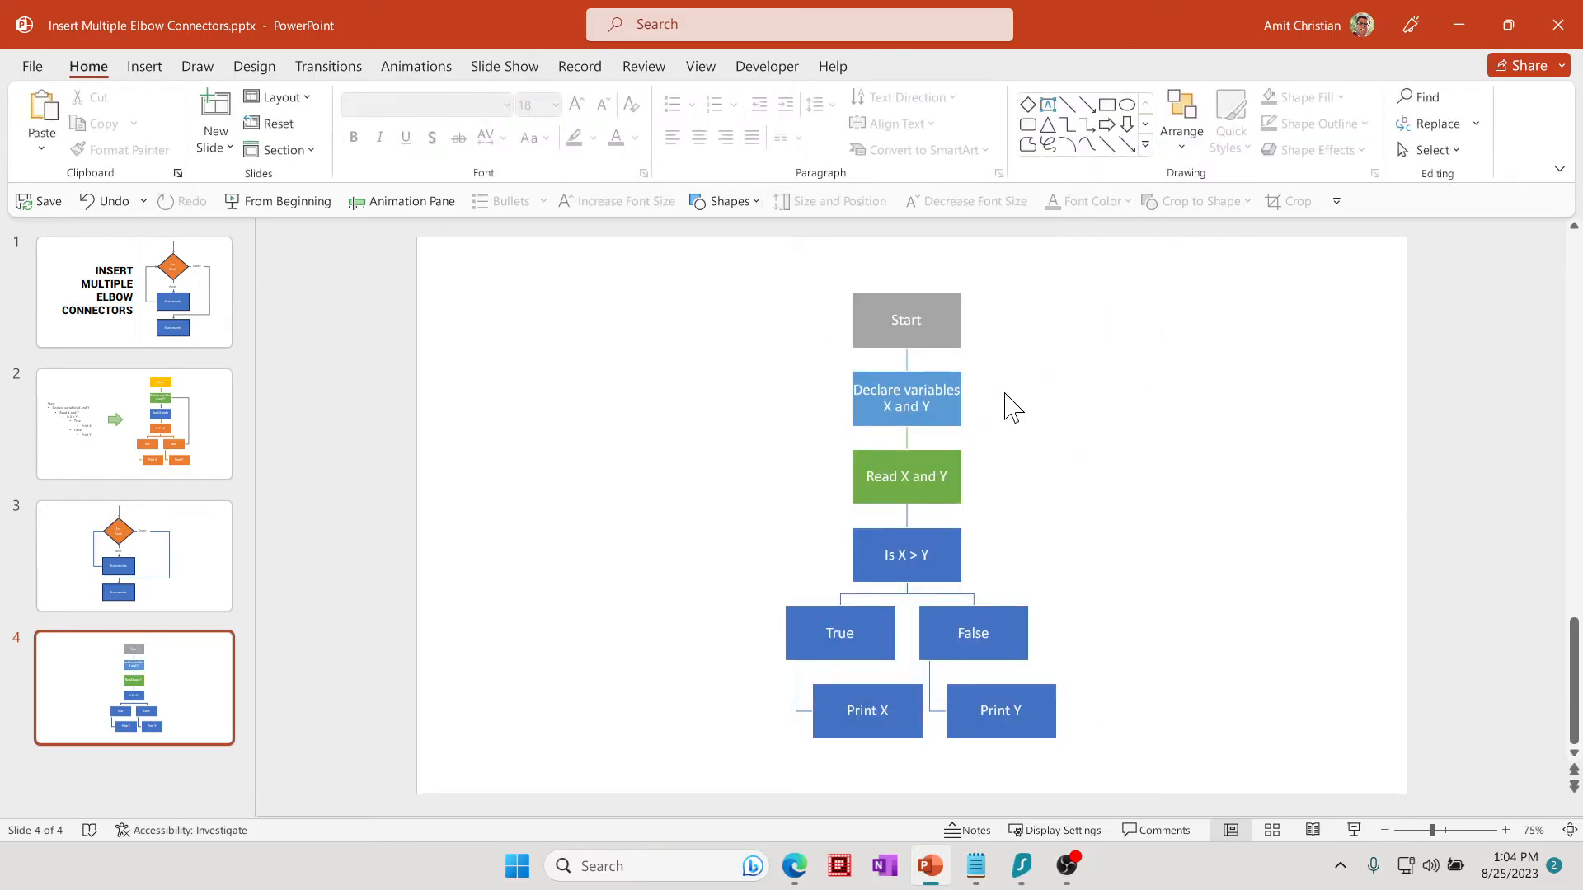
mouse_move(1012, 691)
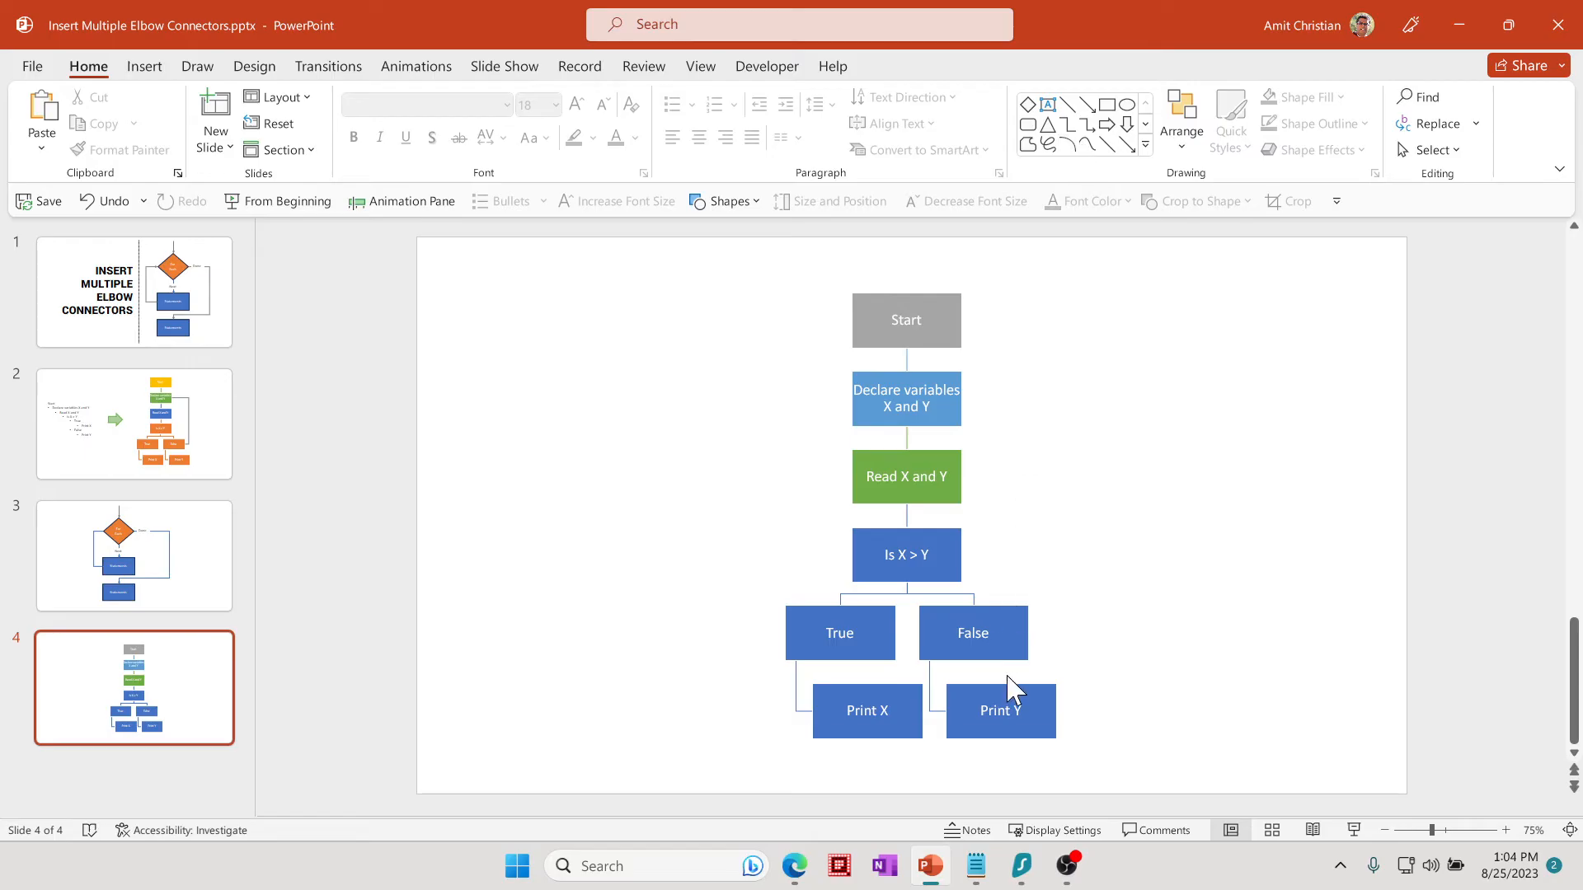
mouse_move(1011, 642)
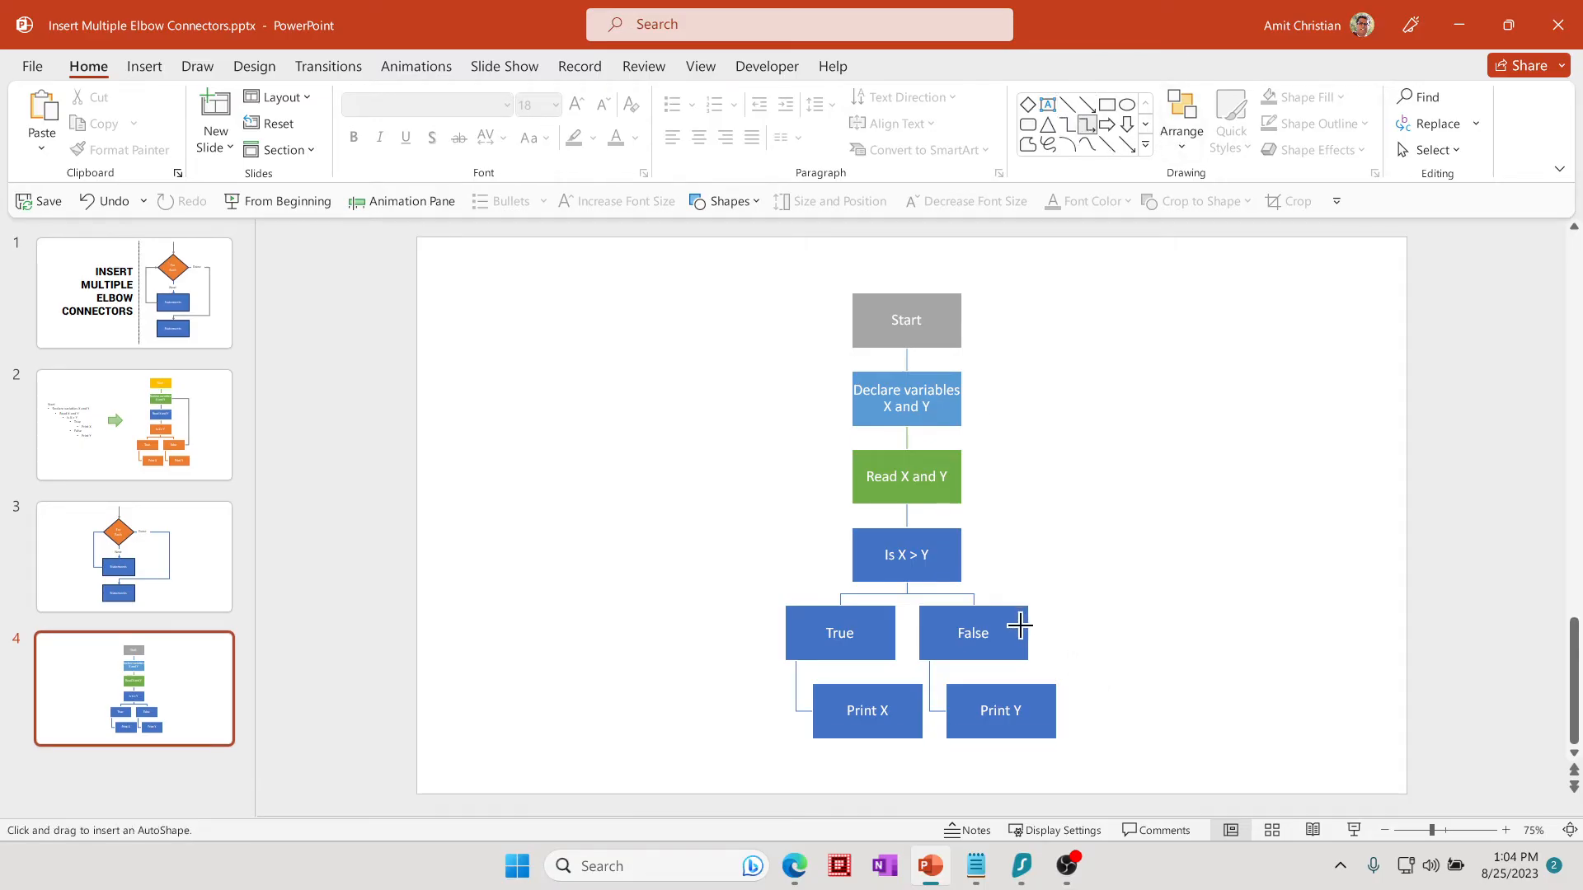
mouse_move(956, 386)
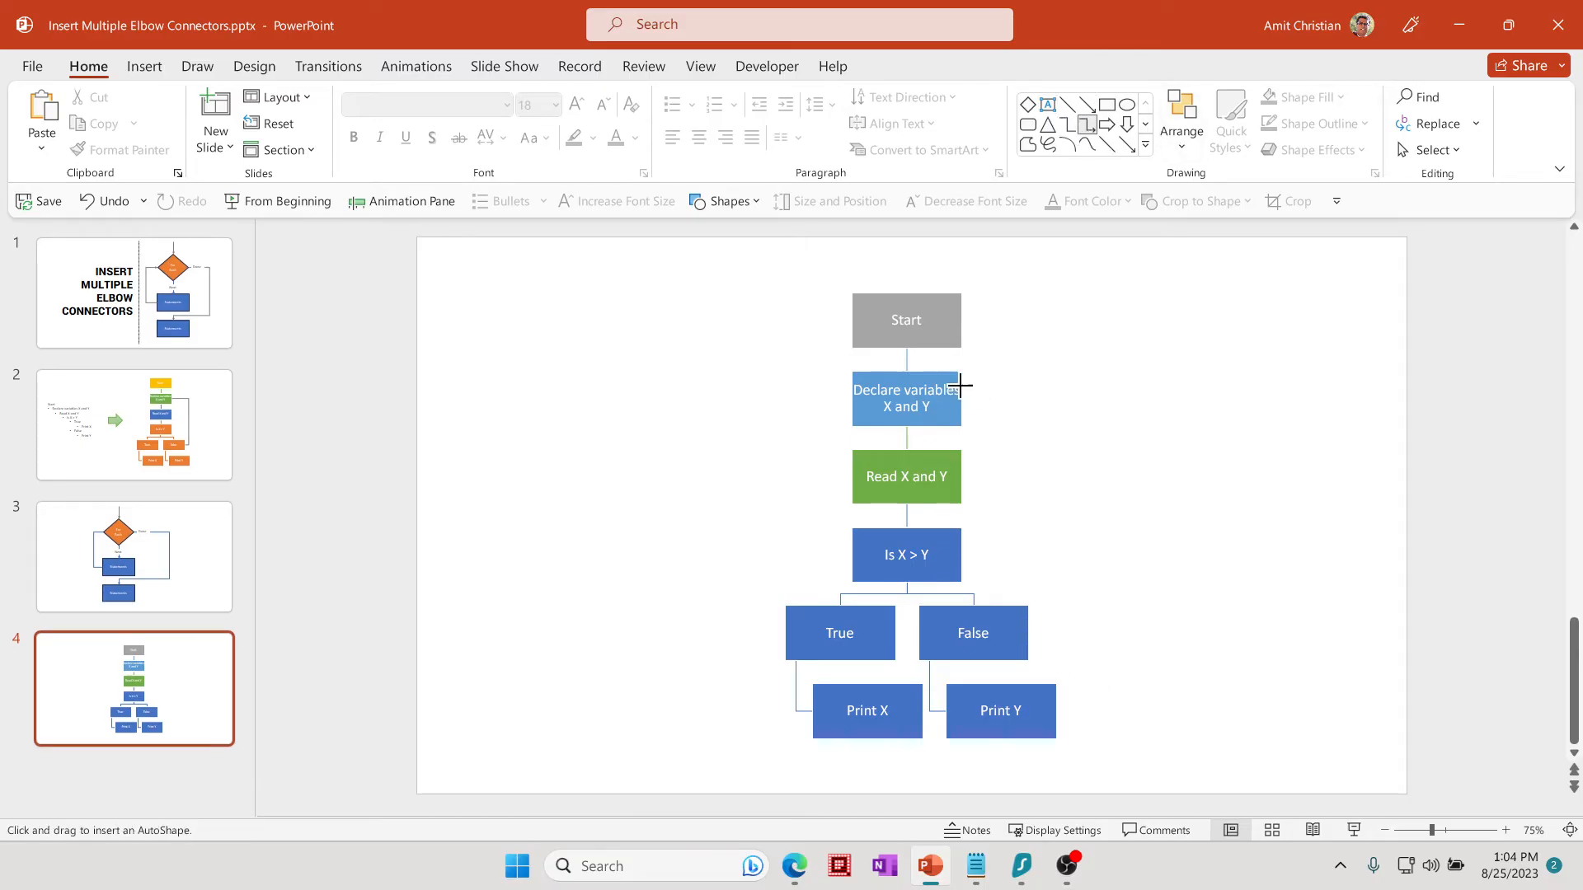
mouse_move(968, 394)
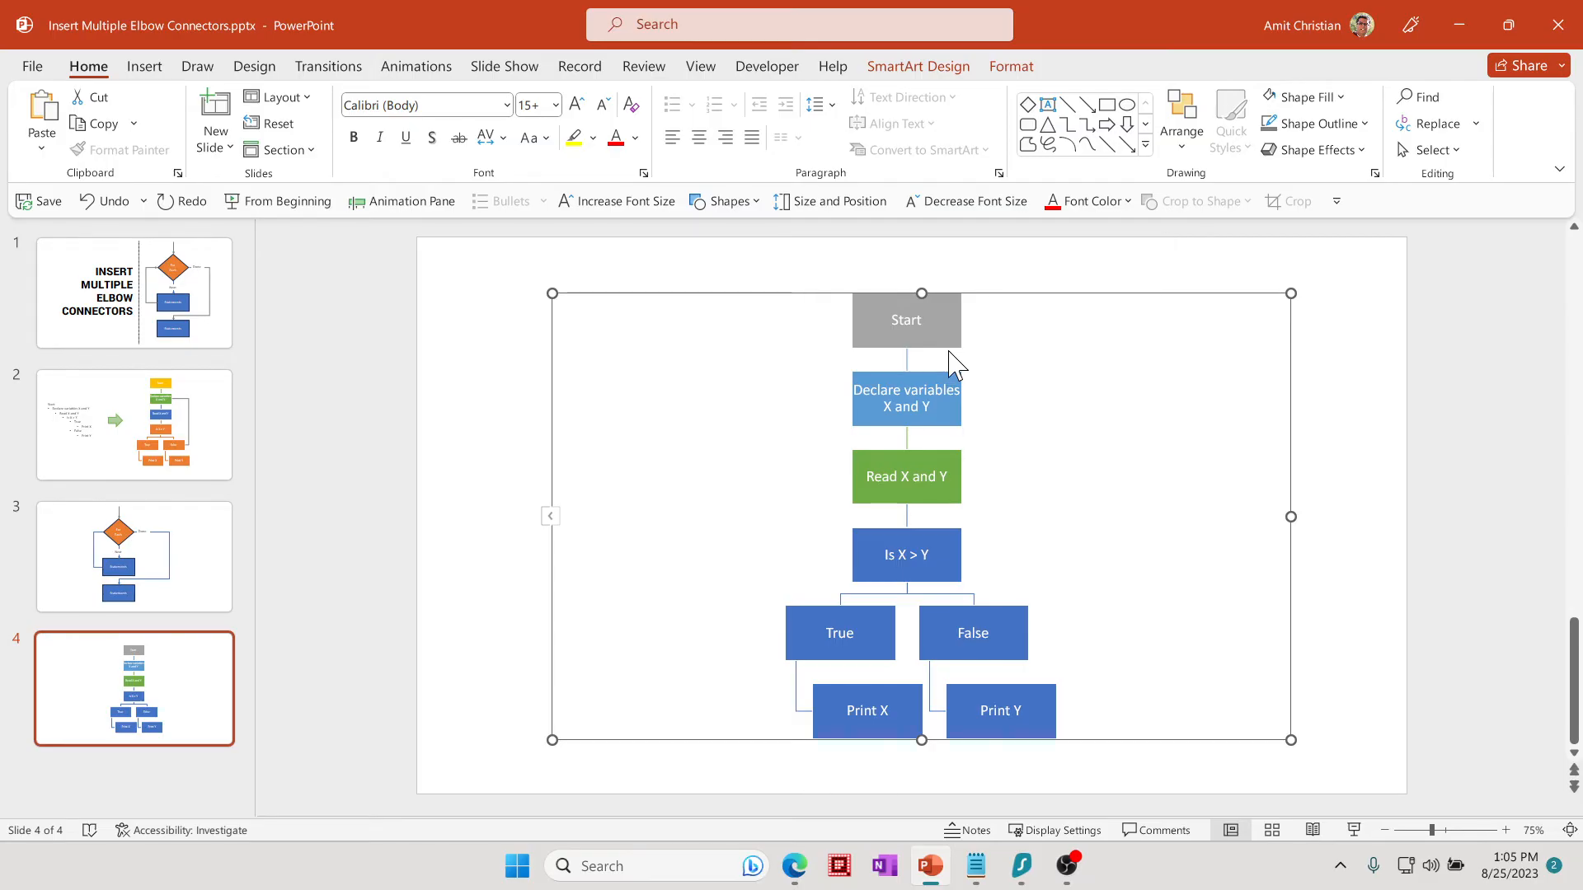
mouse_move(978, 327)
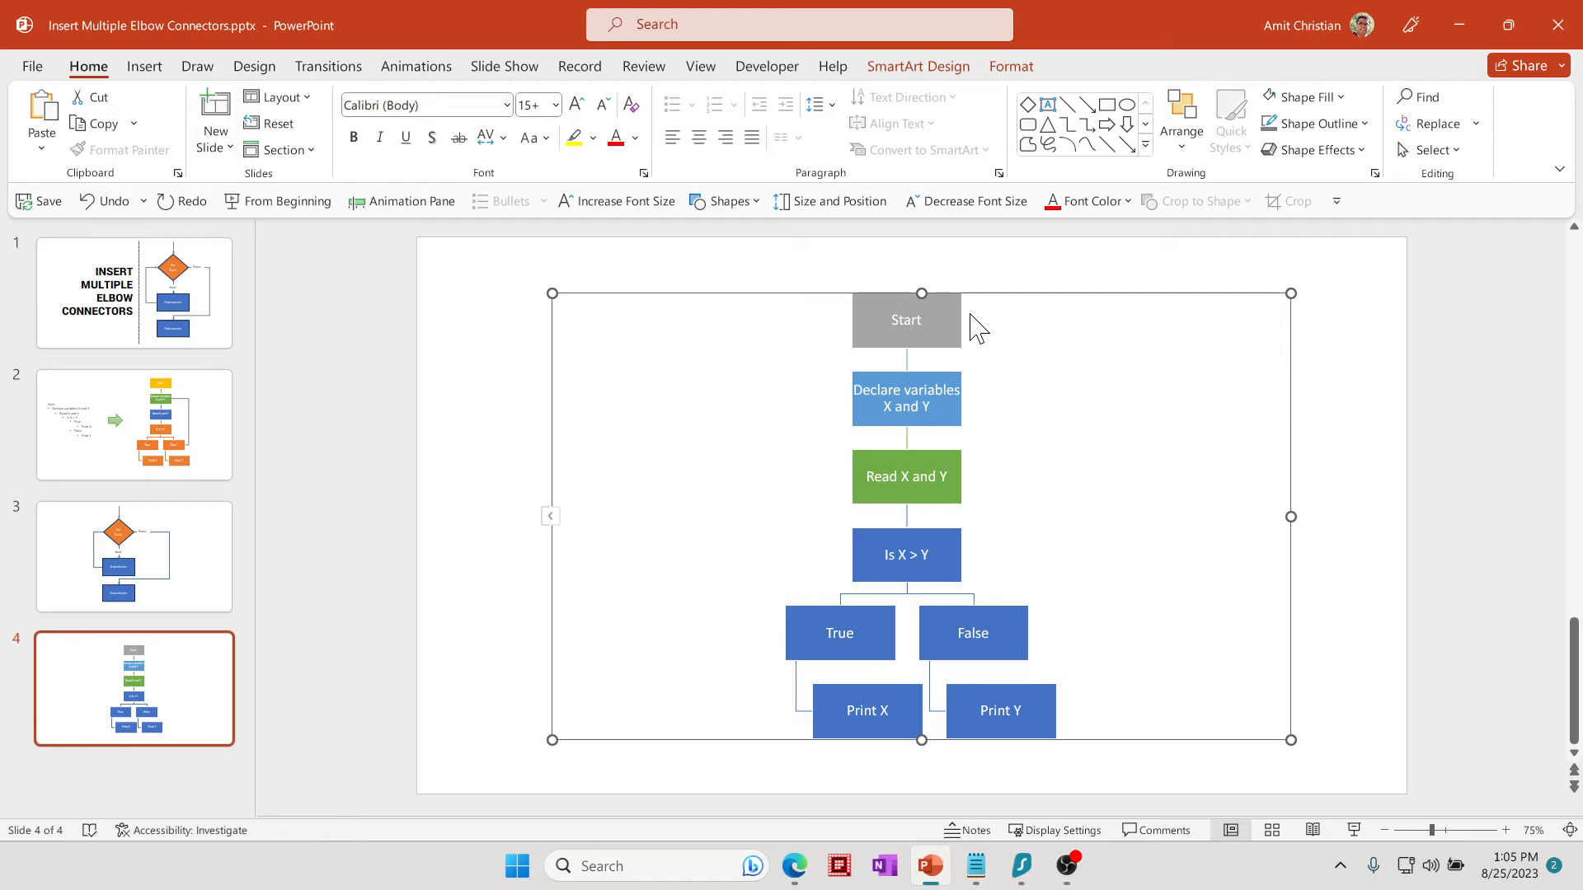
mouse_move(1003, 314)
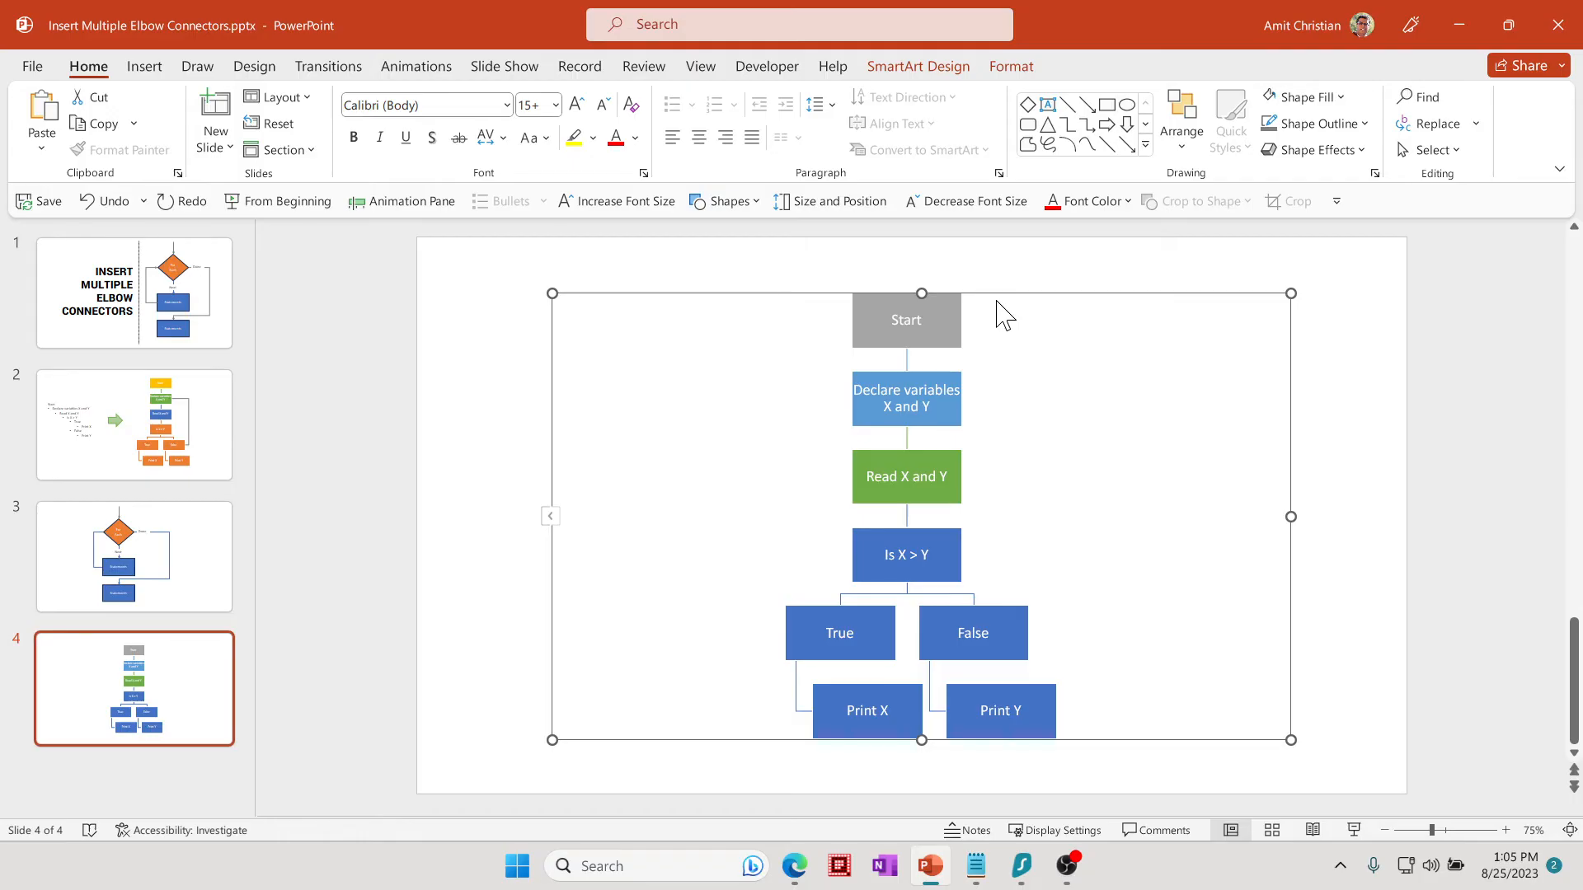
mouse_move(995, 322)
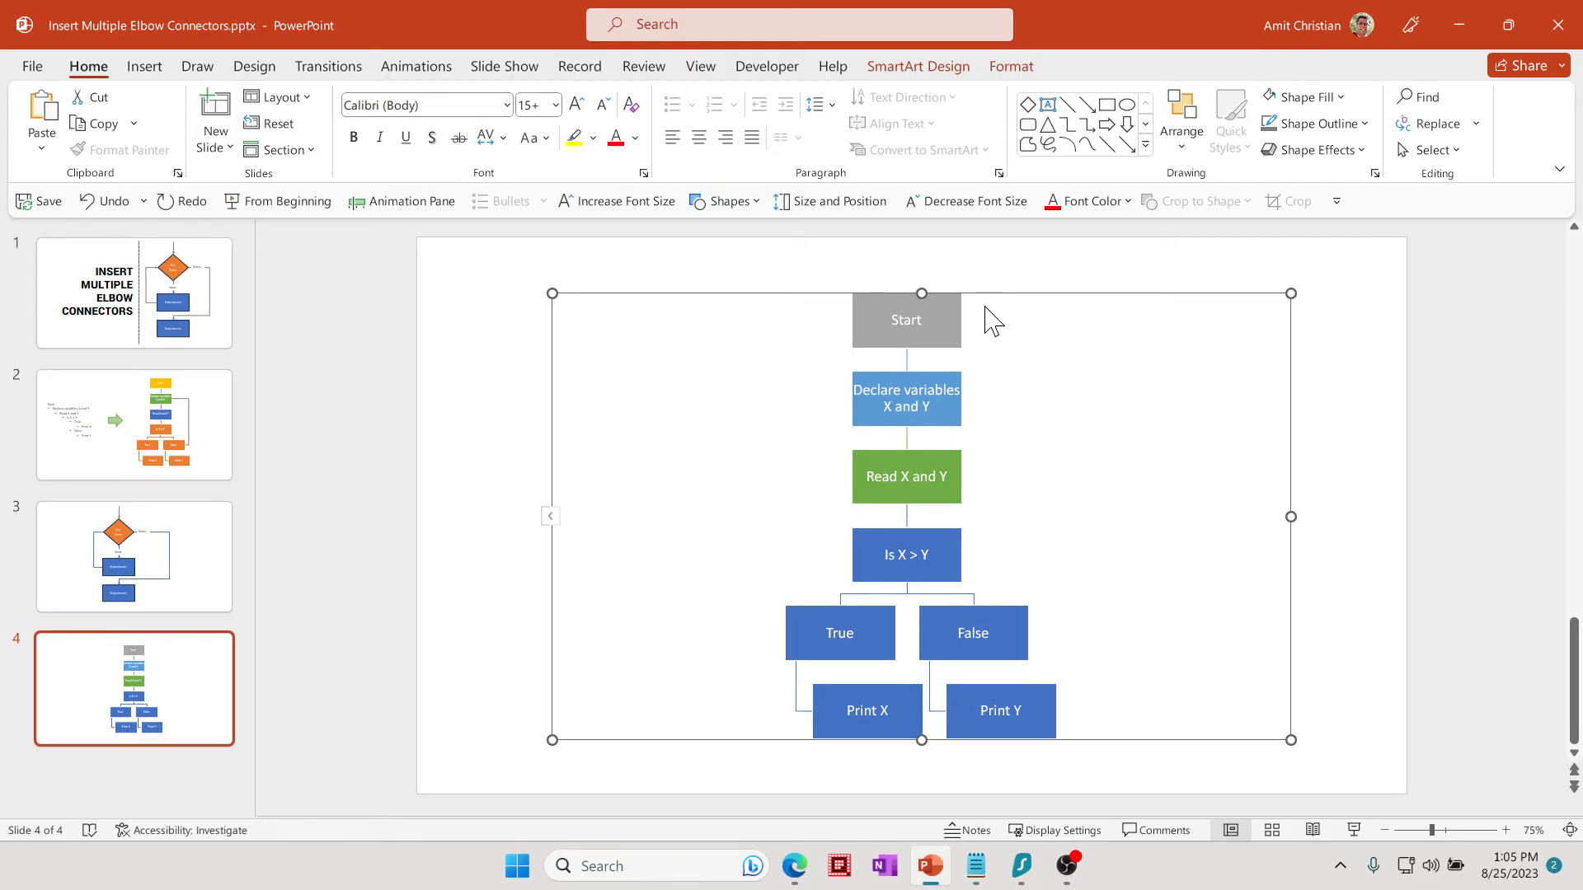
- Bring up the SmartArt's actions and select the Start box inside the flowchart
right_click(994, 319)
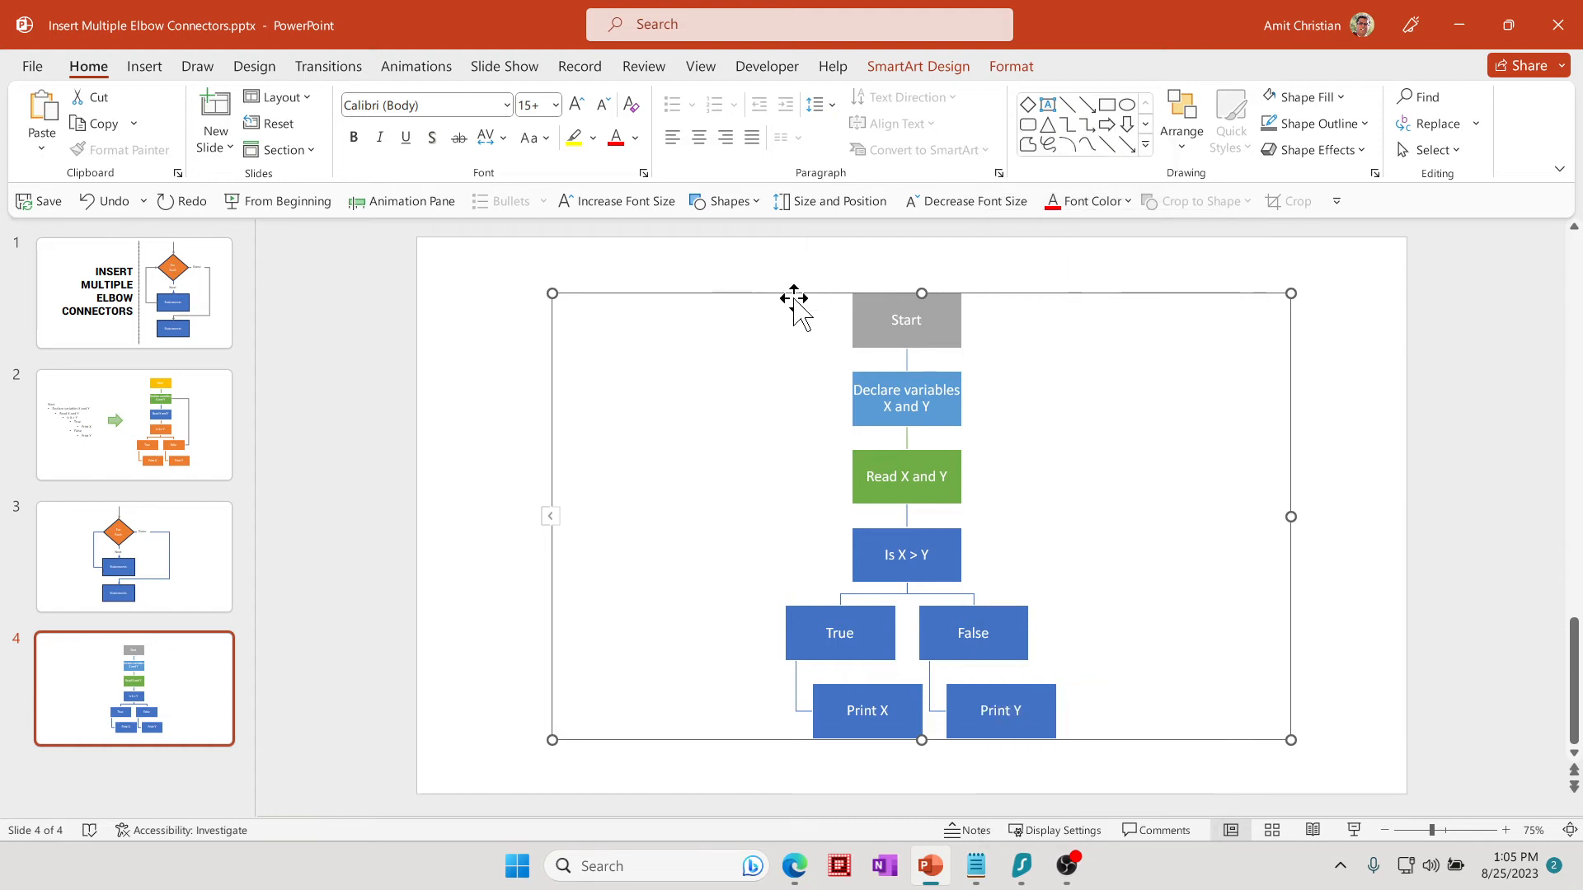
left_click(905, 320)
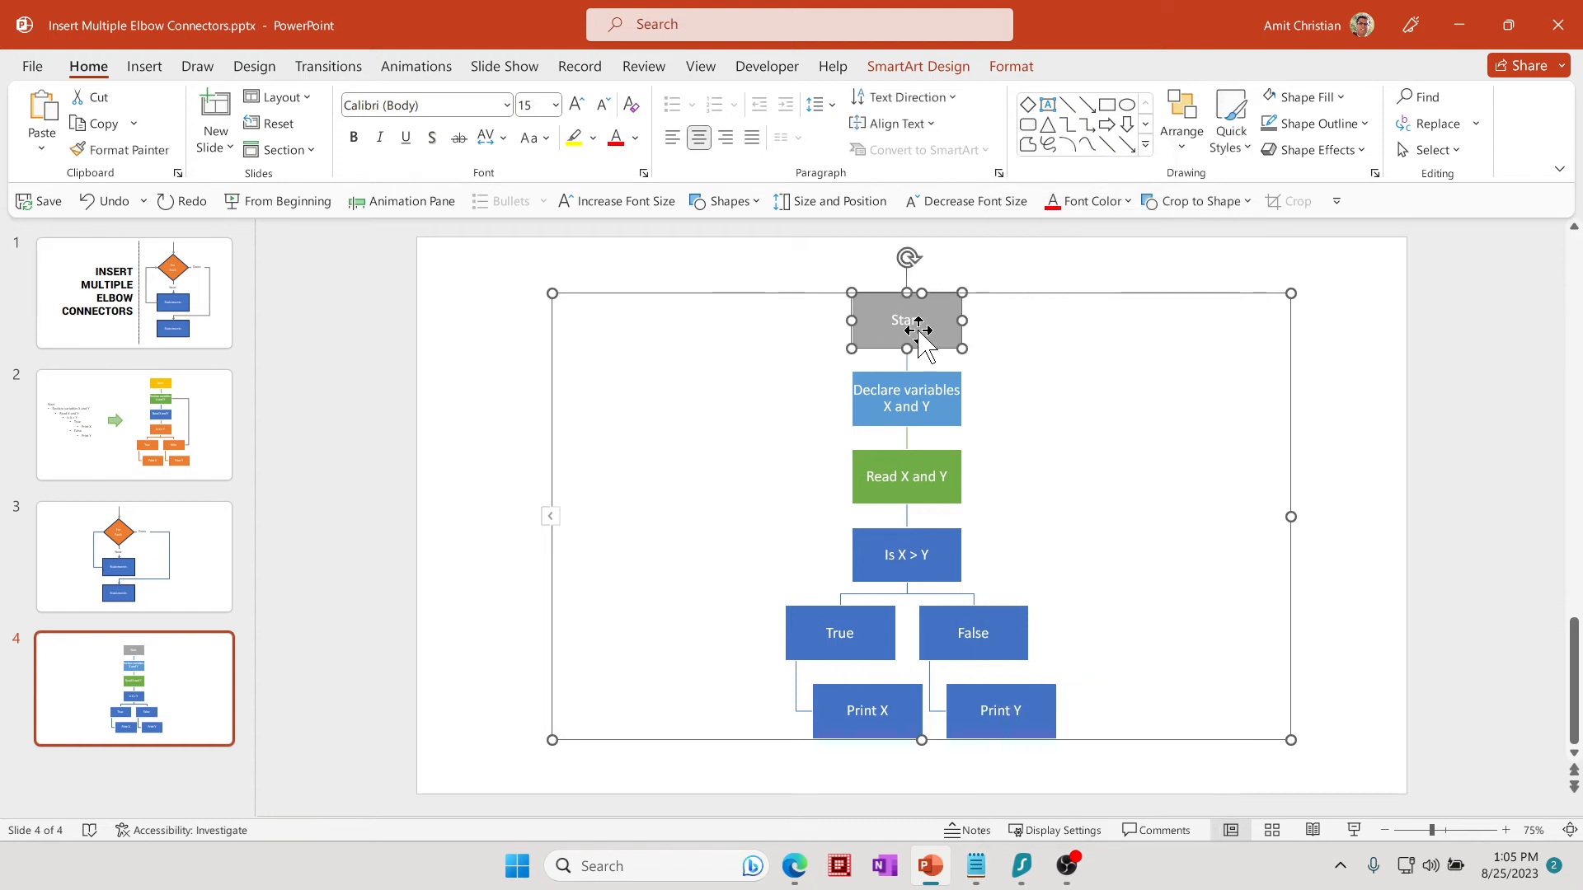
mouse_move(1006, 321)
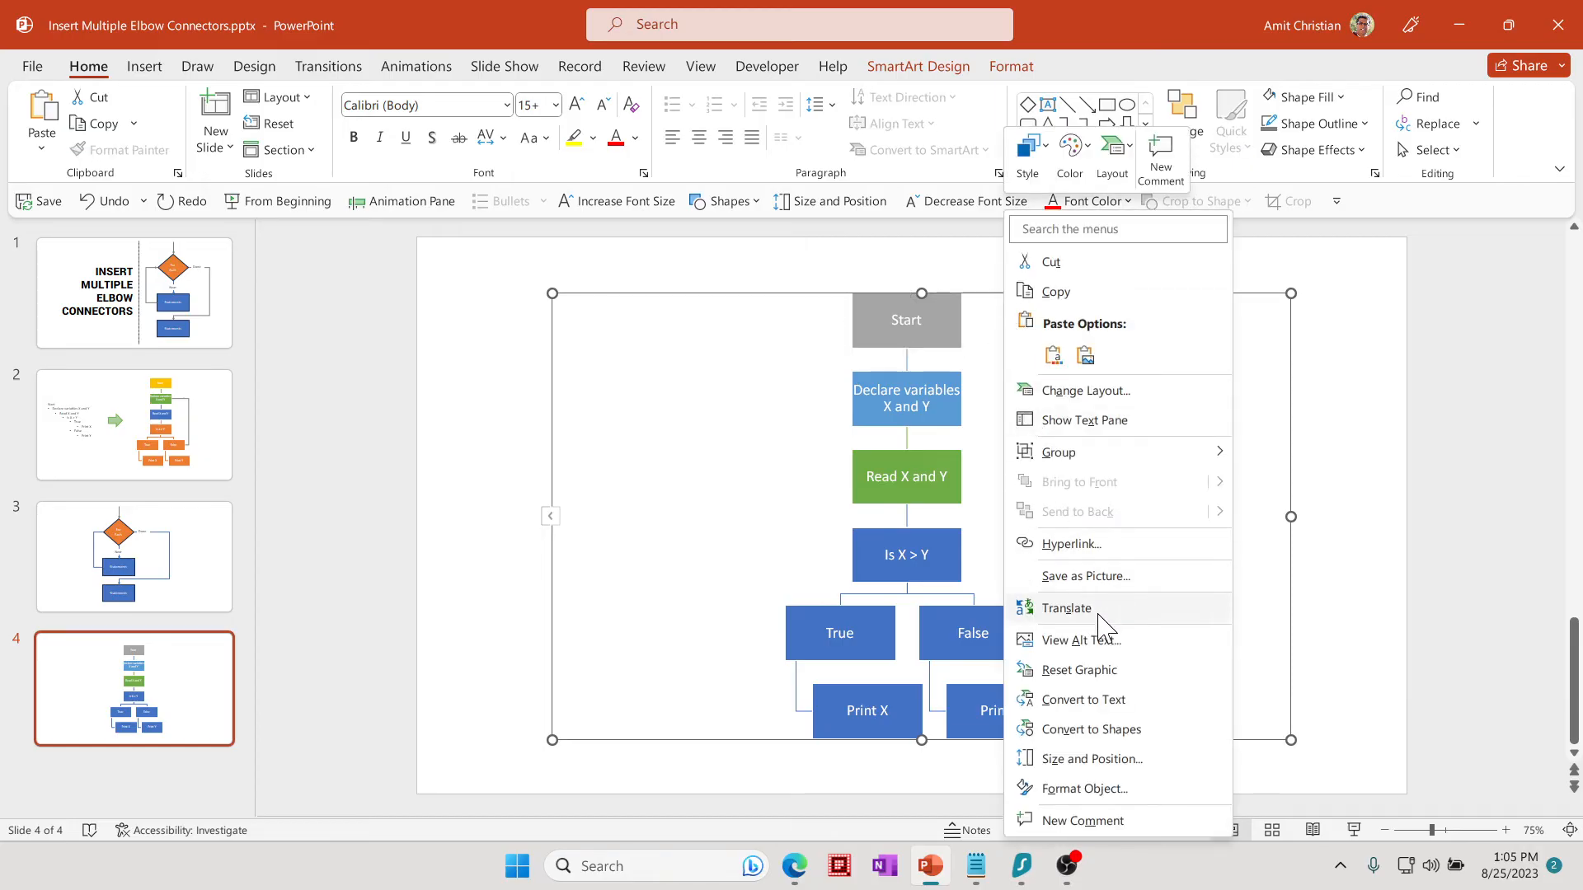
mouse_move(1118, 737)
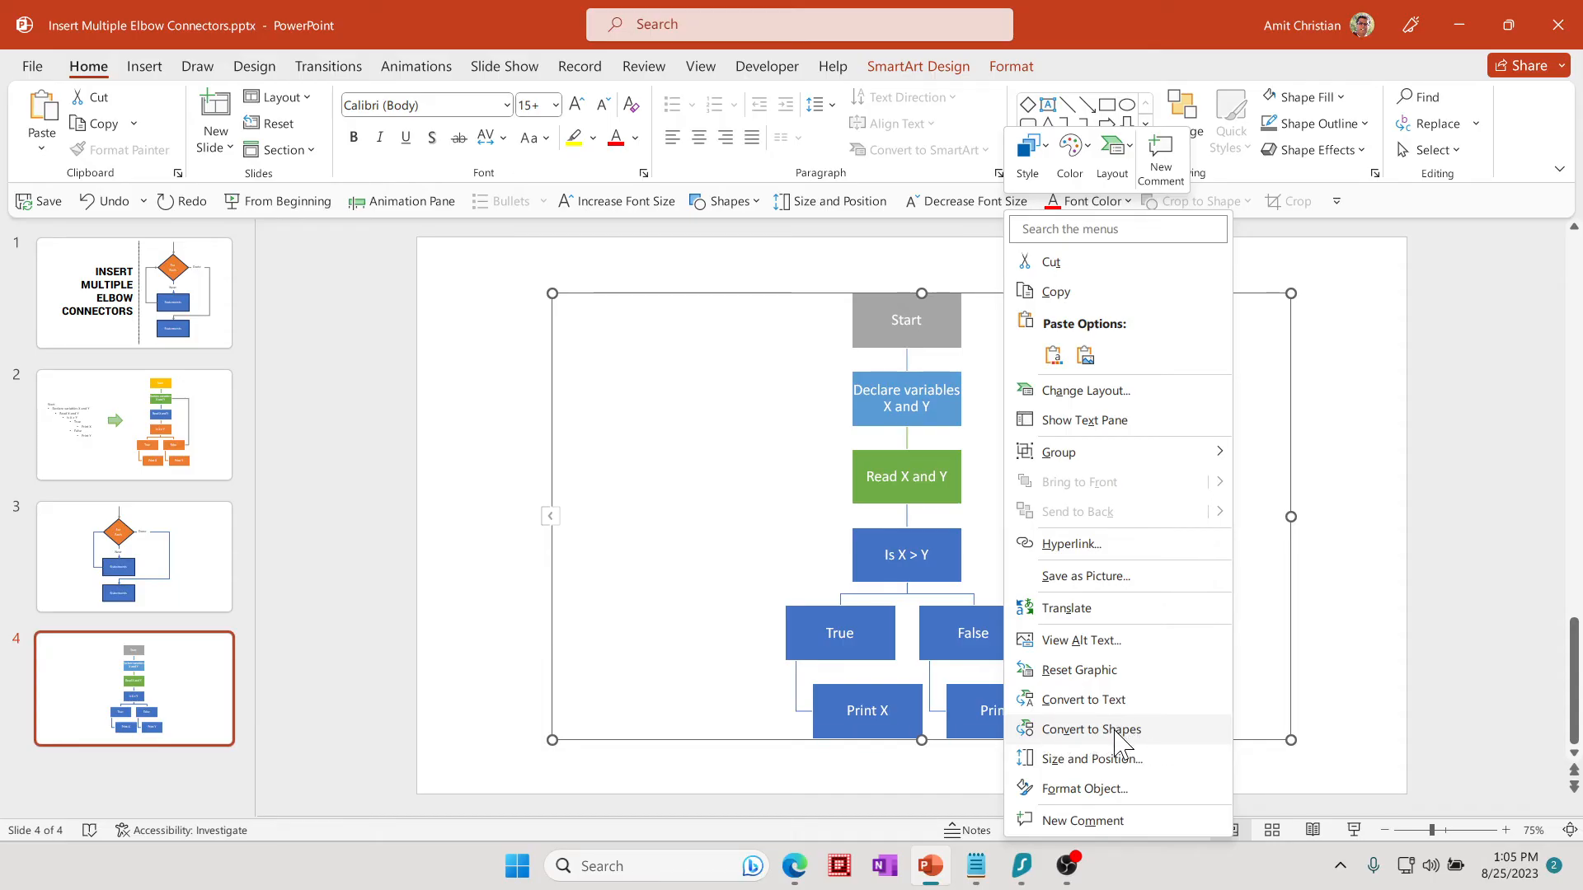
mouse_move(1292, 343)
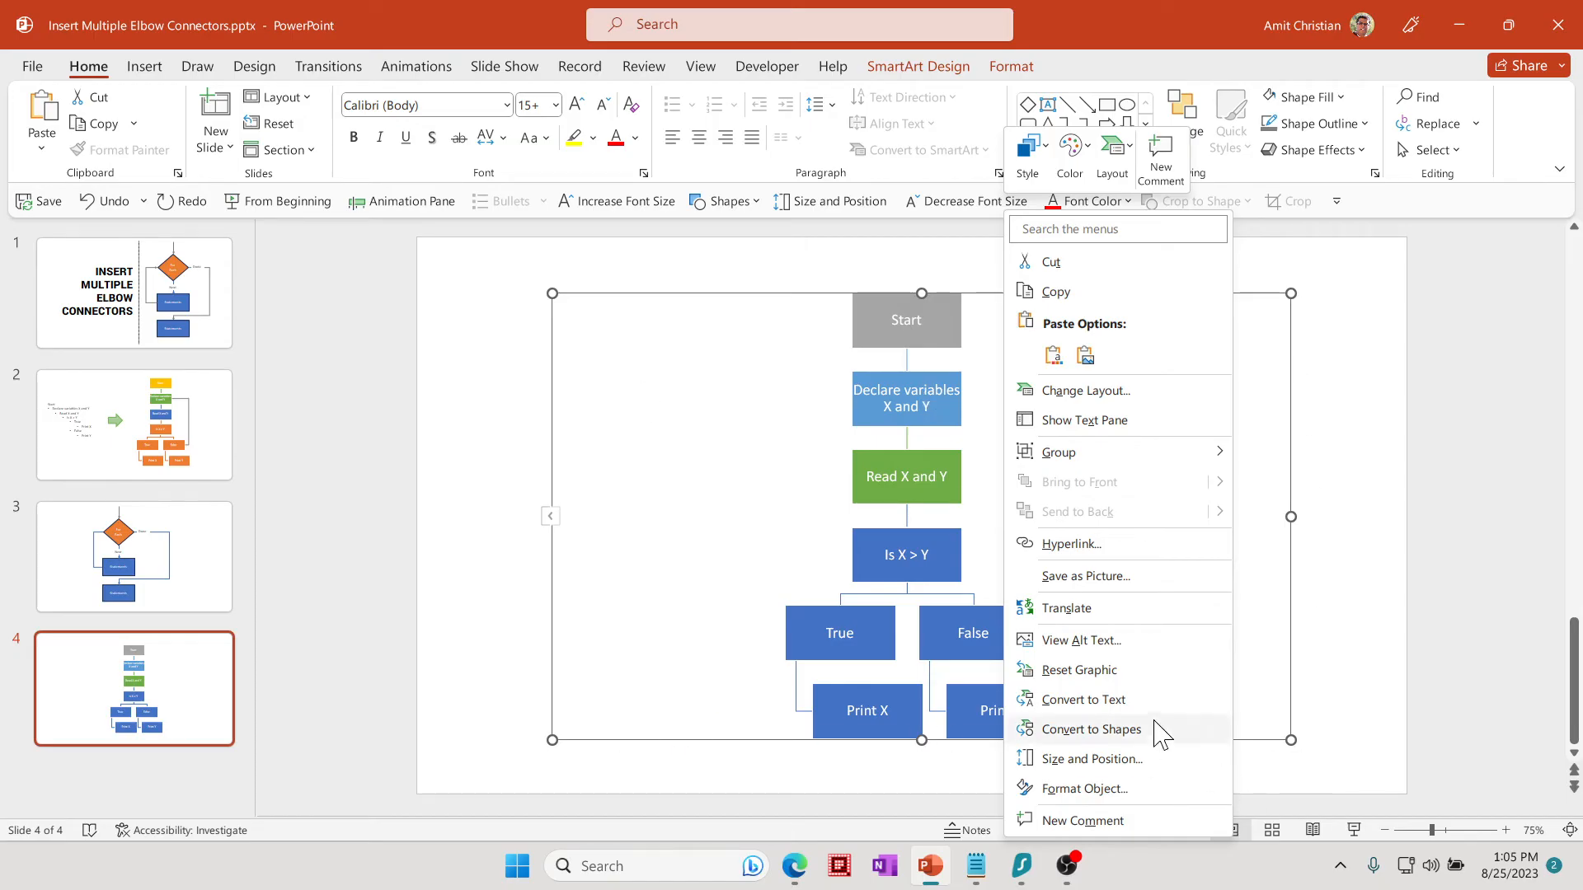
mouse_move(1127, 745)
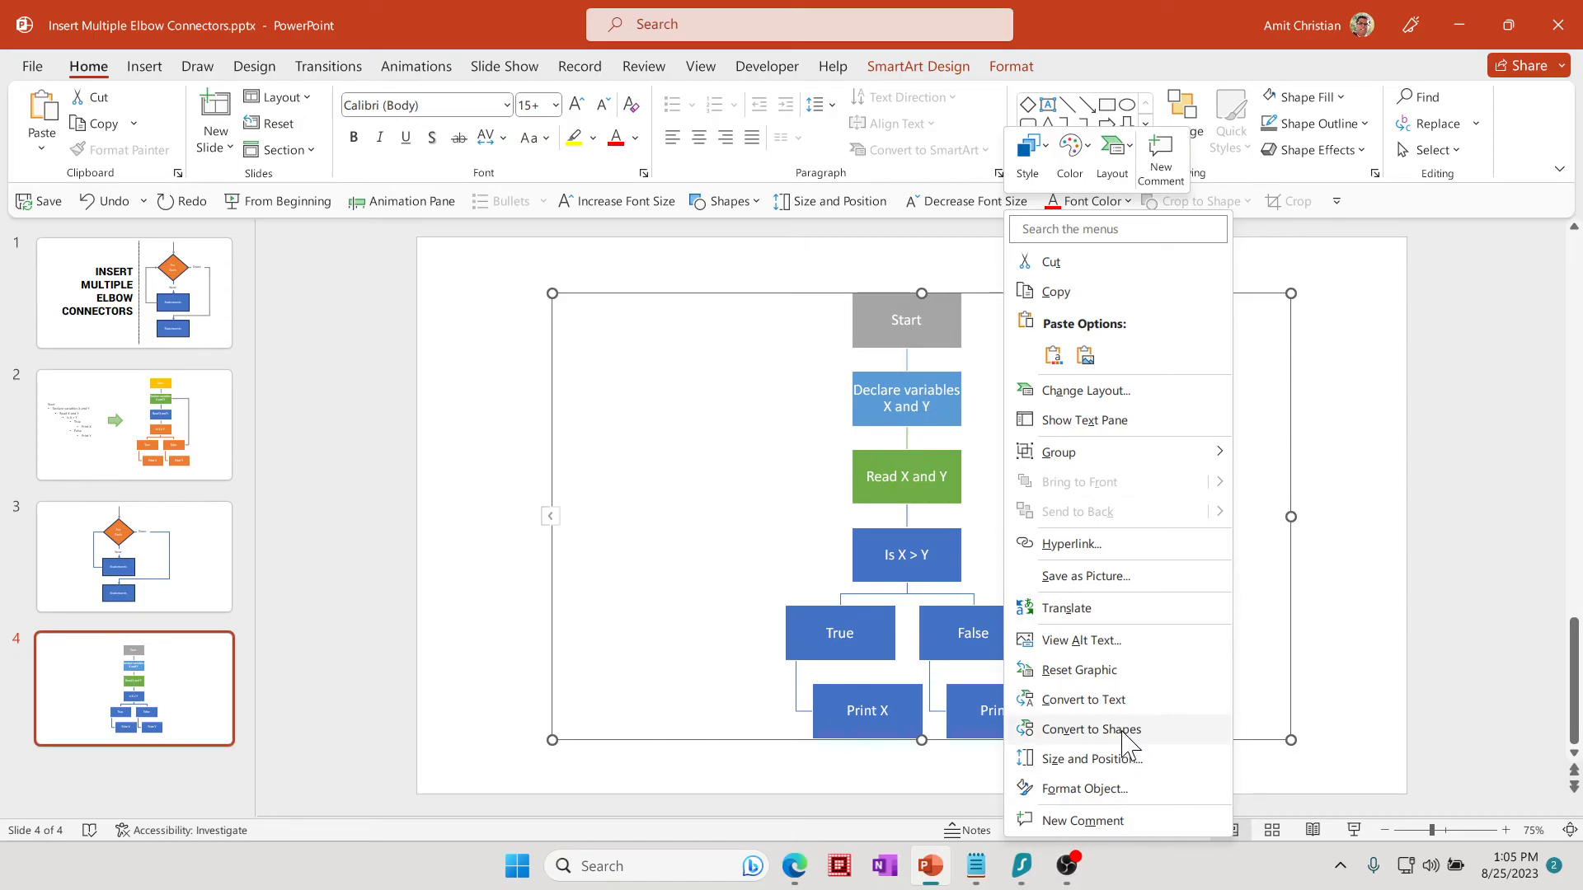
- Convert the SmartArt flowchart into ordinary shapes and select the Start box
left_click(1091, 728)
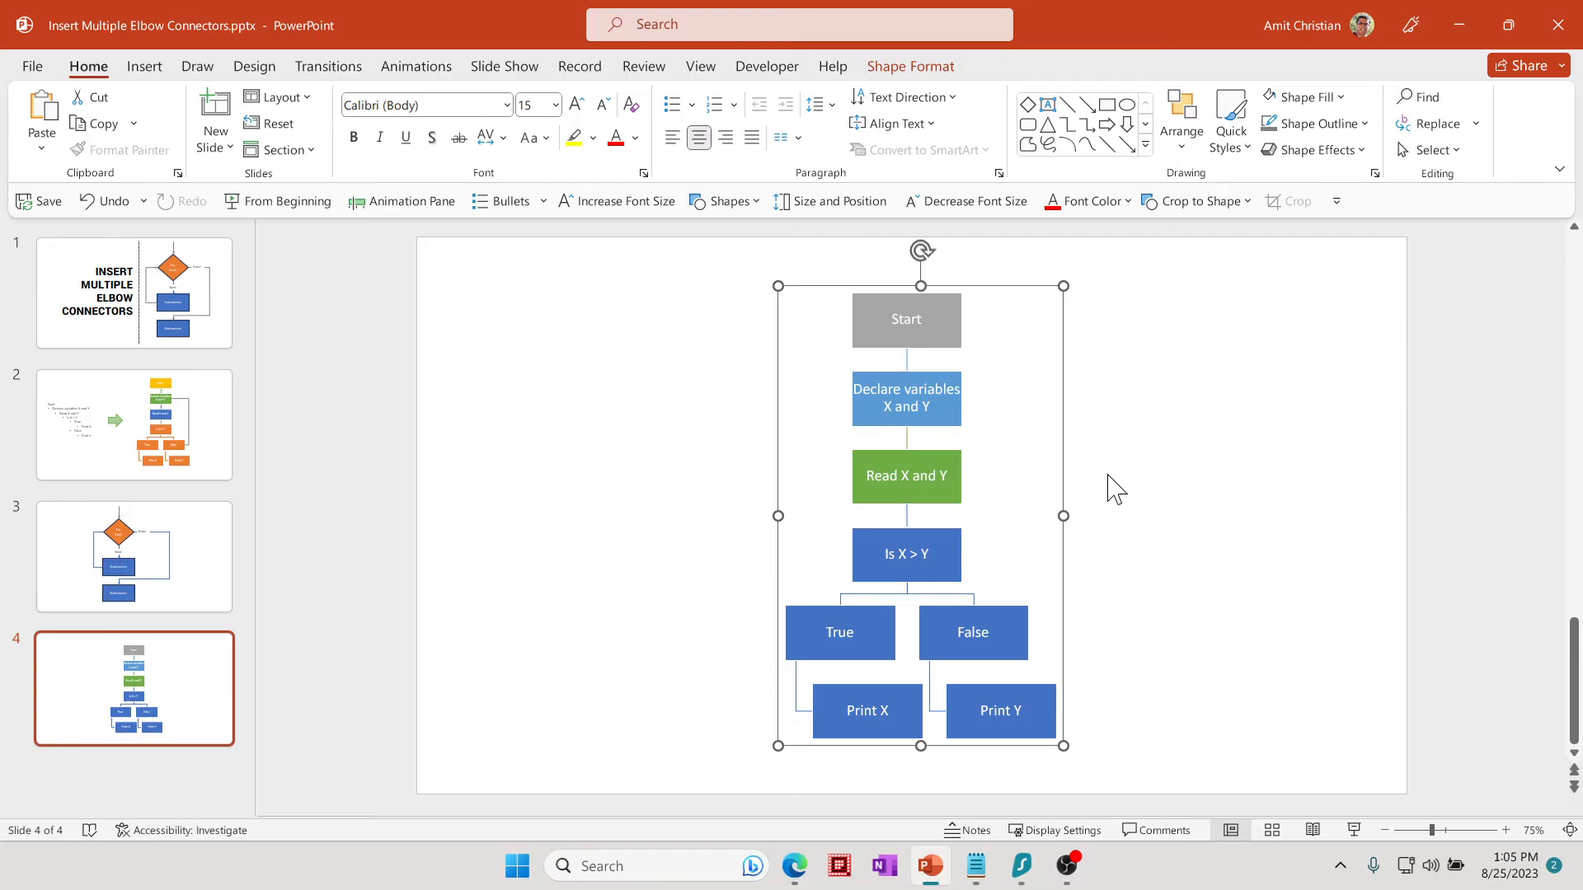
mouse_move(1081, 391)
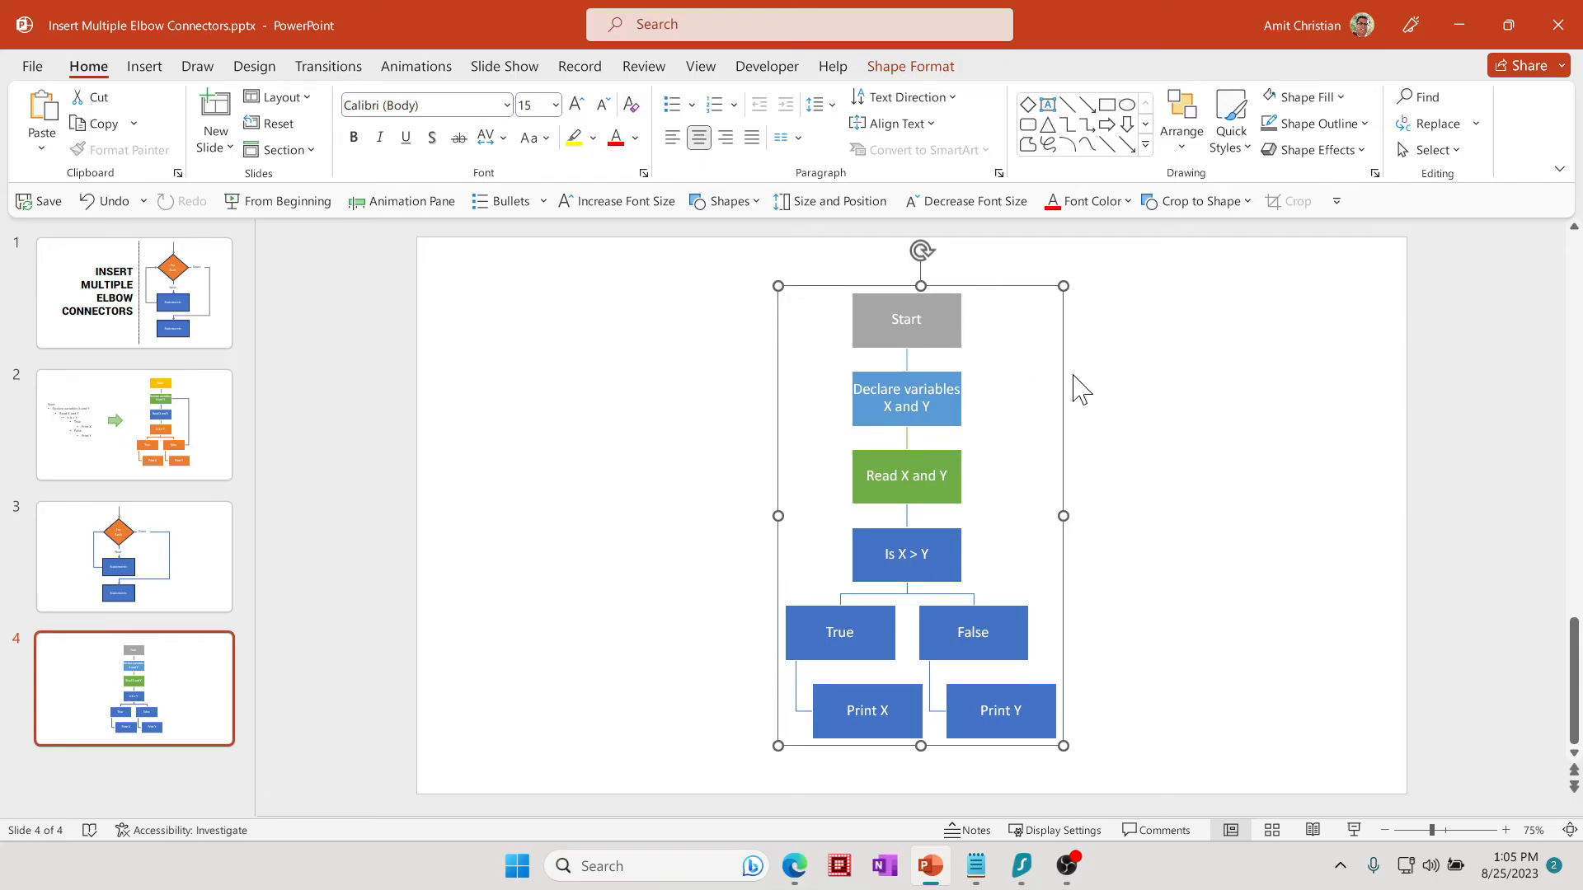
mouse_move(1123, 381)
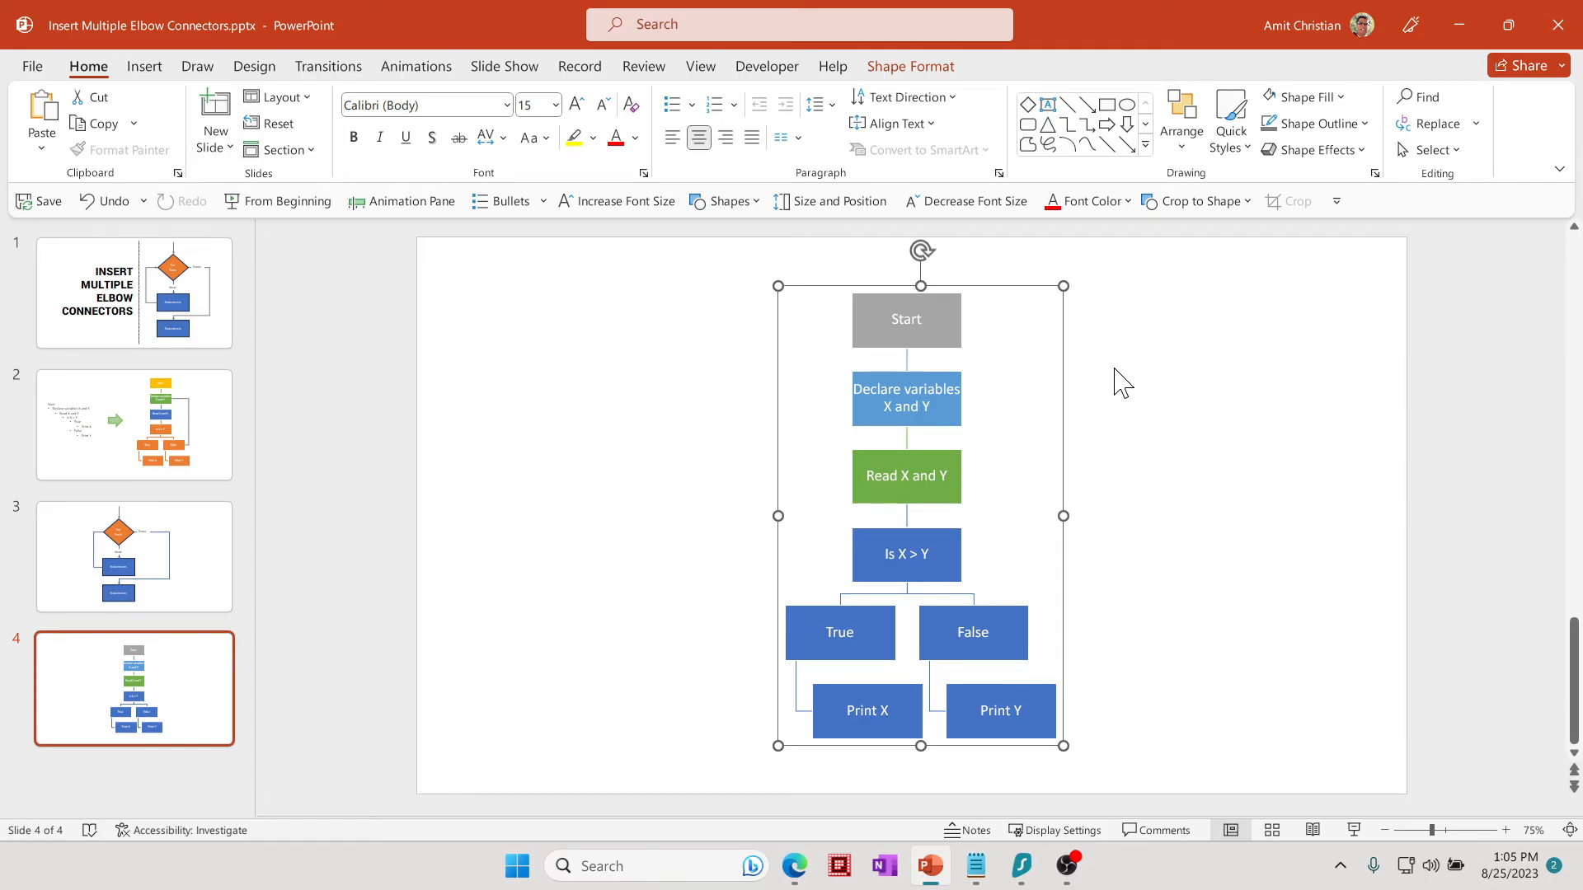
left_click(985, 320)
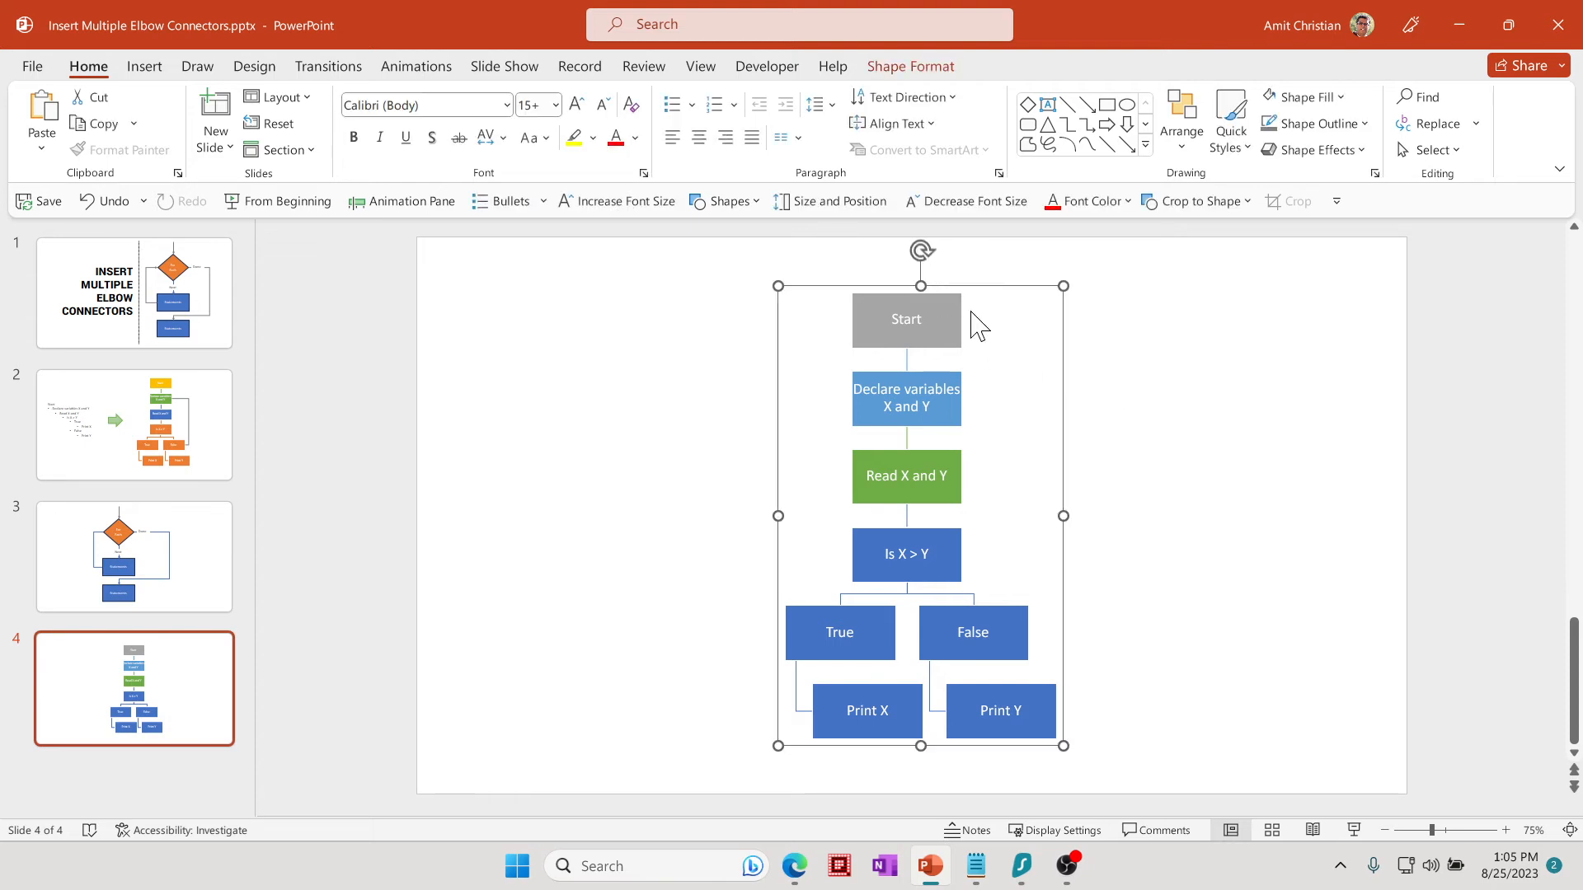
left_click(905, 319)
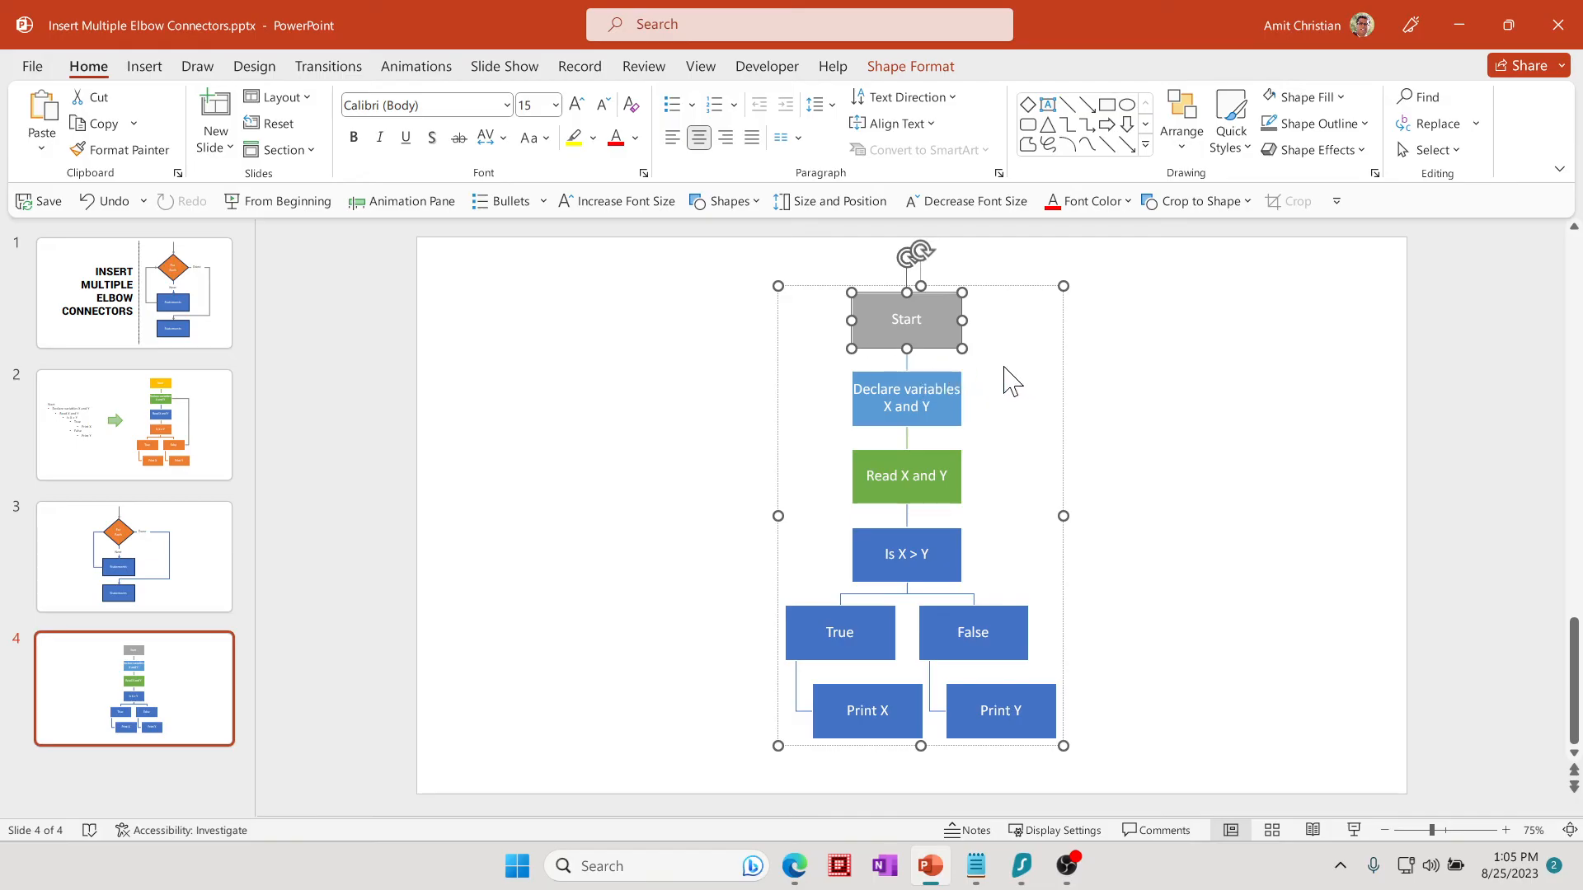
mouse_move(1248, 467)
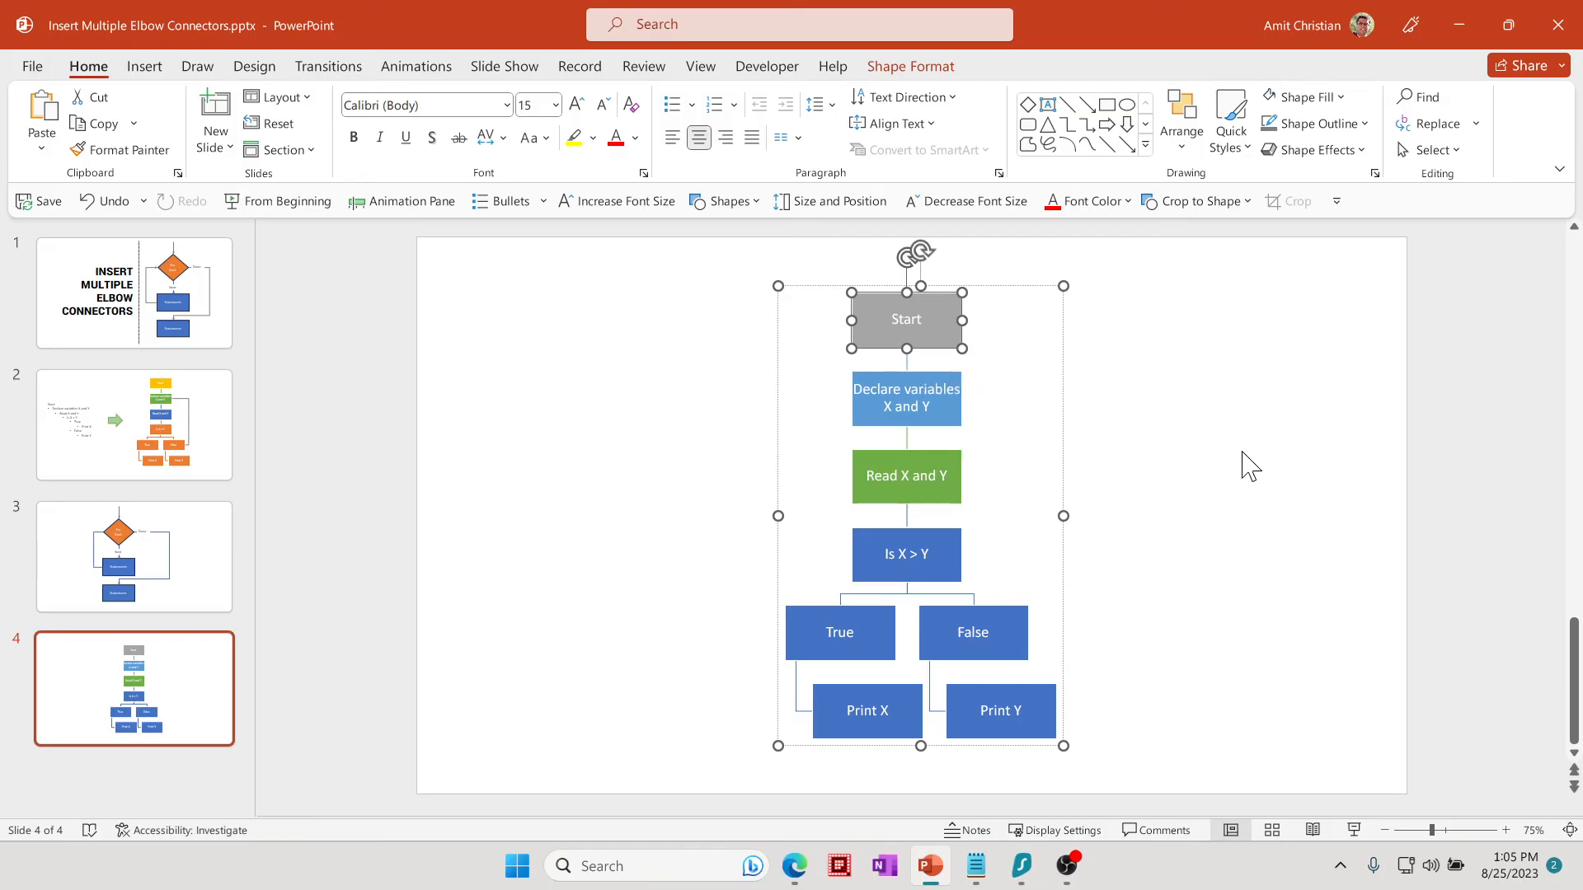
- Select the whole grouped flowchart and ungroup it into individual boxes and lines
left_click(905, 320)
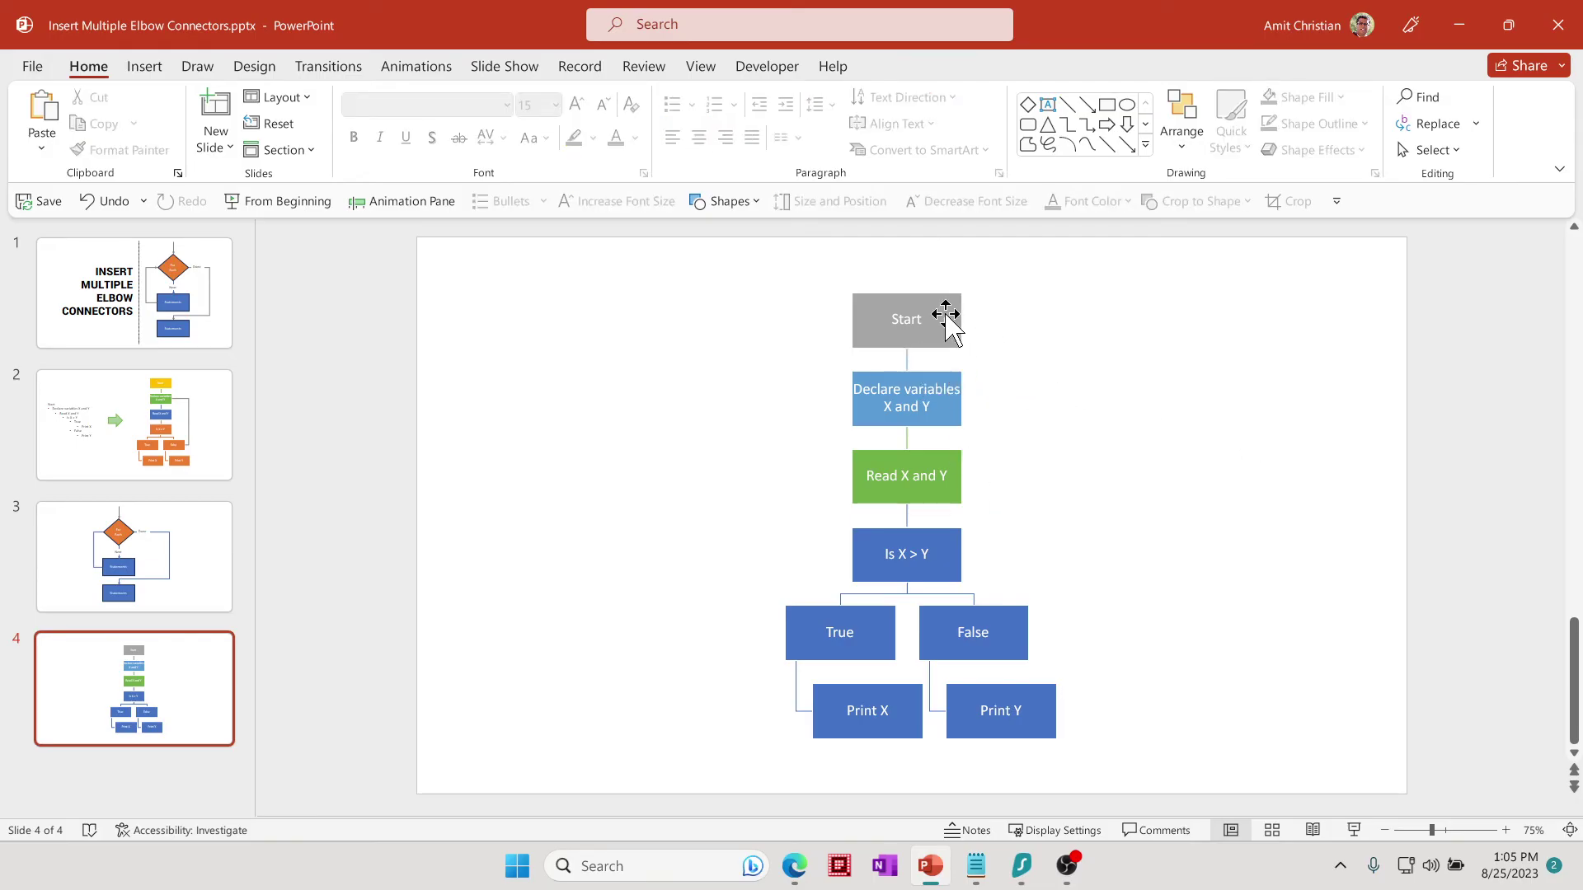
left_click(905, 318)
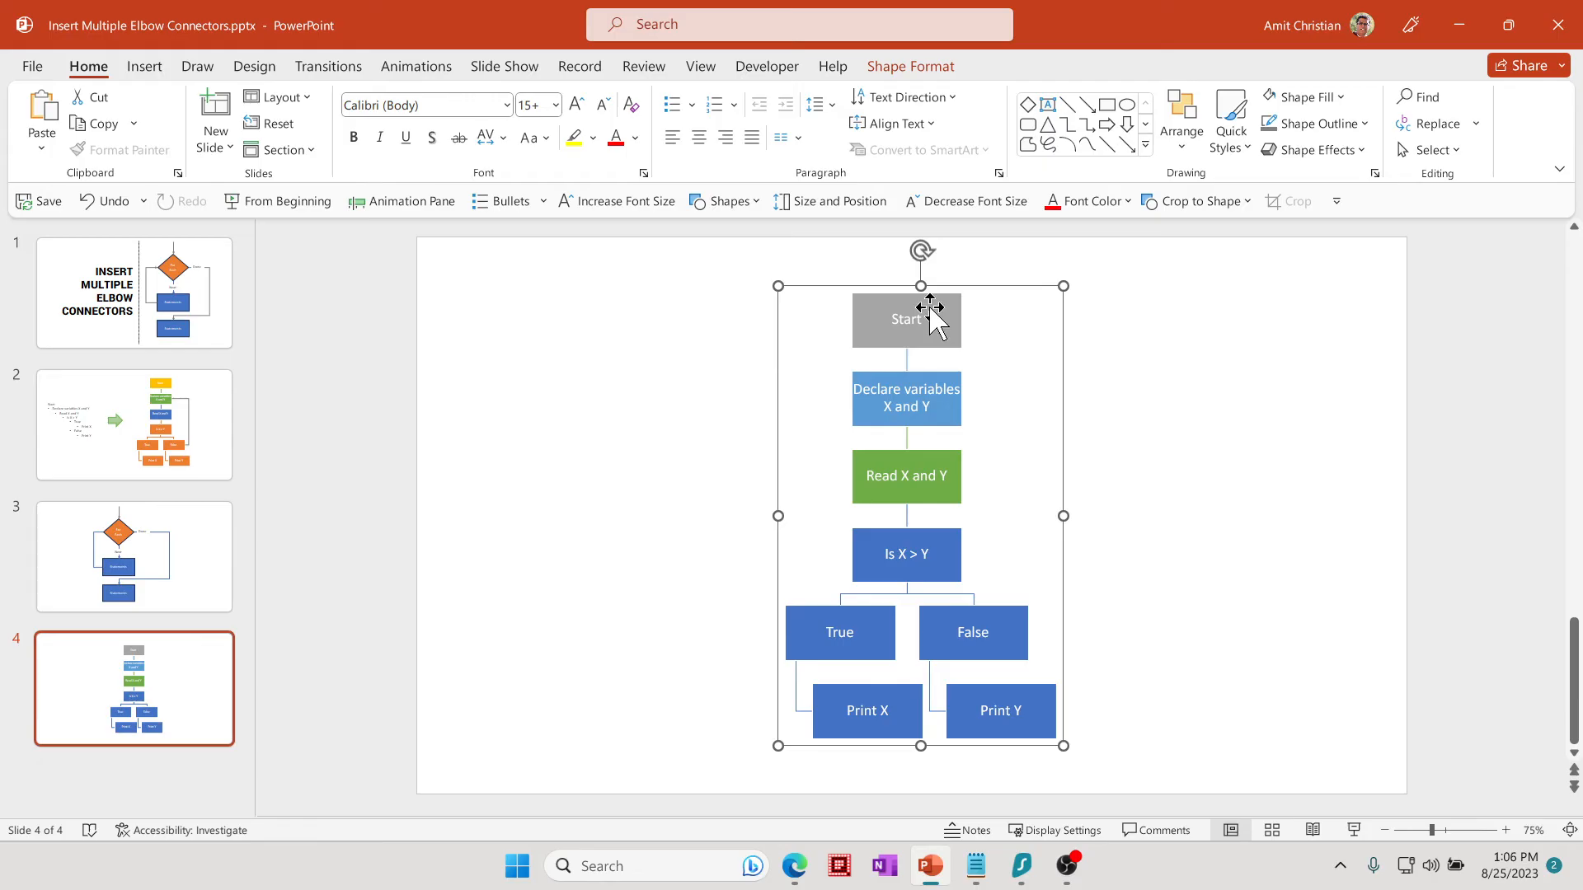
mouse_move(947, 294)
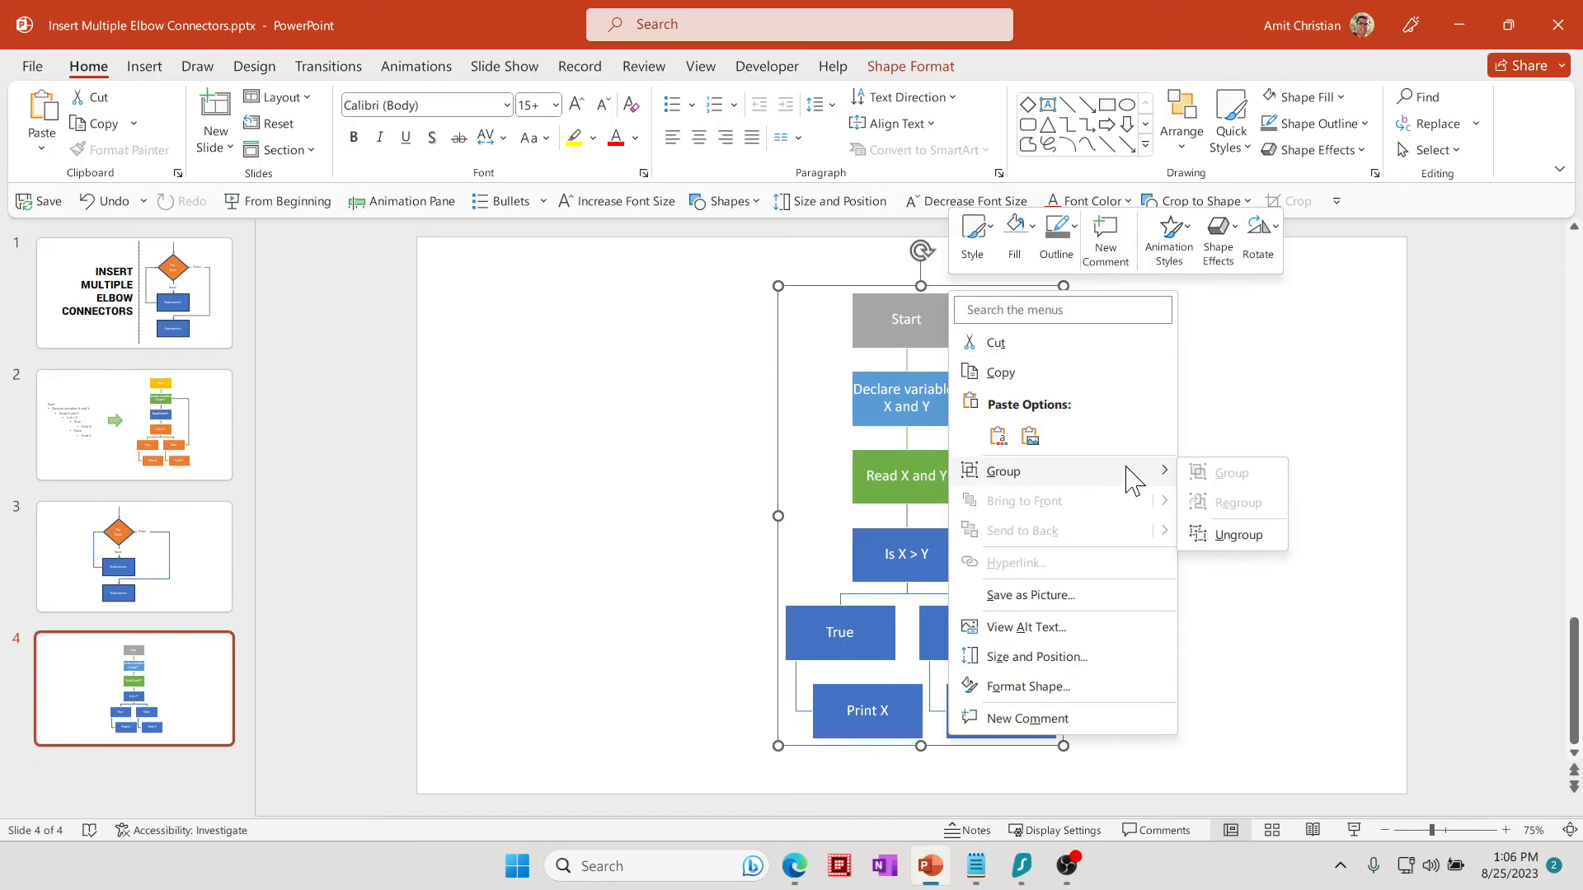
mouse_move(1238, 534)
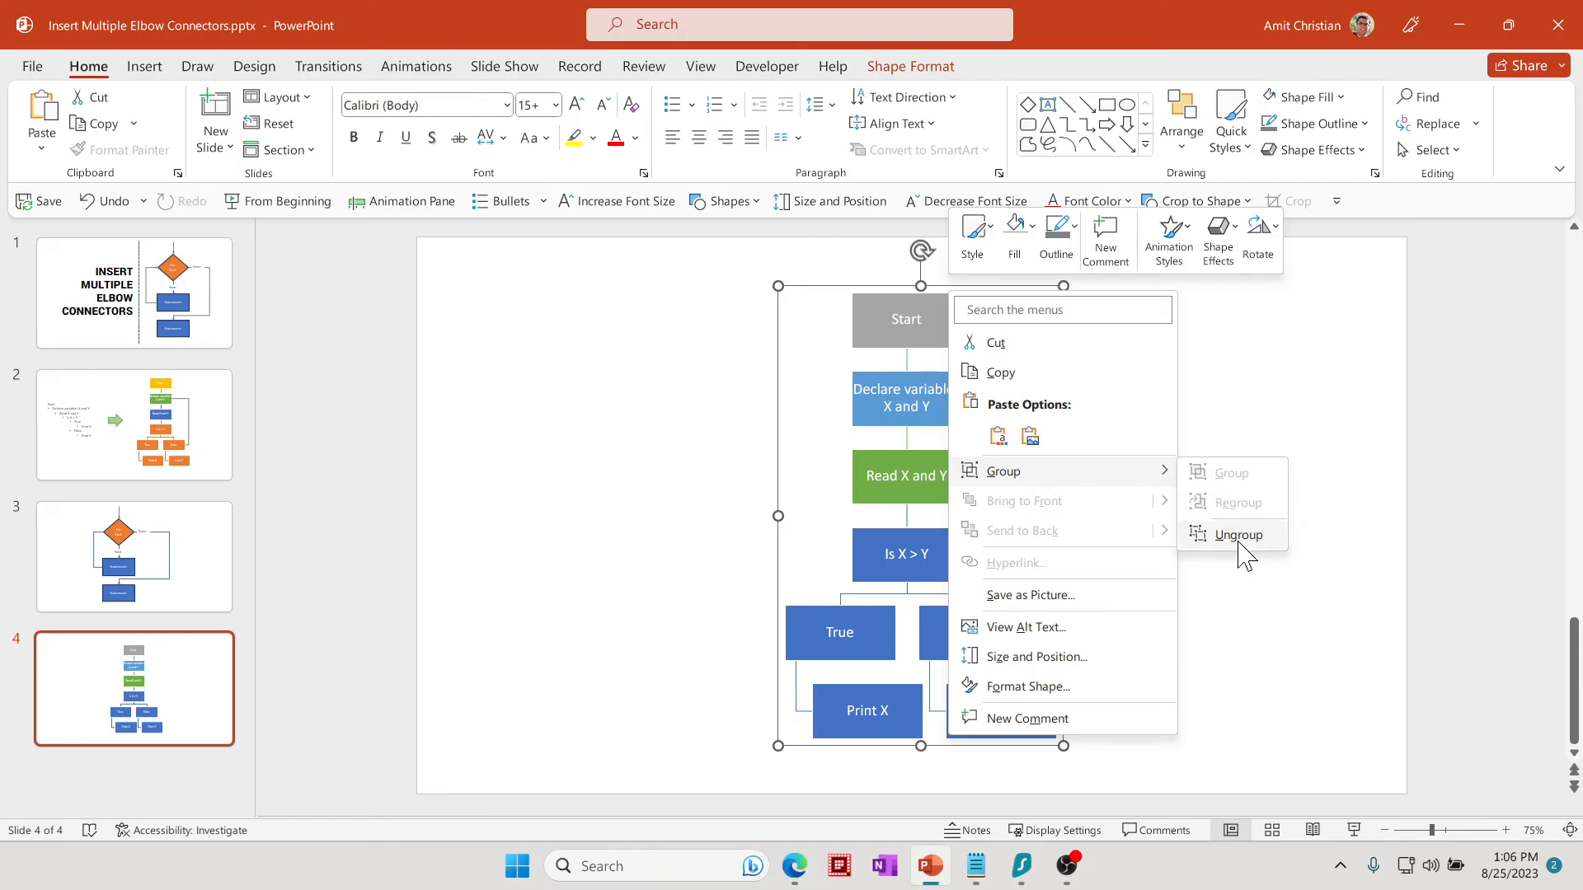
left_click(1238, 534)
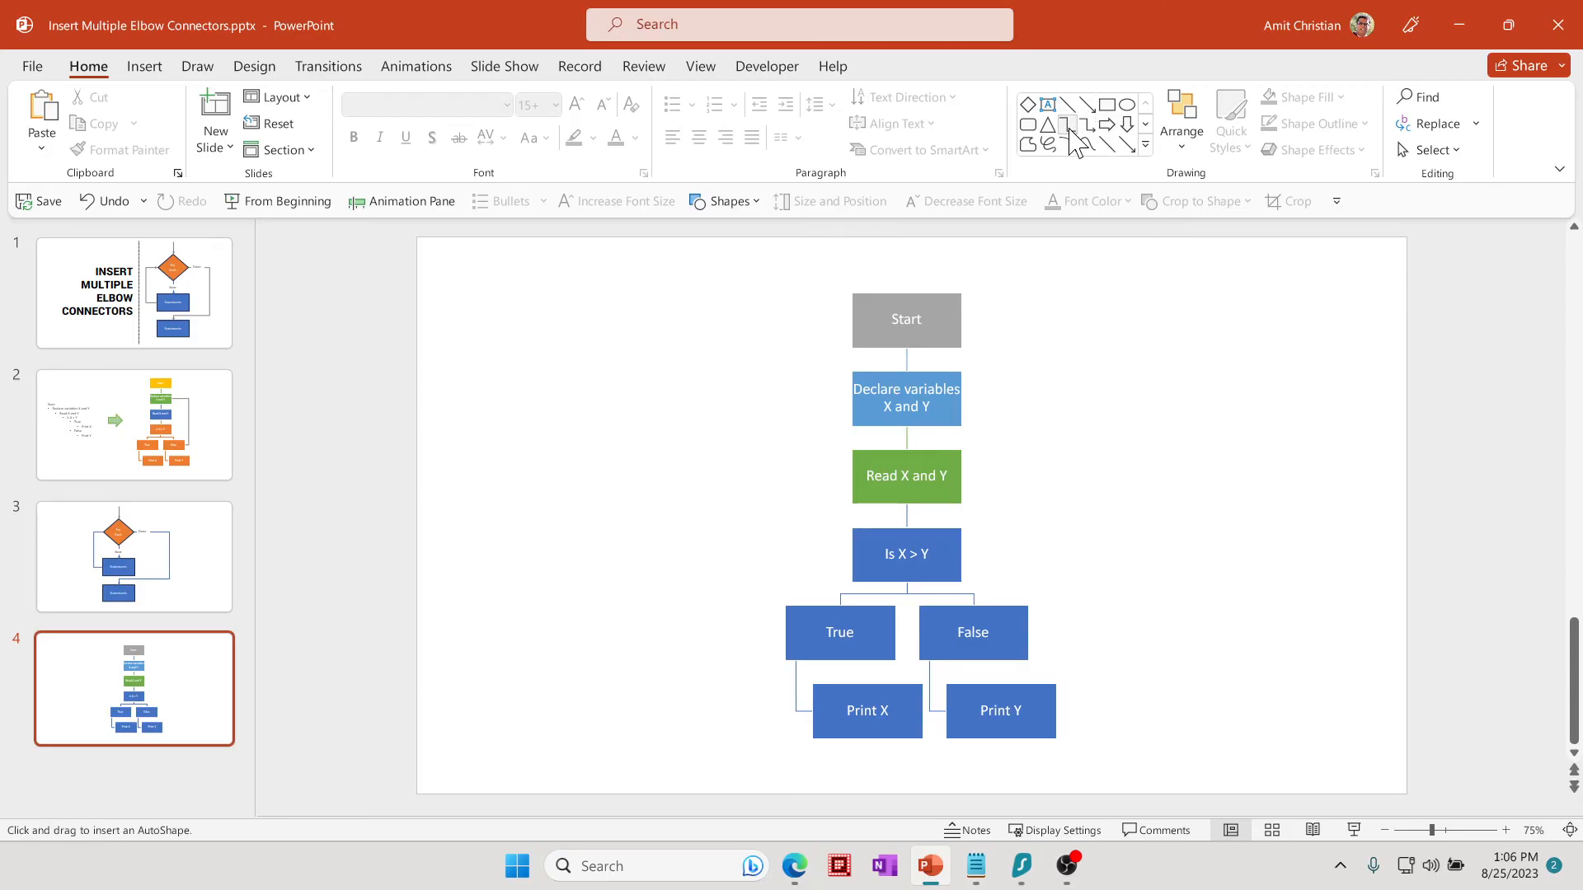
left_click(973, 632)
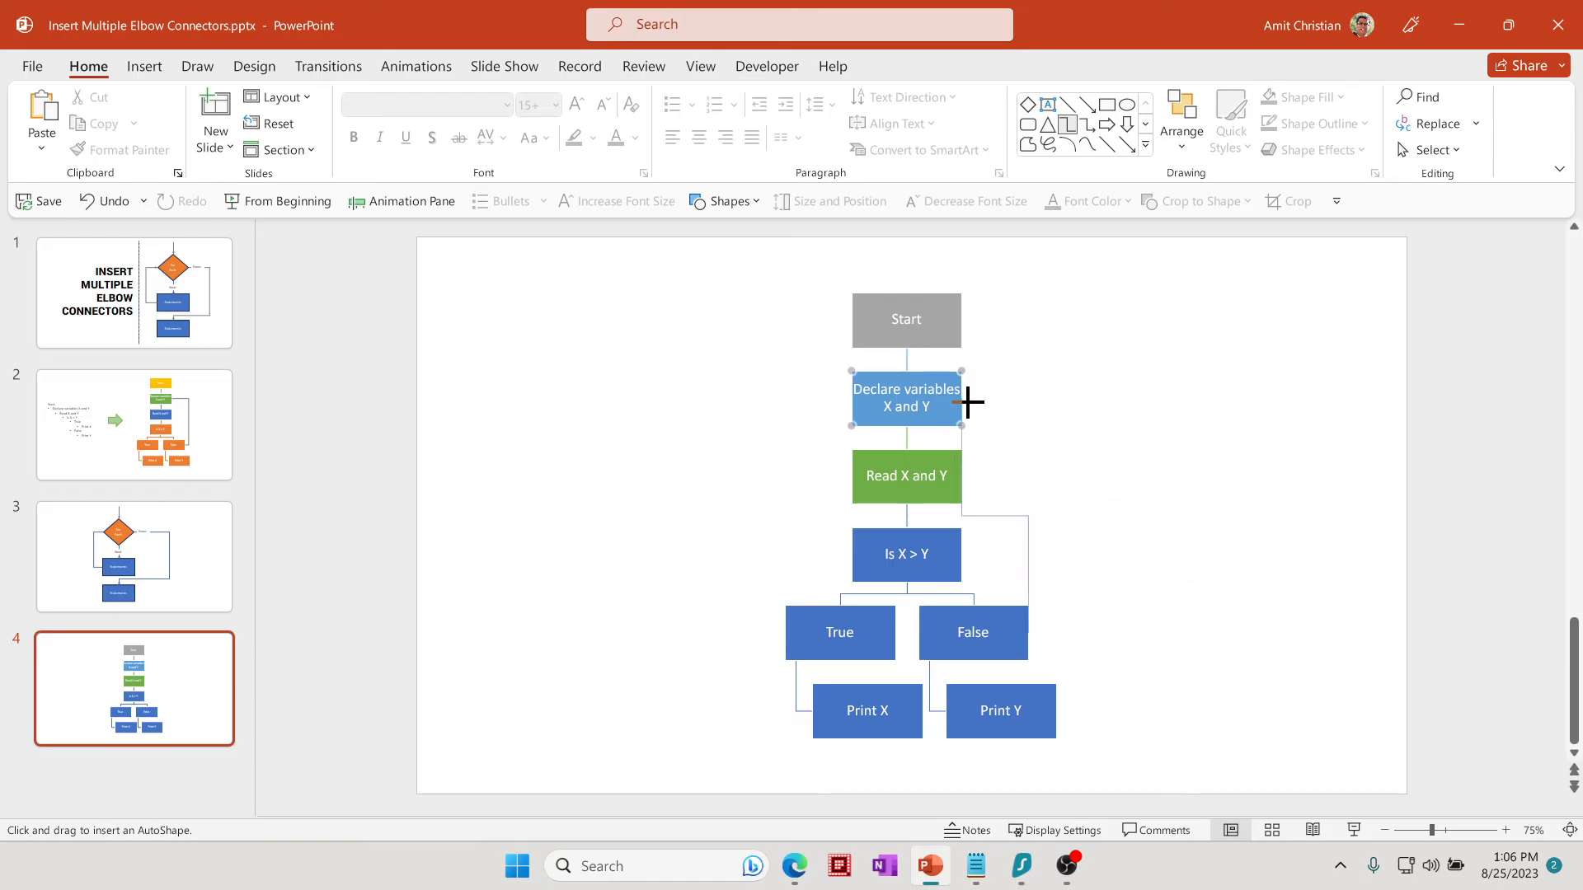
mouse_move(960, 402)
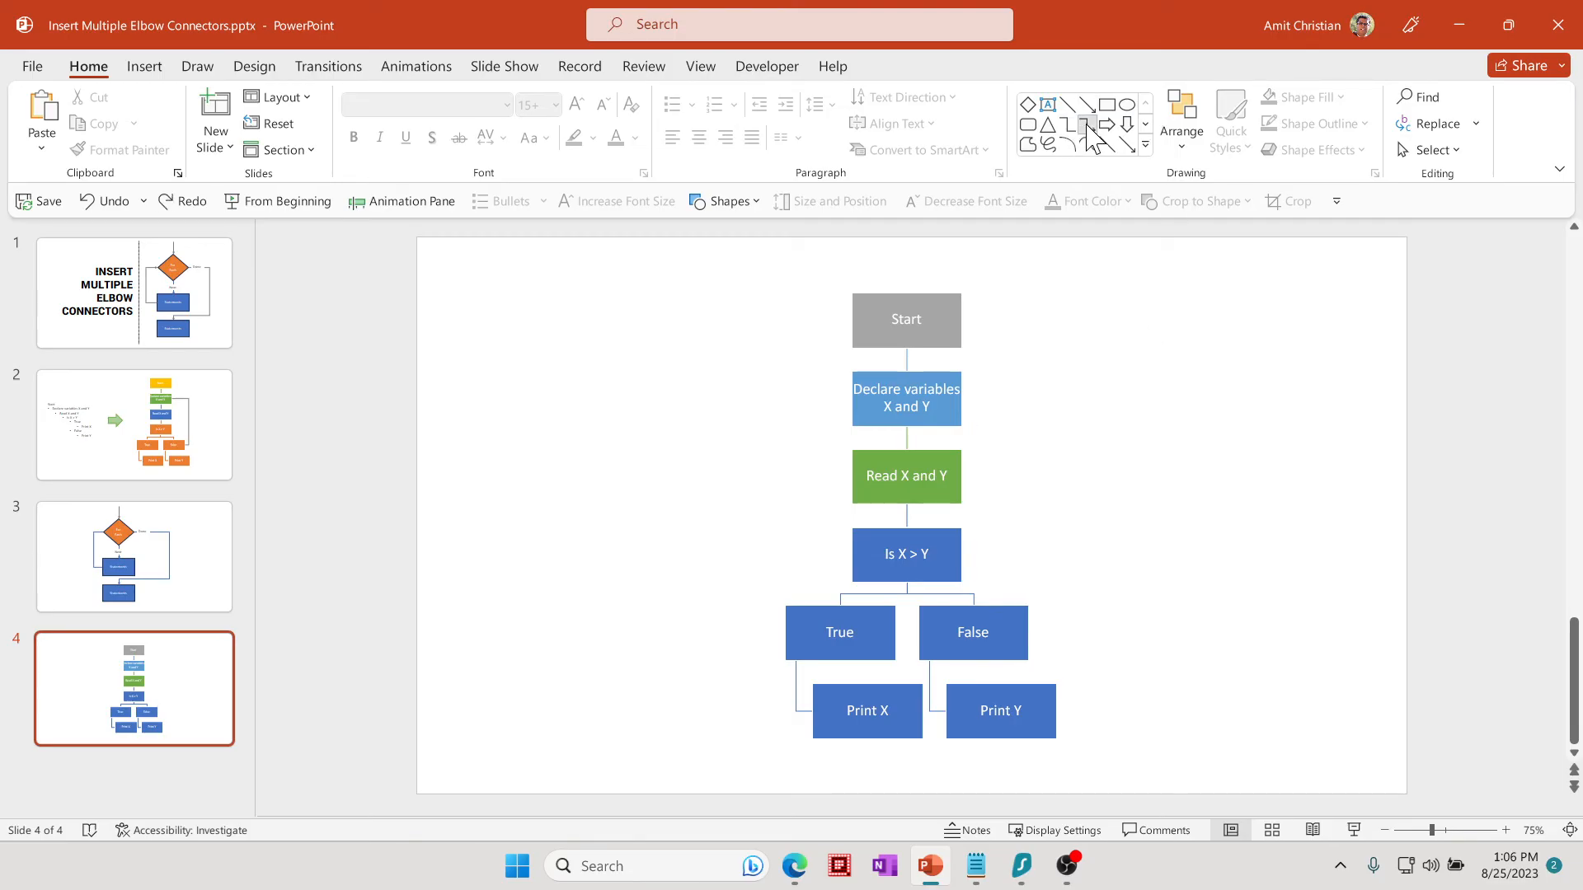
left_click(1089, 126)
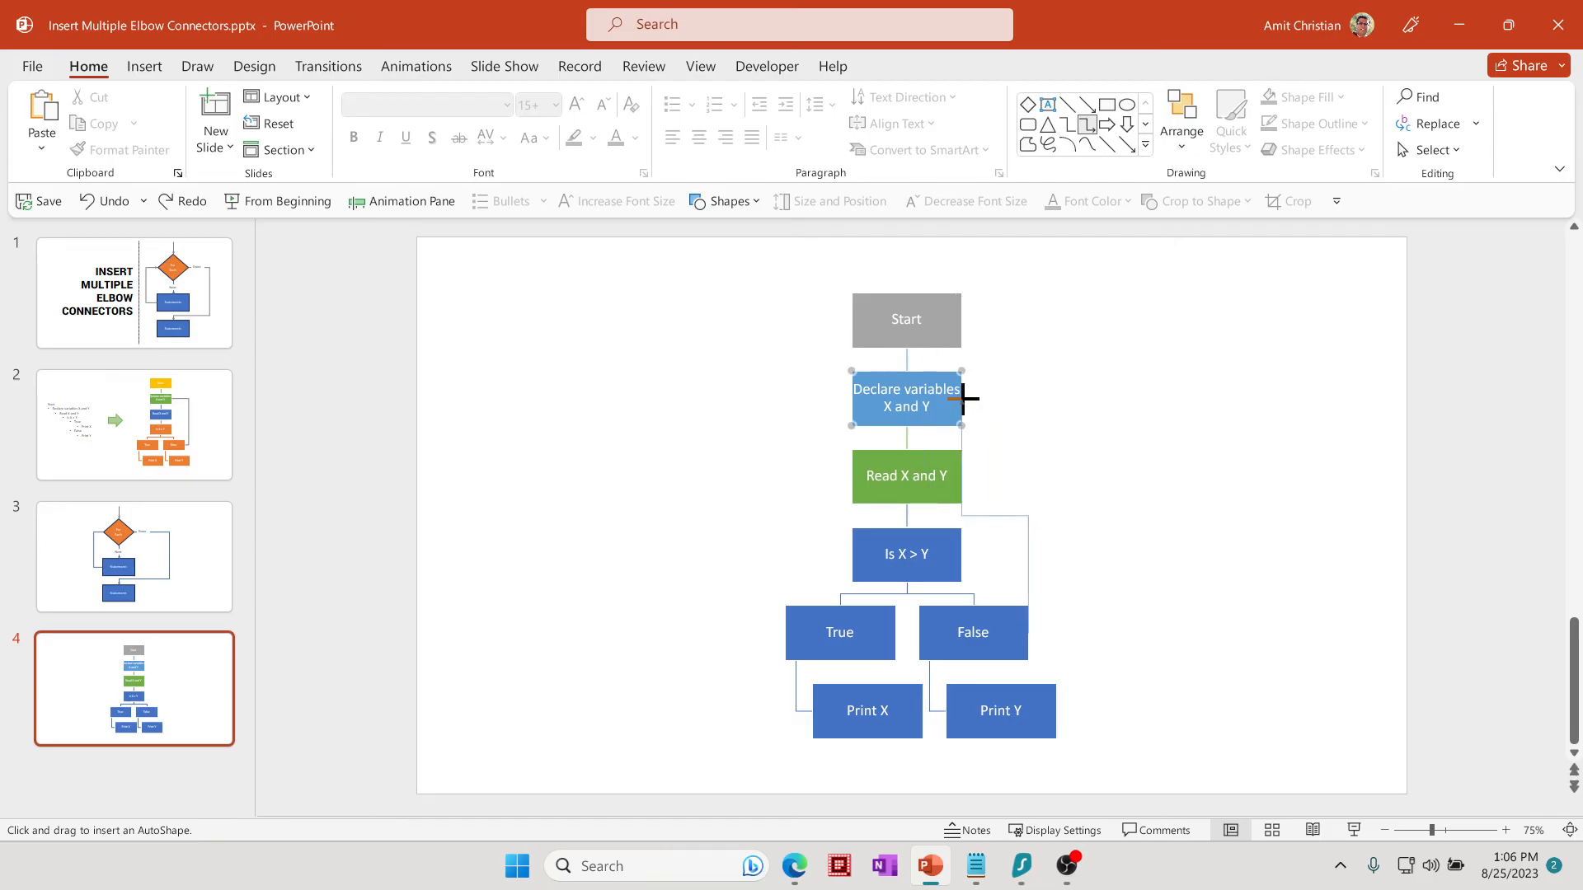
mouse_move(964, 404)
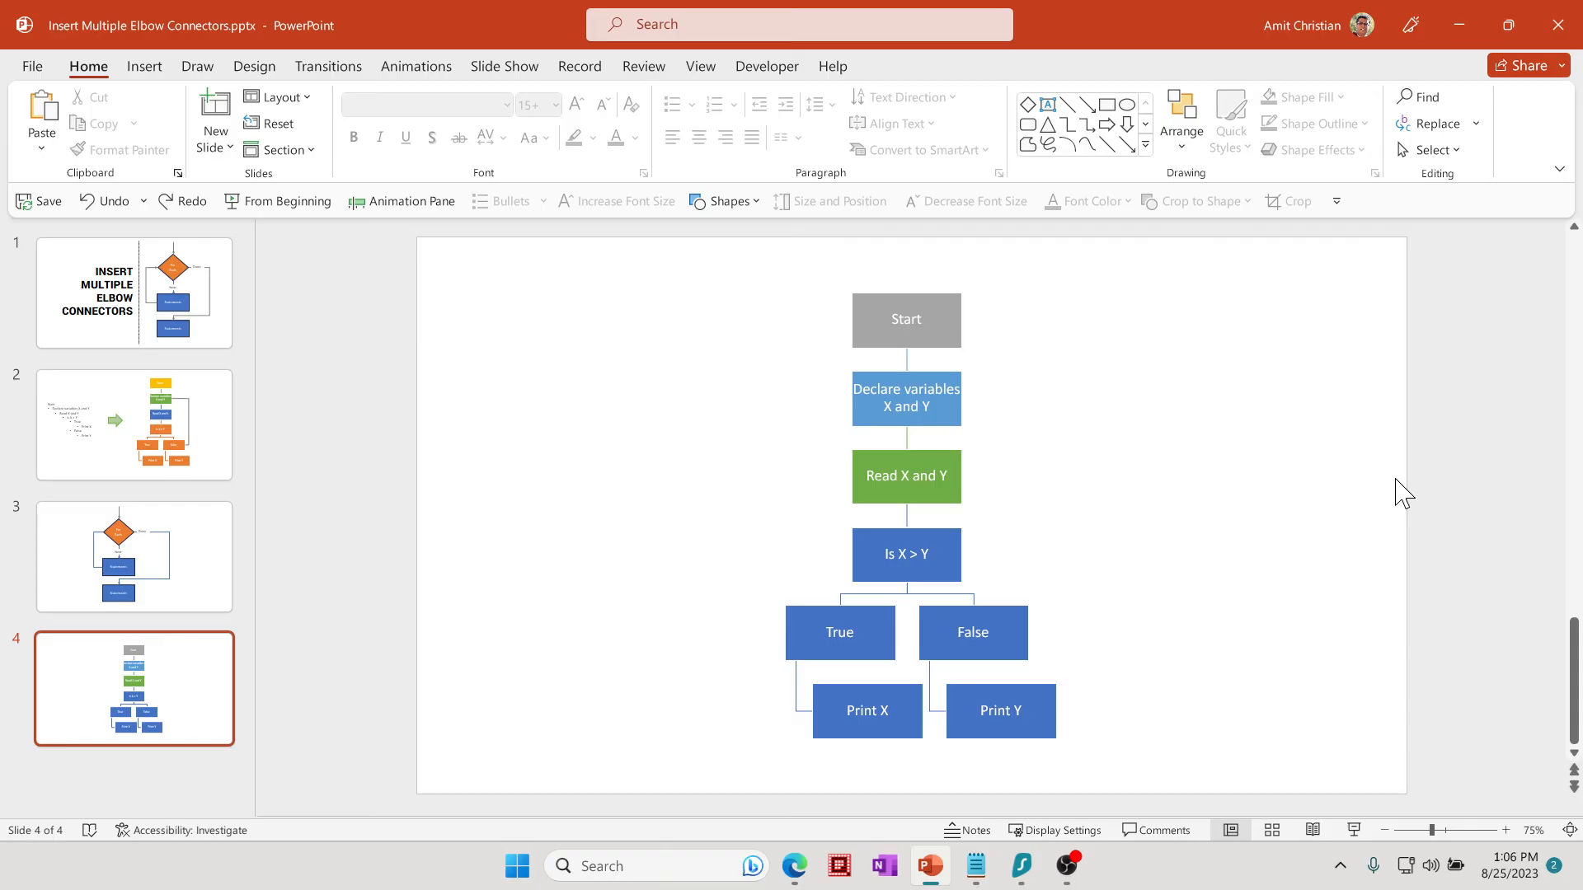
left_click(972, 633)
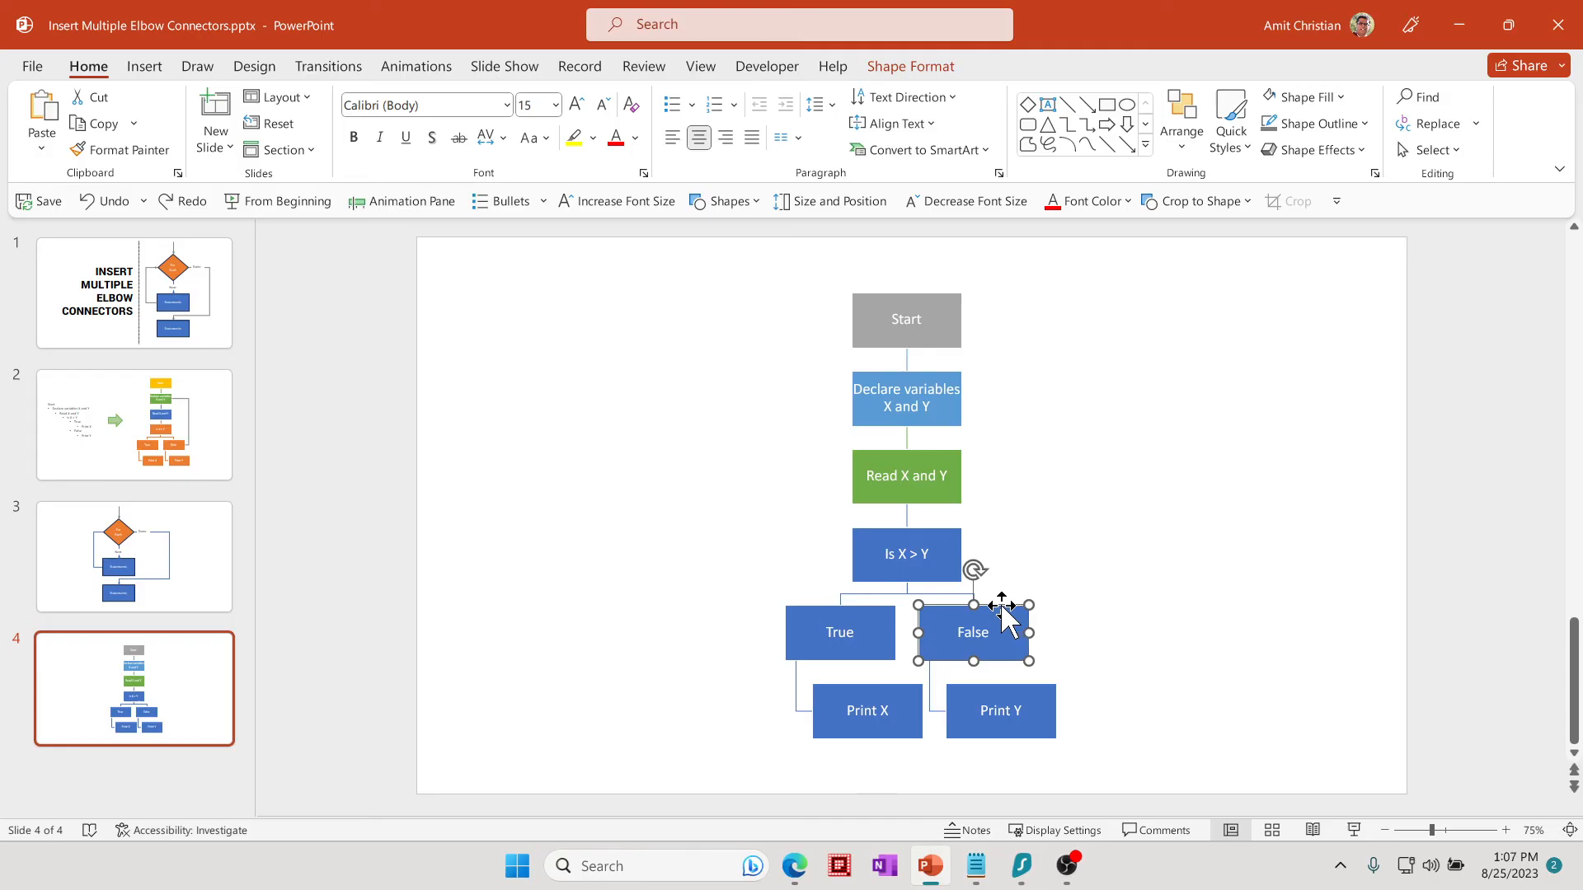
left_click(906, 398)
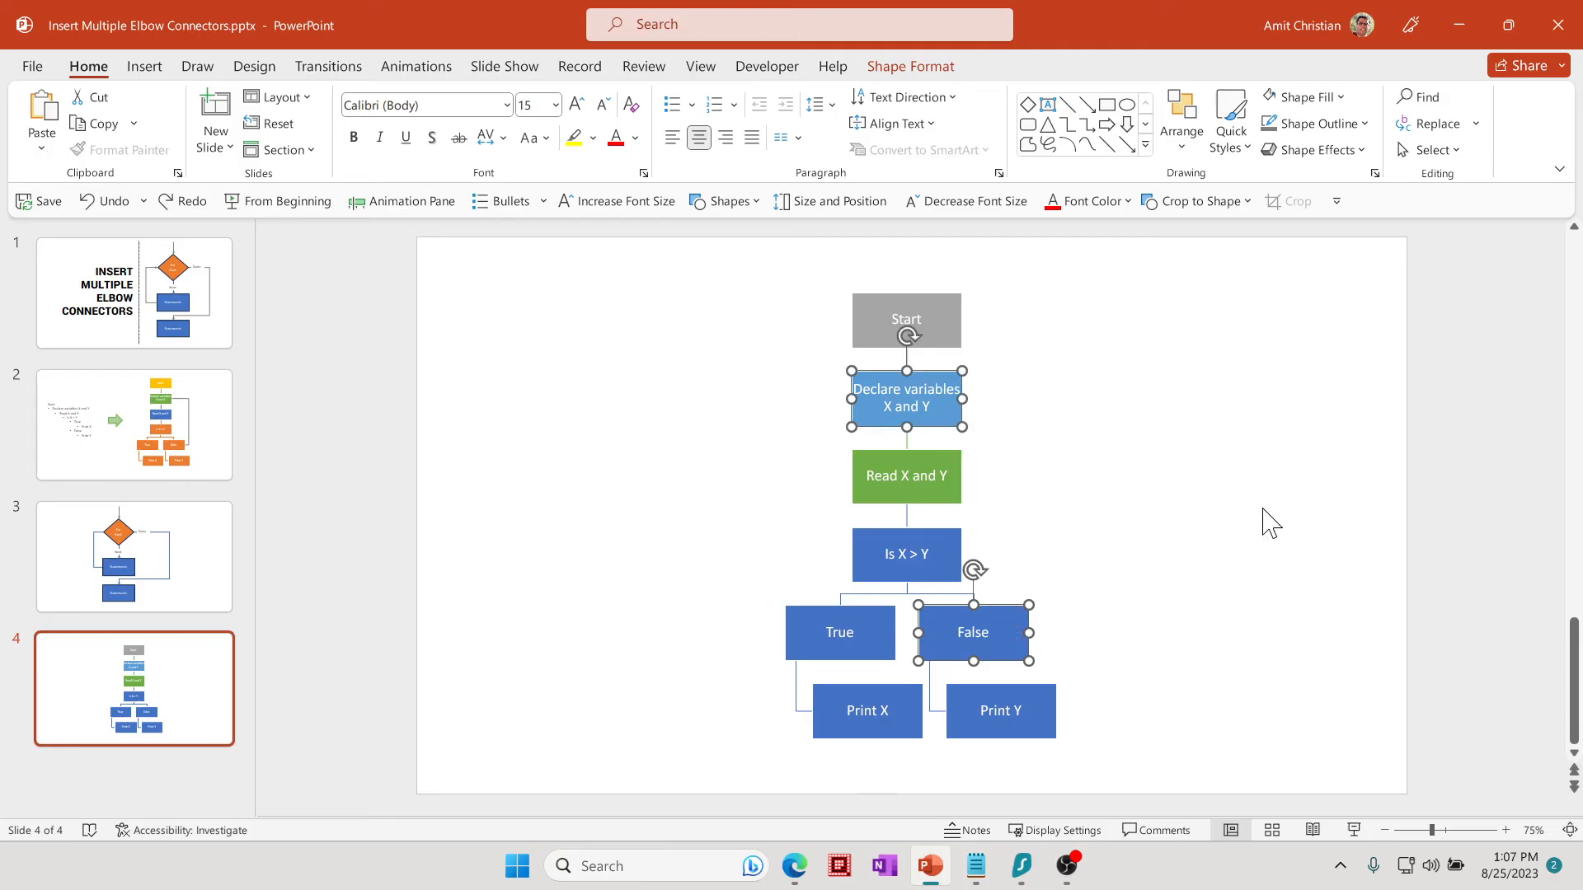
mouse_move(1183, 348)
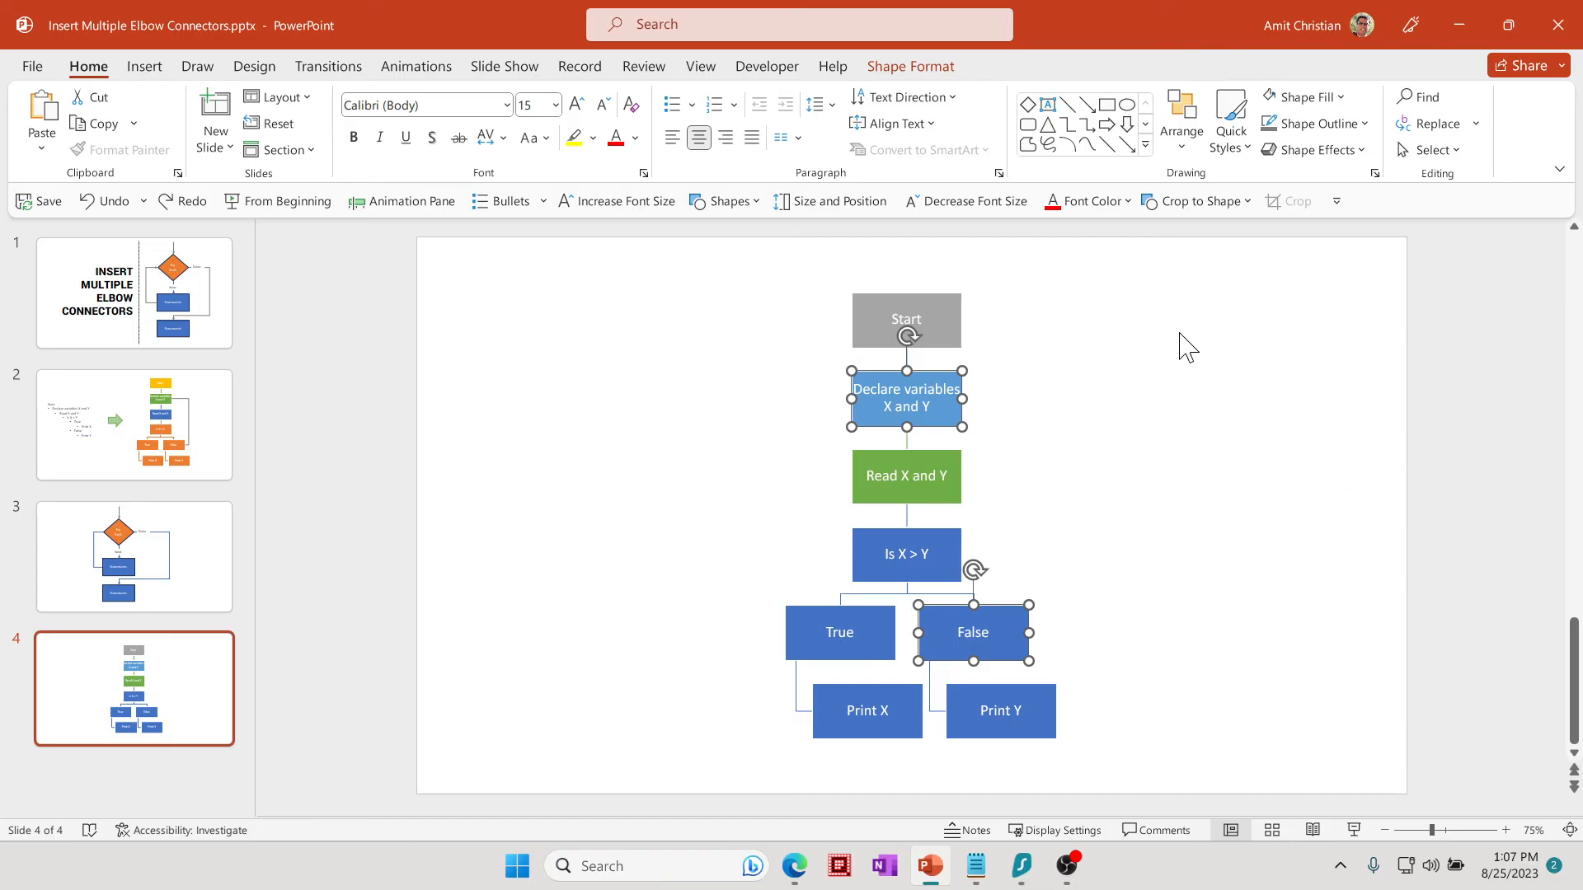
left_click(907, 66)
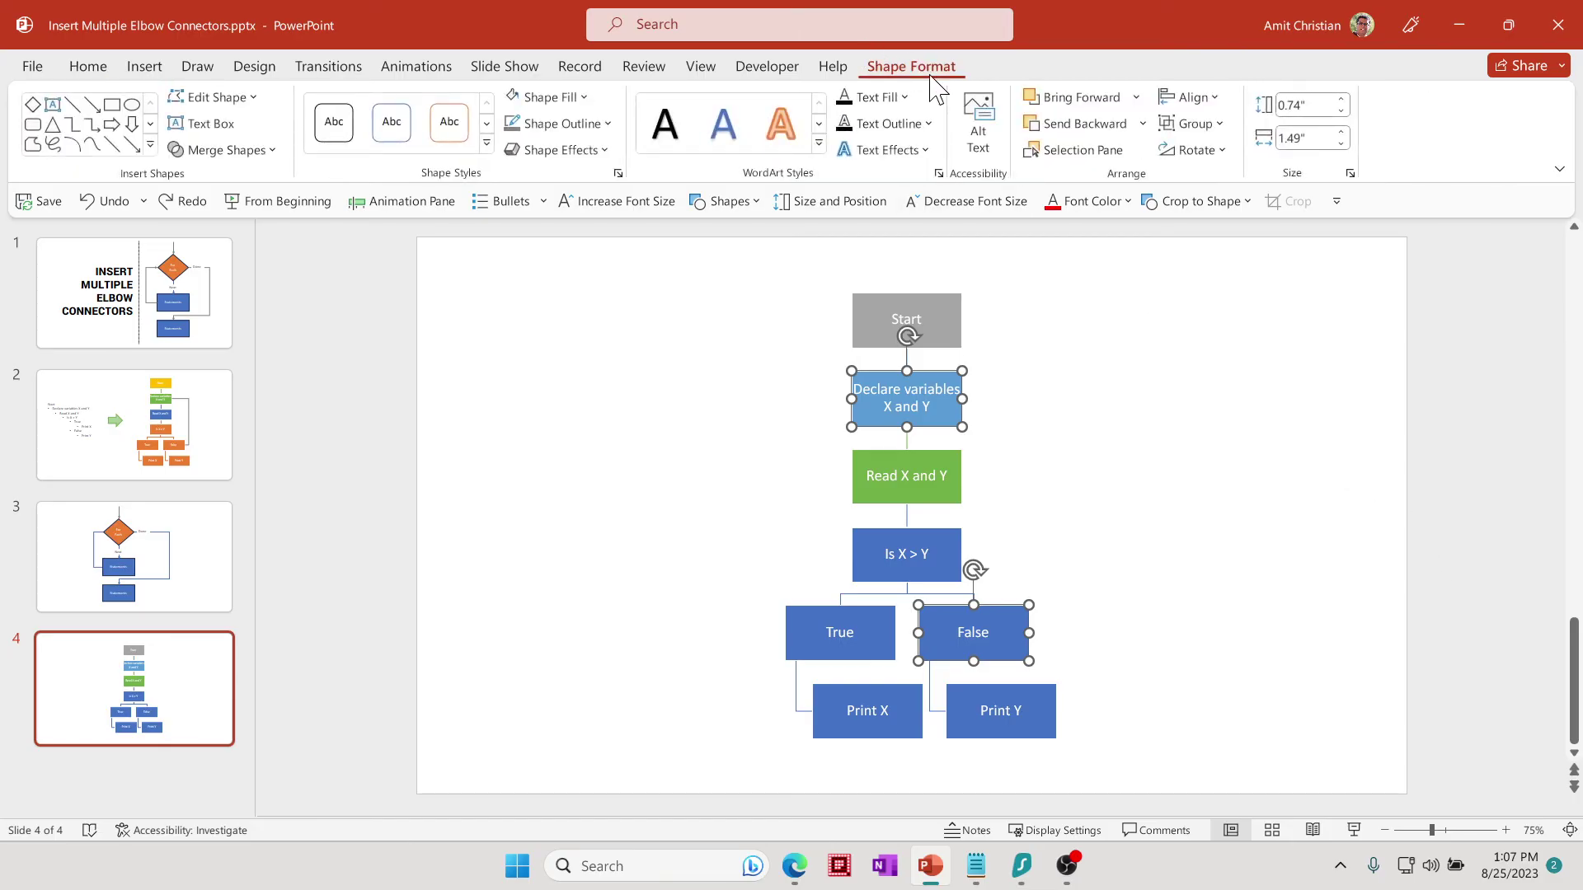
left_click(212, 95)
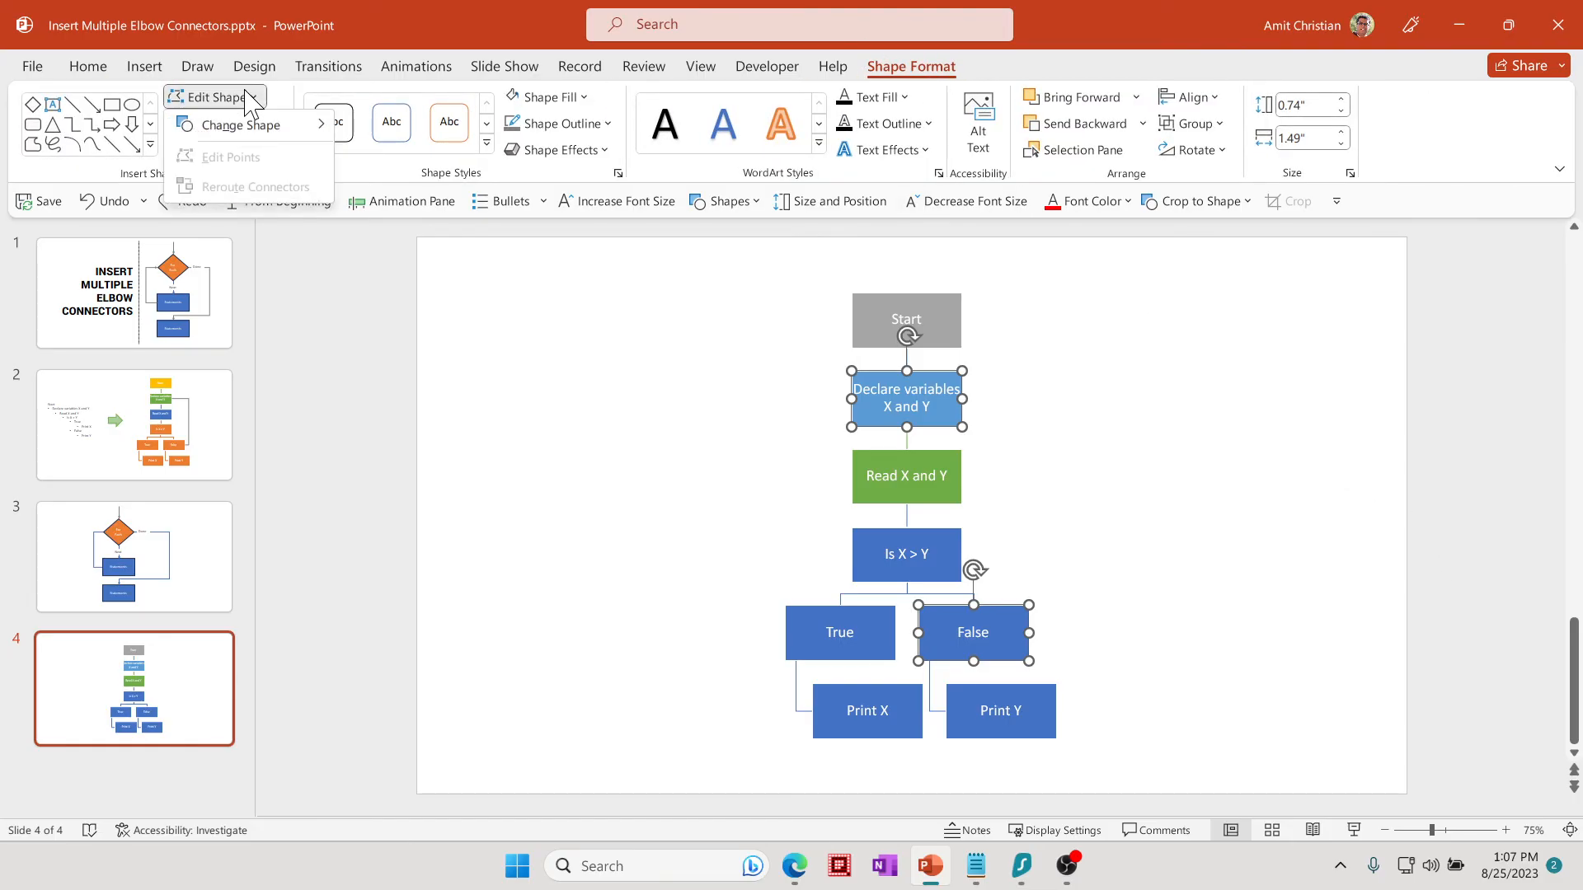
left_click(242, 124)
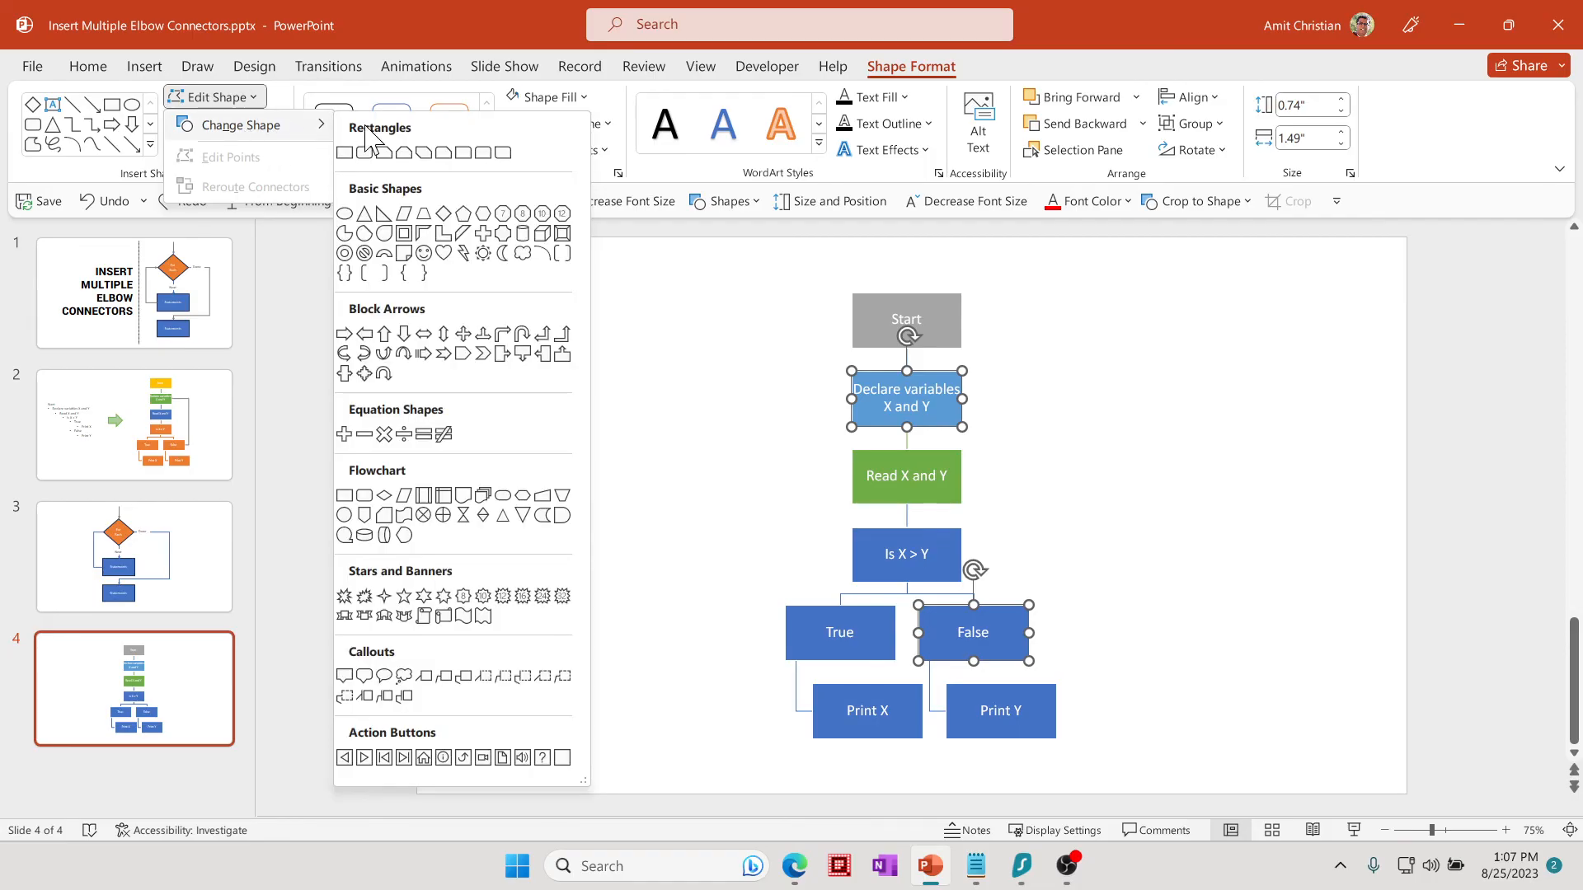
mouse_move(357, 167)
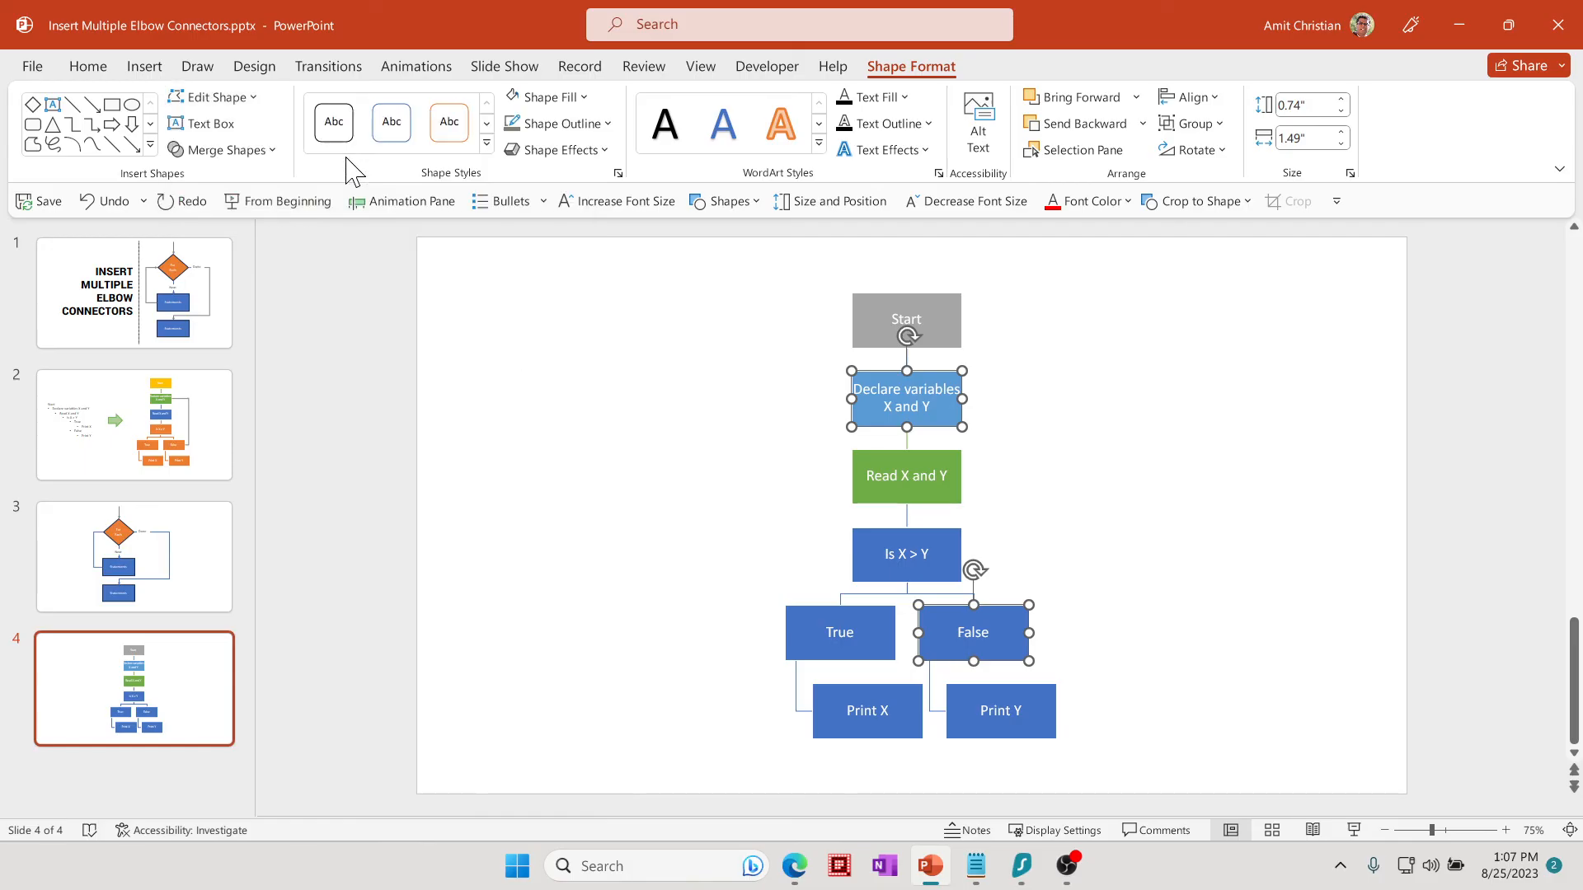
left_click(1293, 598)
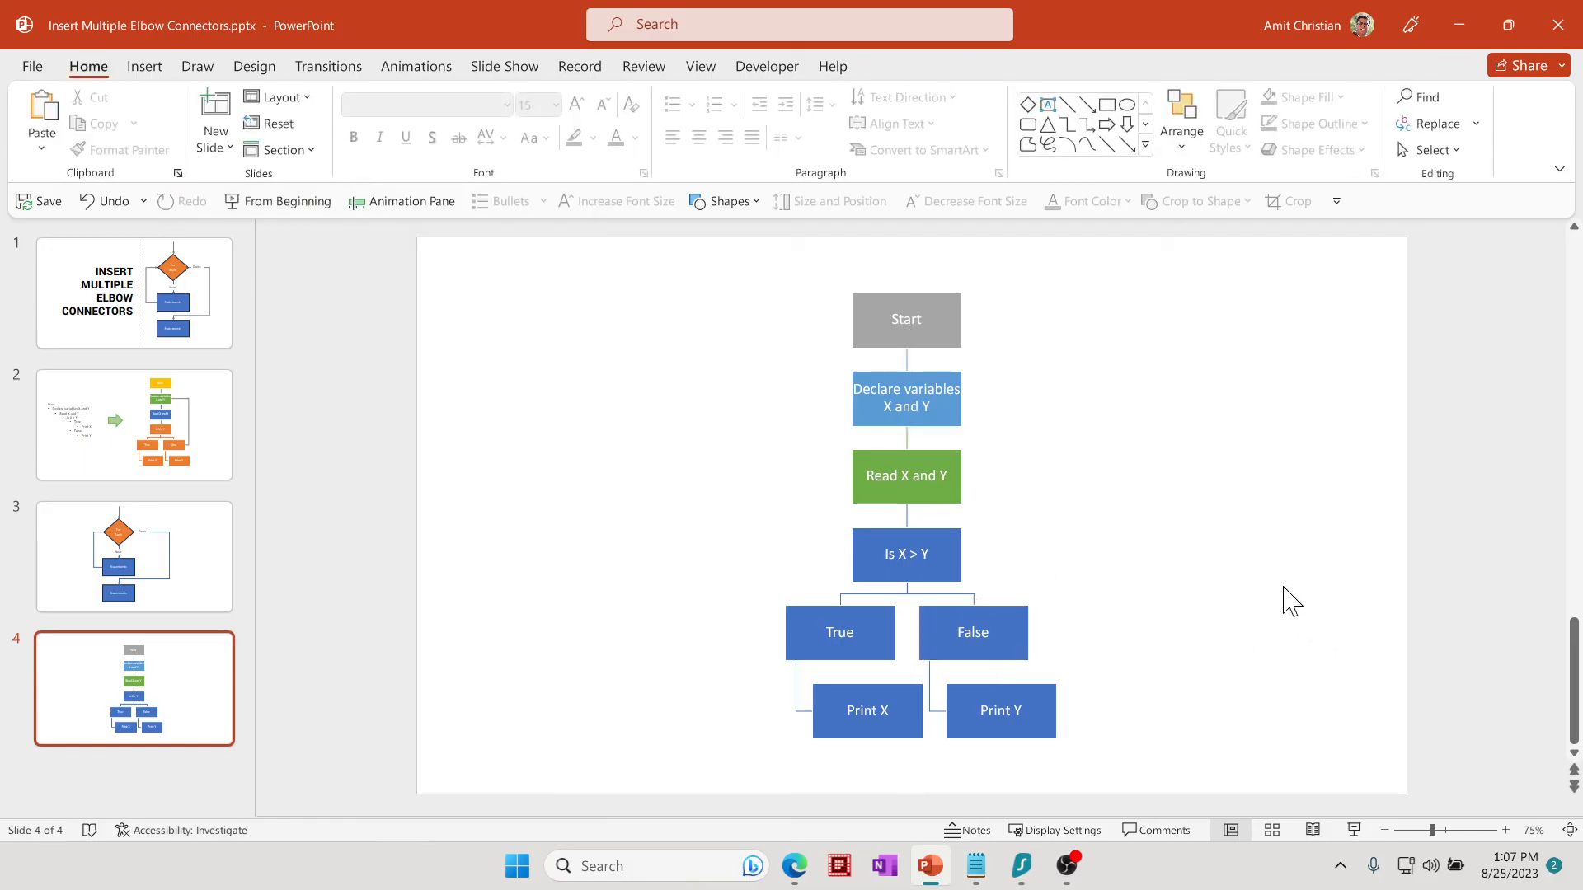
mouse_move(1046, 650)
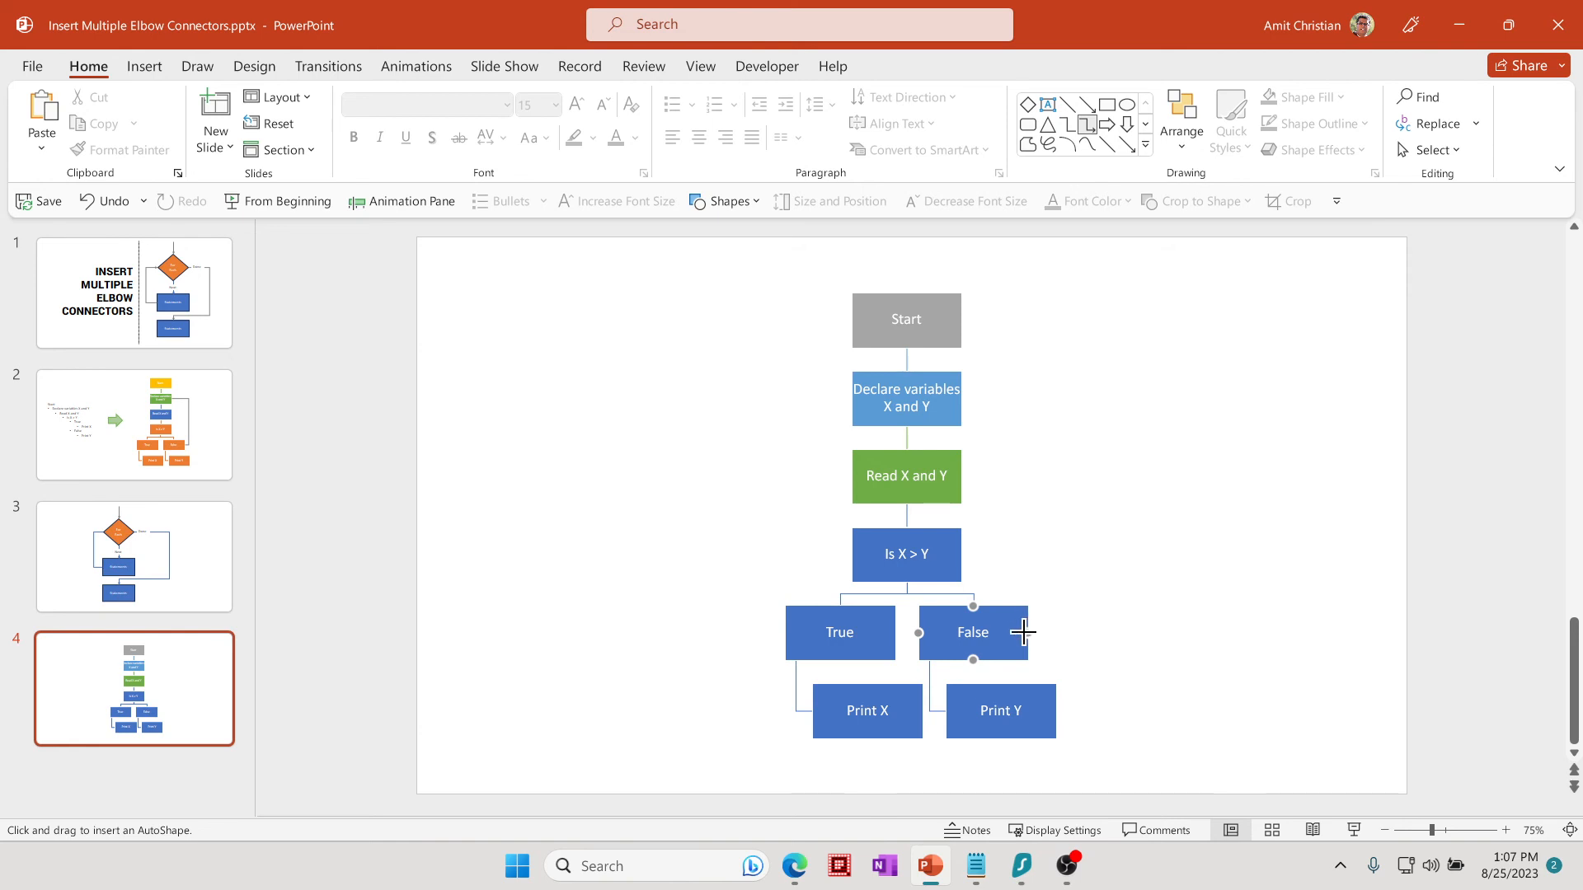
mouse_move(1006, 647)
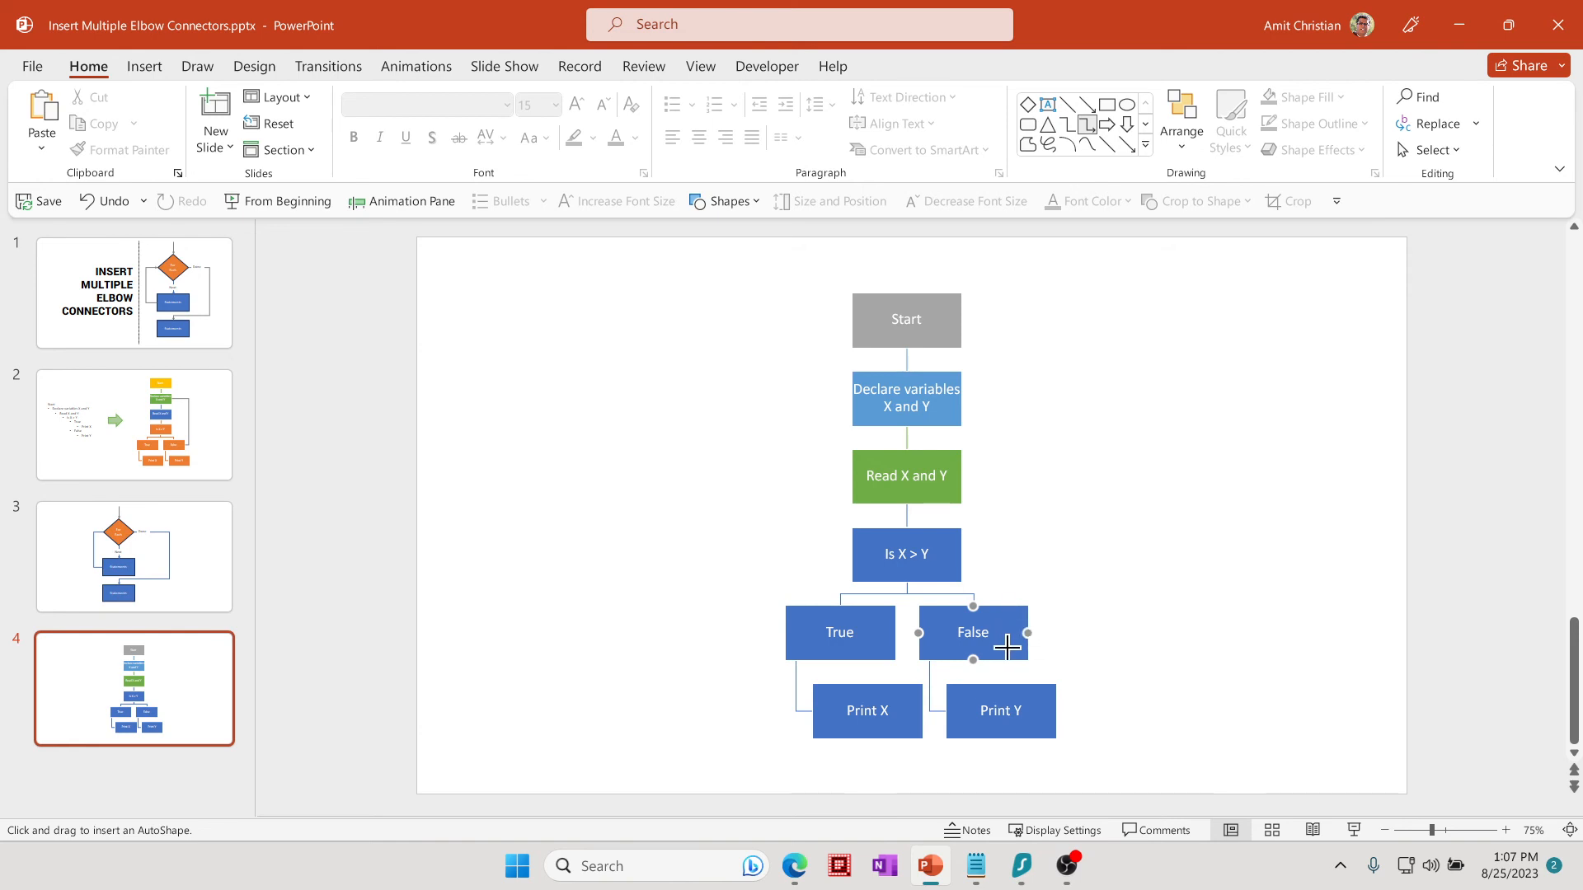
mouse_move(1032, 633)
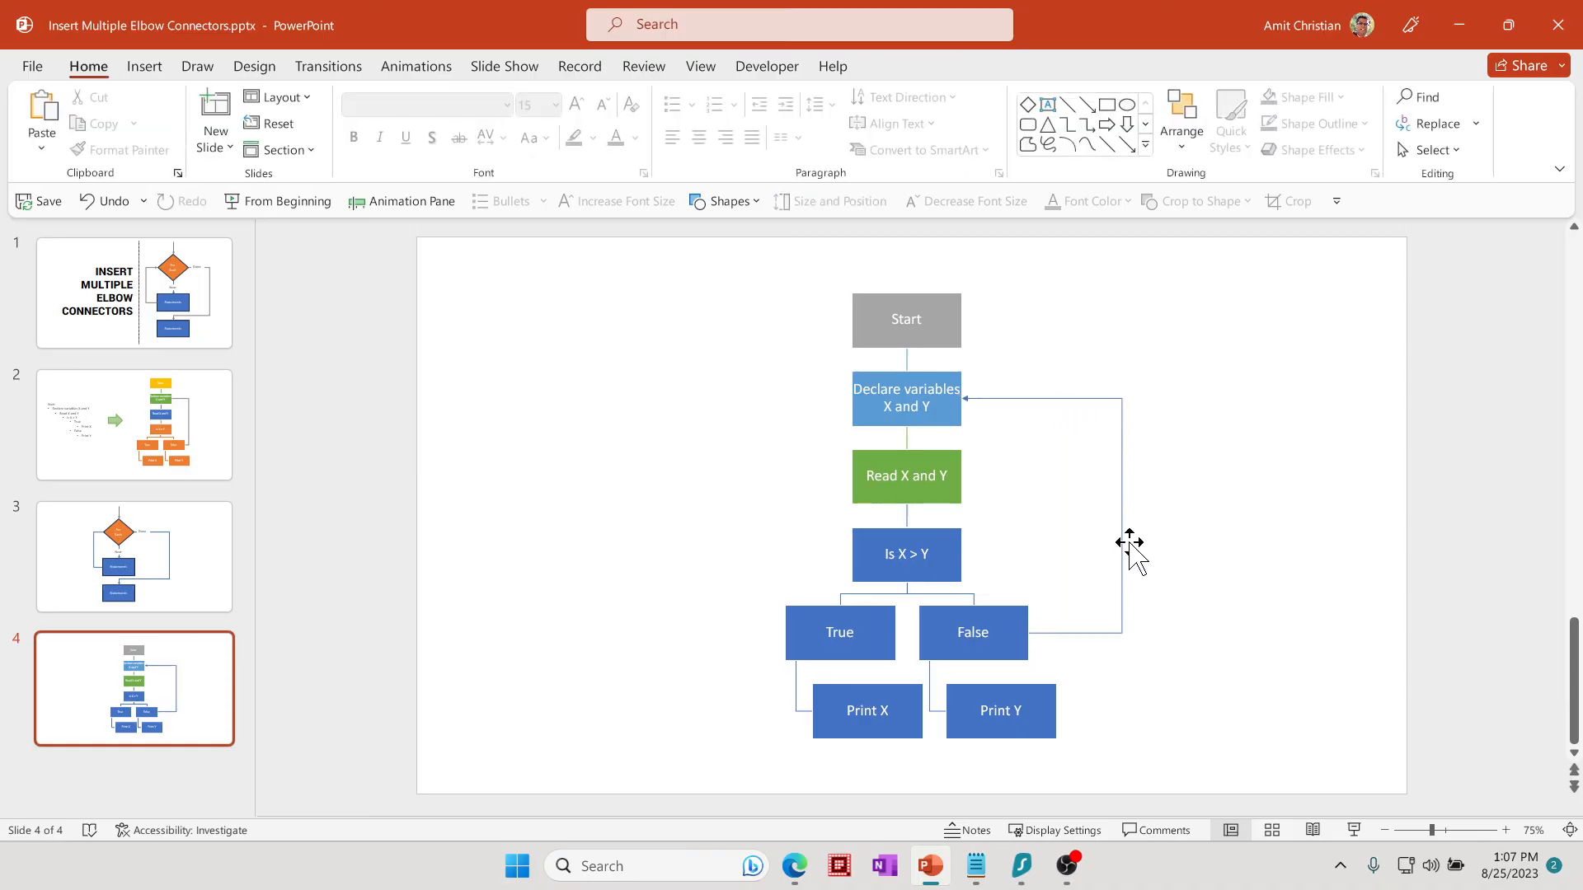
mouse_move(962, 444)
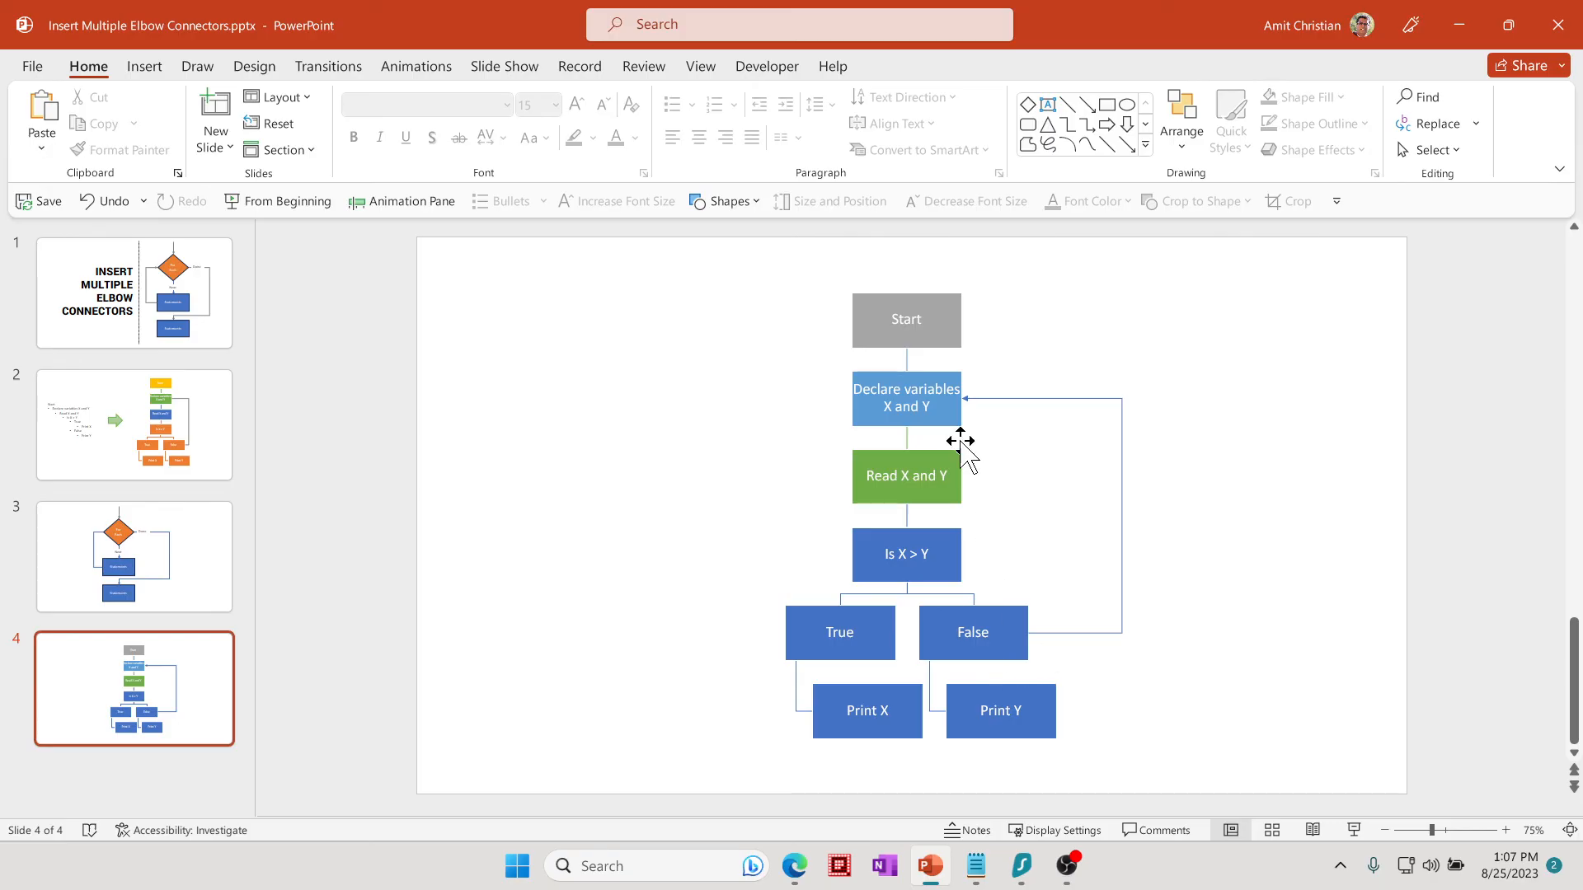
mouse_move(831, 415)
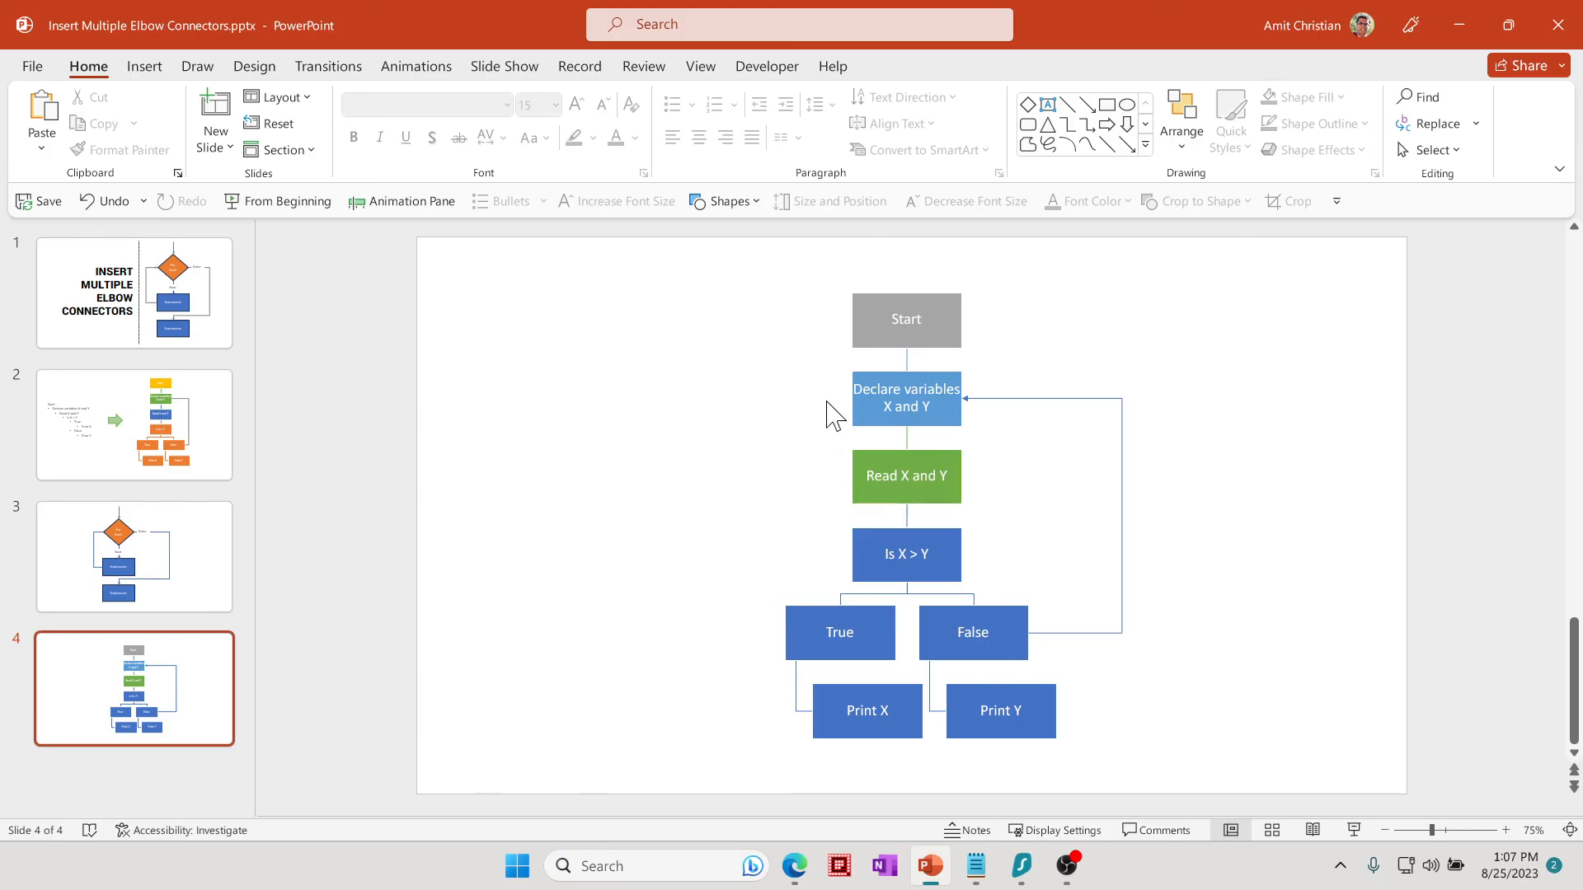
mouse_move(1087, 132)
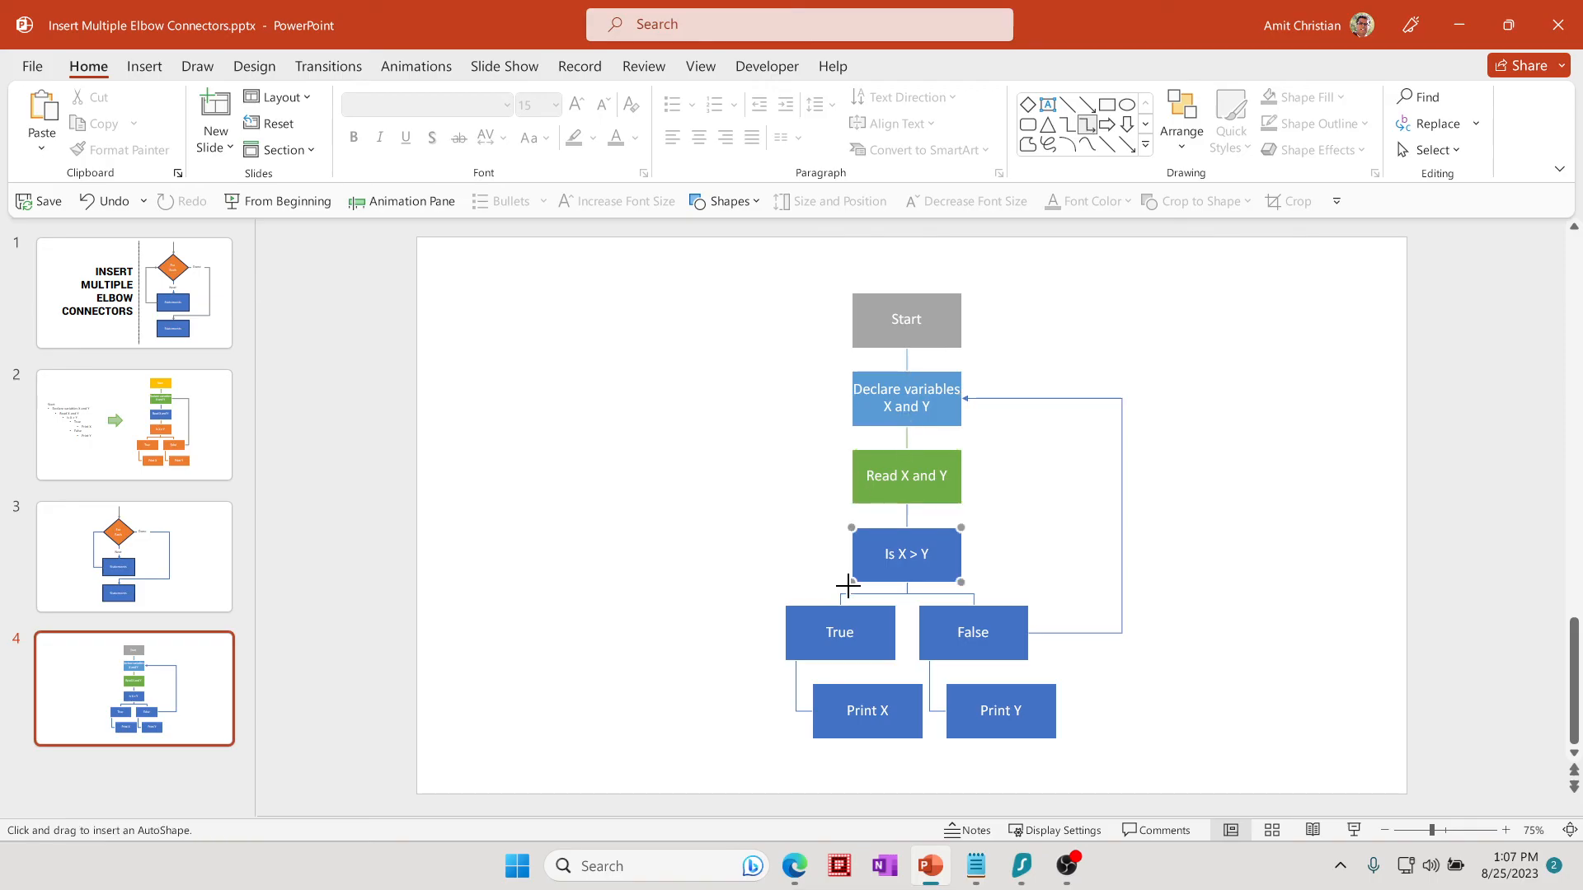
left_click(865, 709)
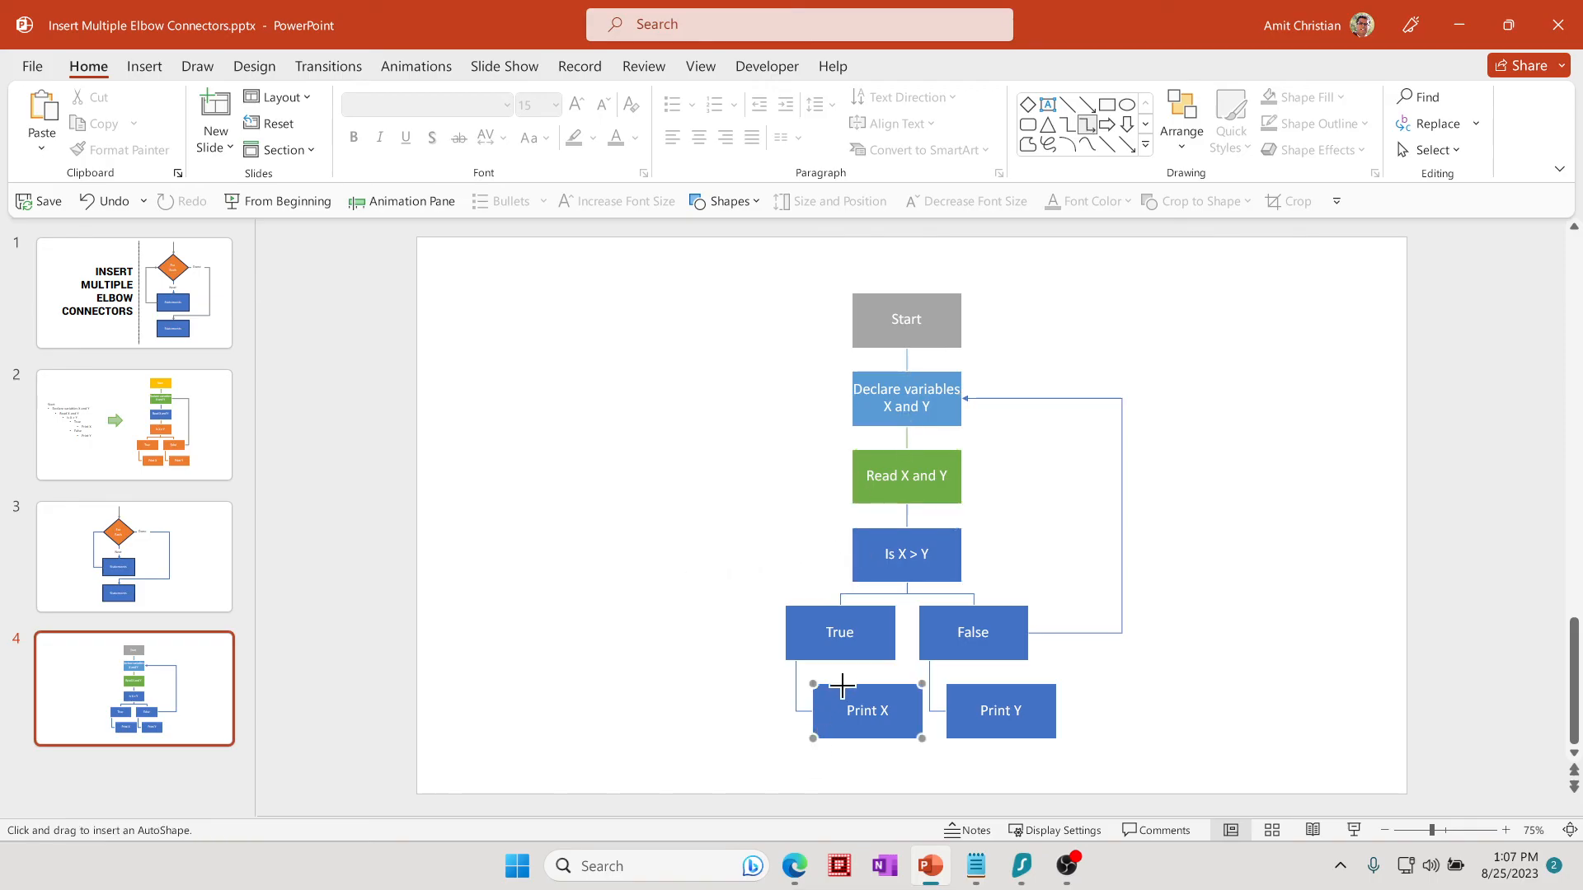
left_click(905, 319)
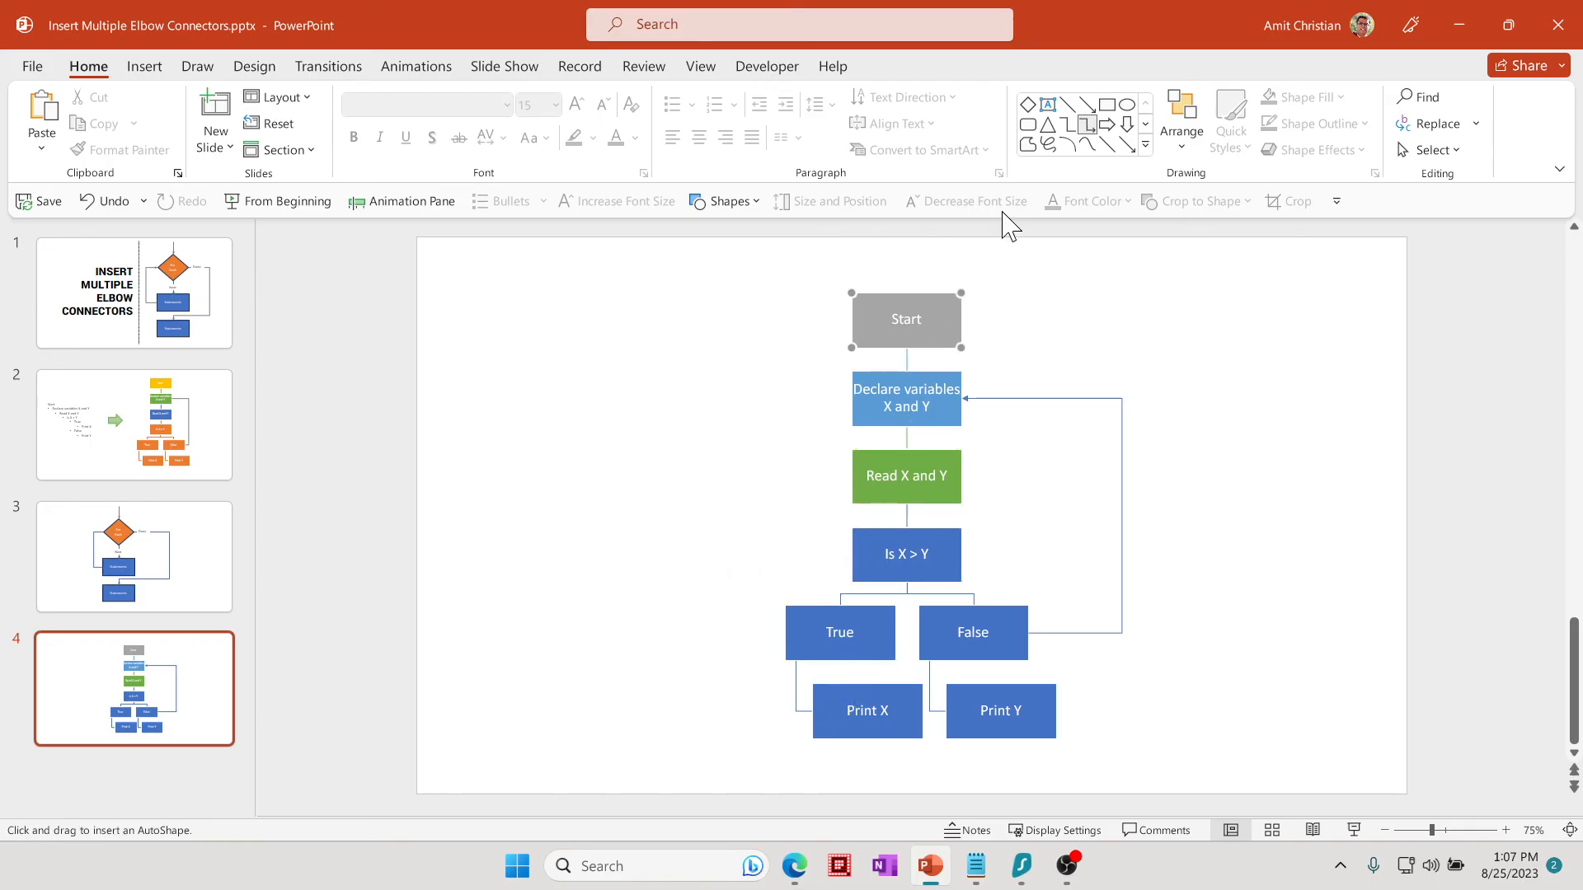
mouse_move(1075, 186)
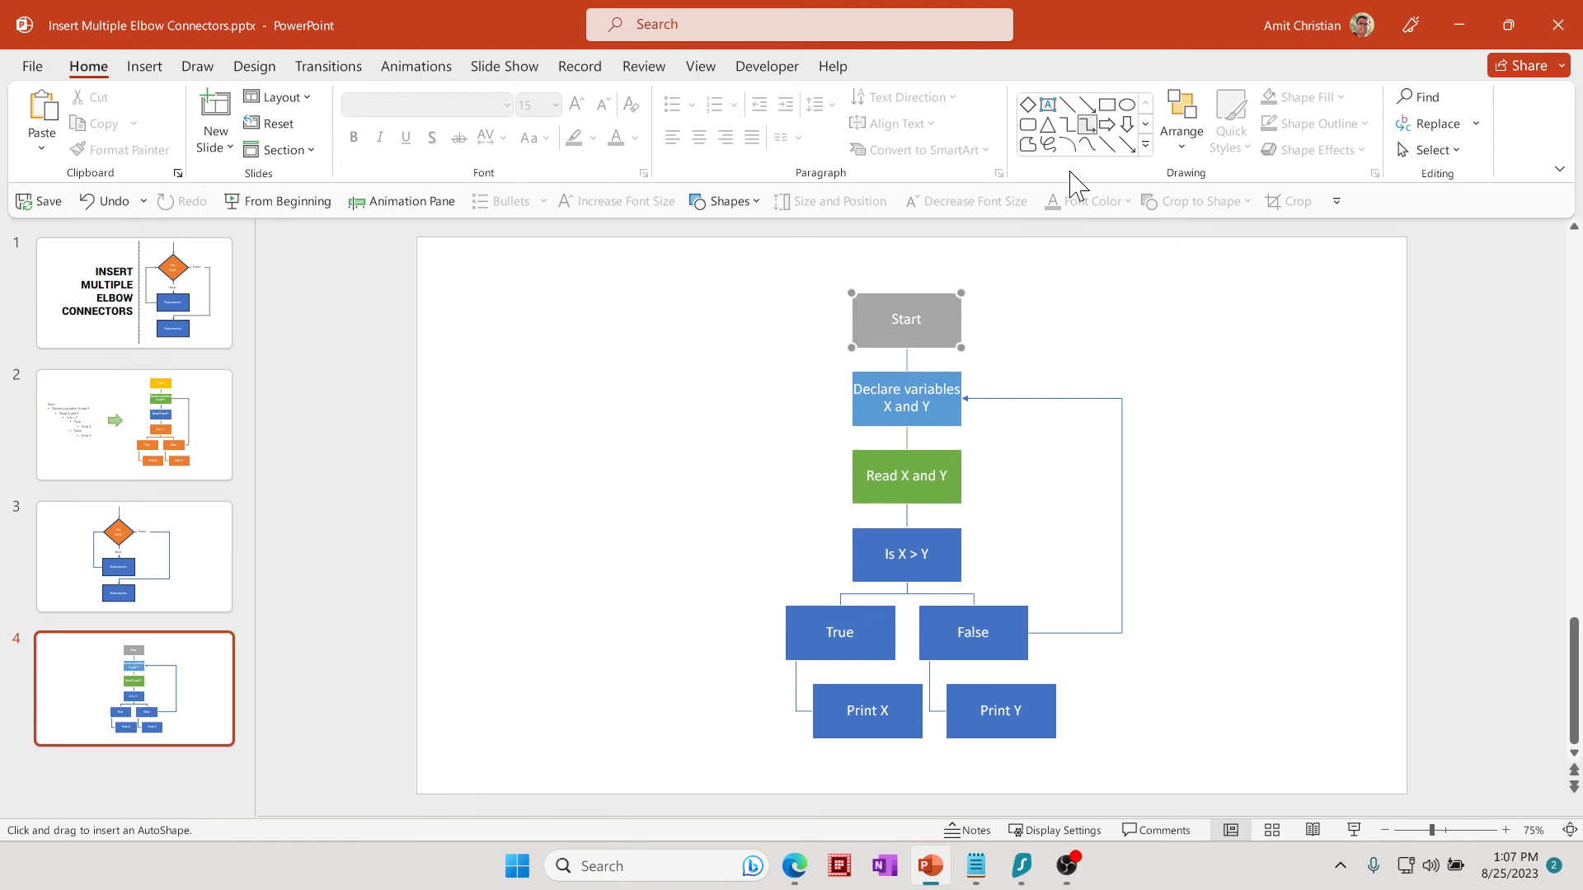
left_click(905, 476)
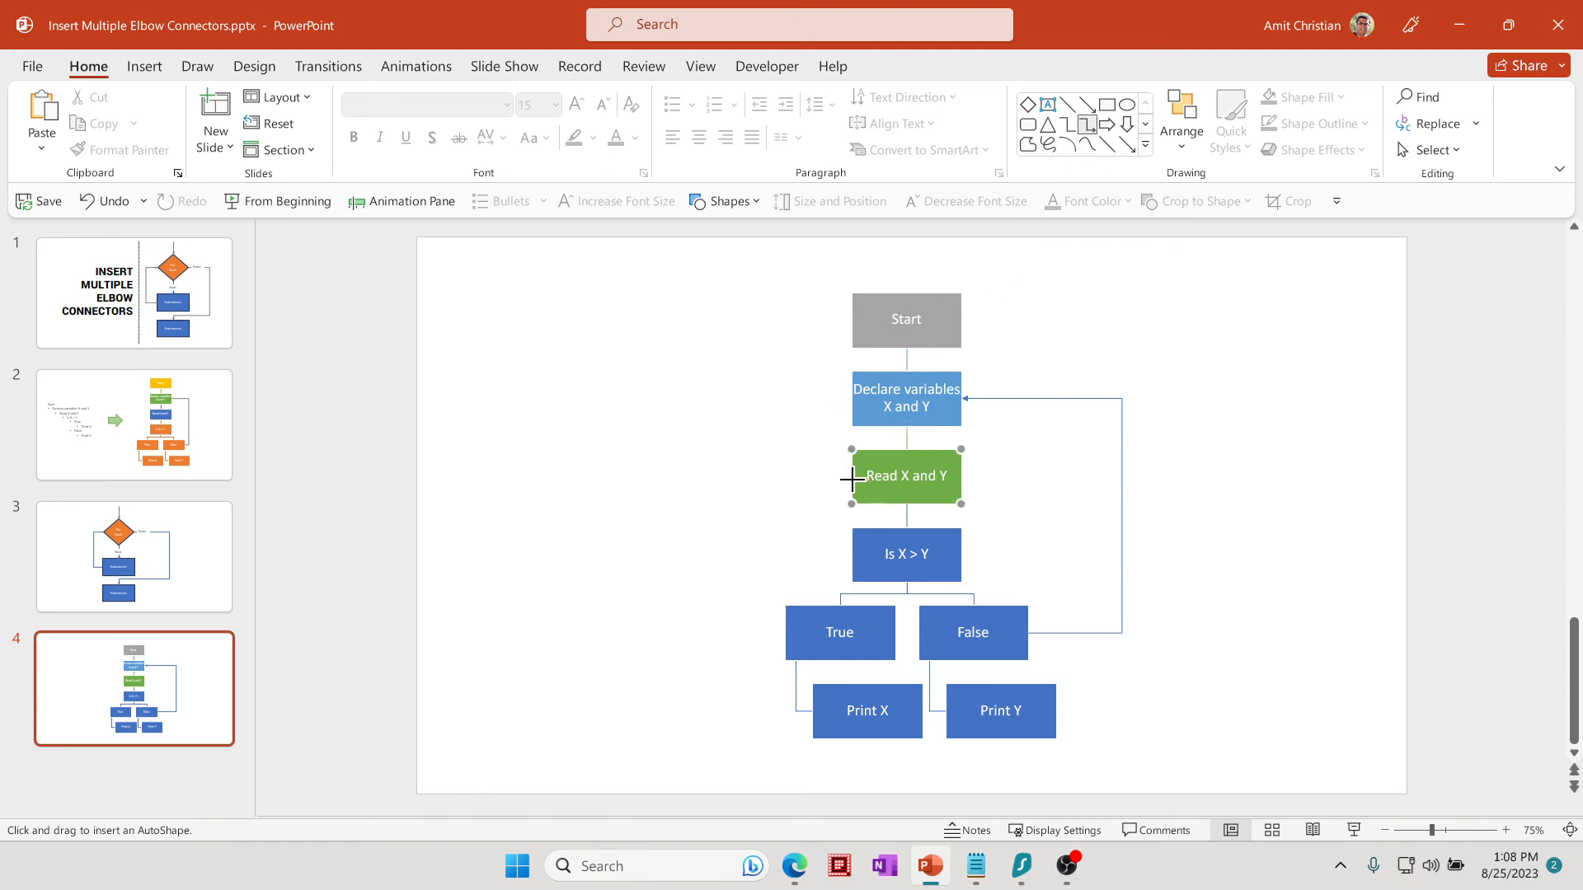
left_click(755, 478)
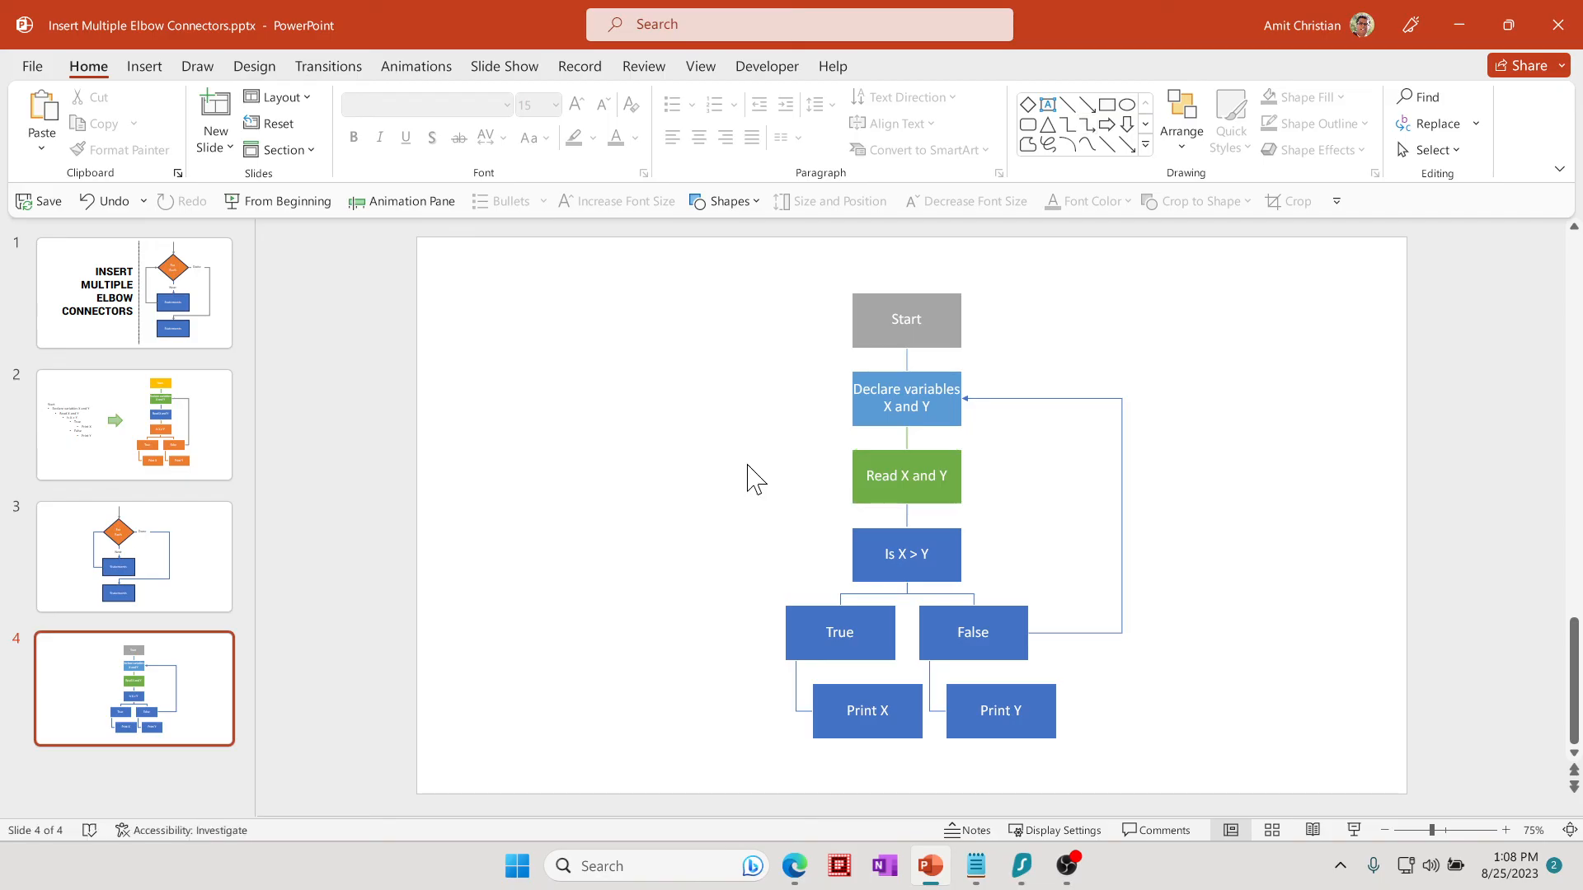
left_click(905, 475)
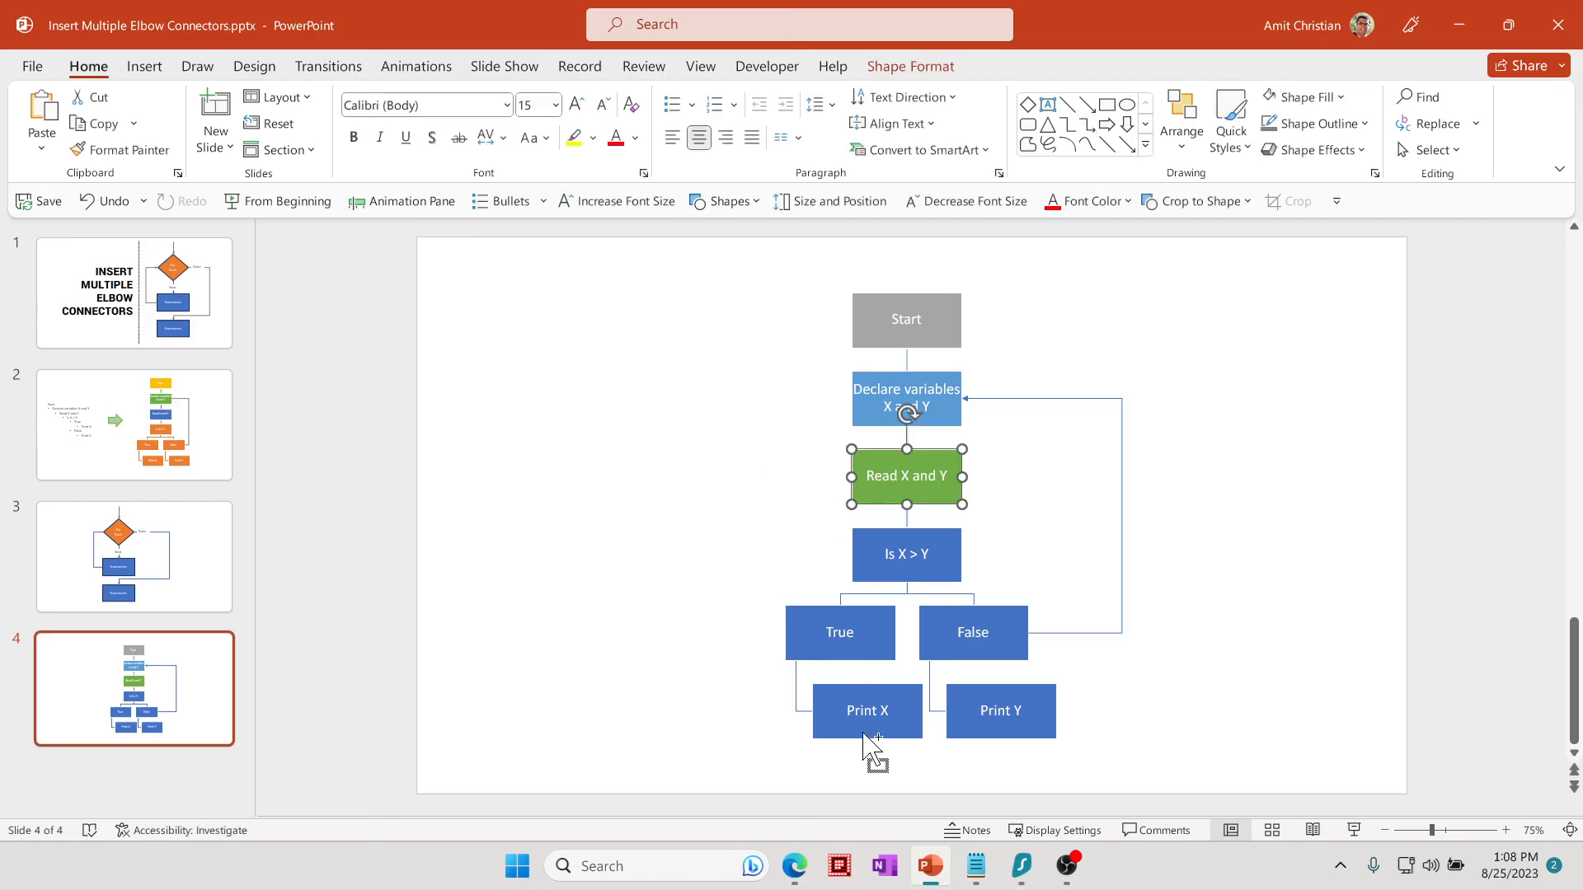
left_click(865, 711)
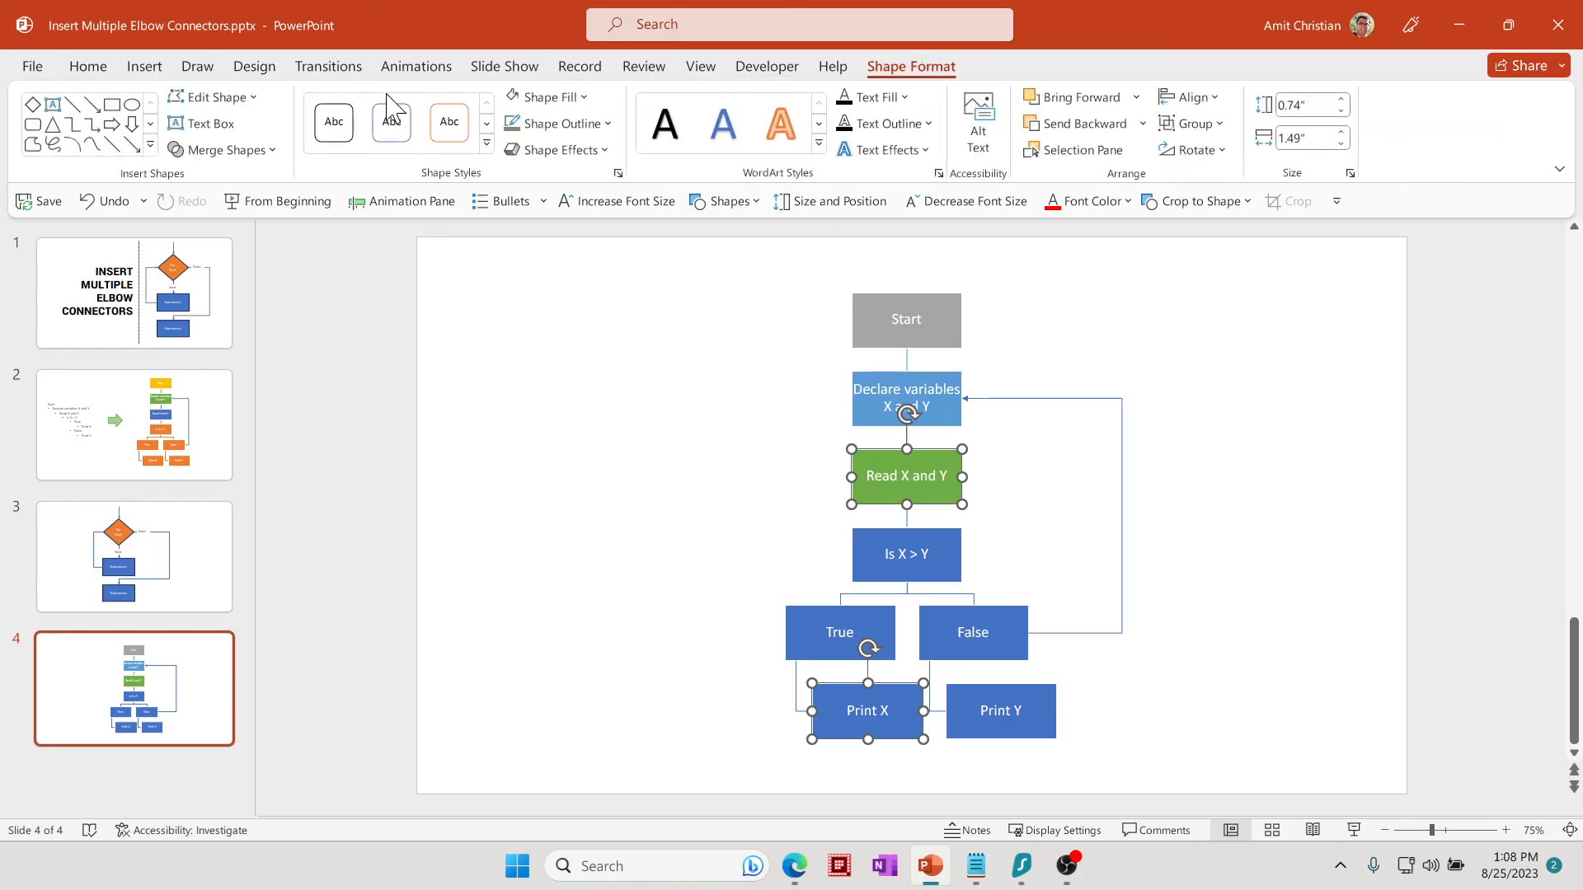
left_click(215, 96)
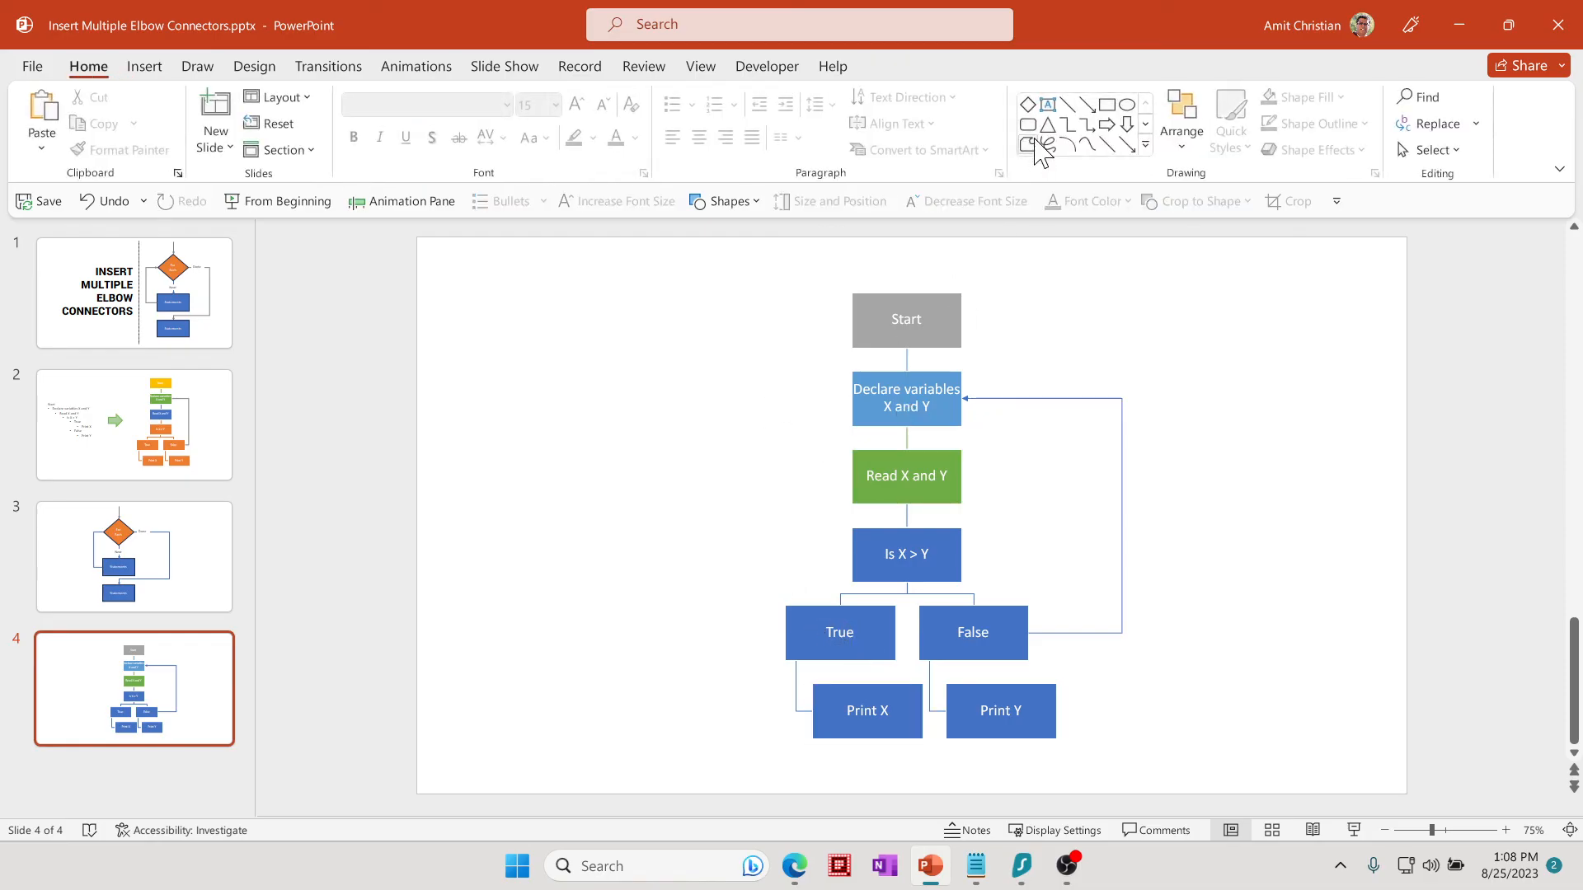
- Add an elbow arrow connector from Print X's left side to Read X and Y's left, then show slide 1
left_click(1086, 125)
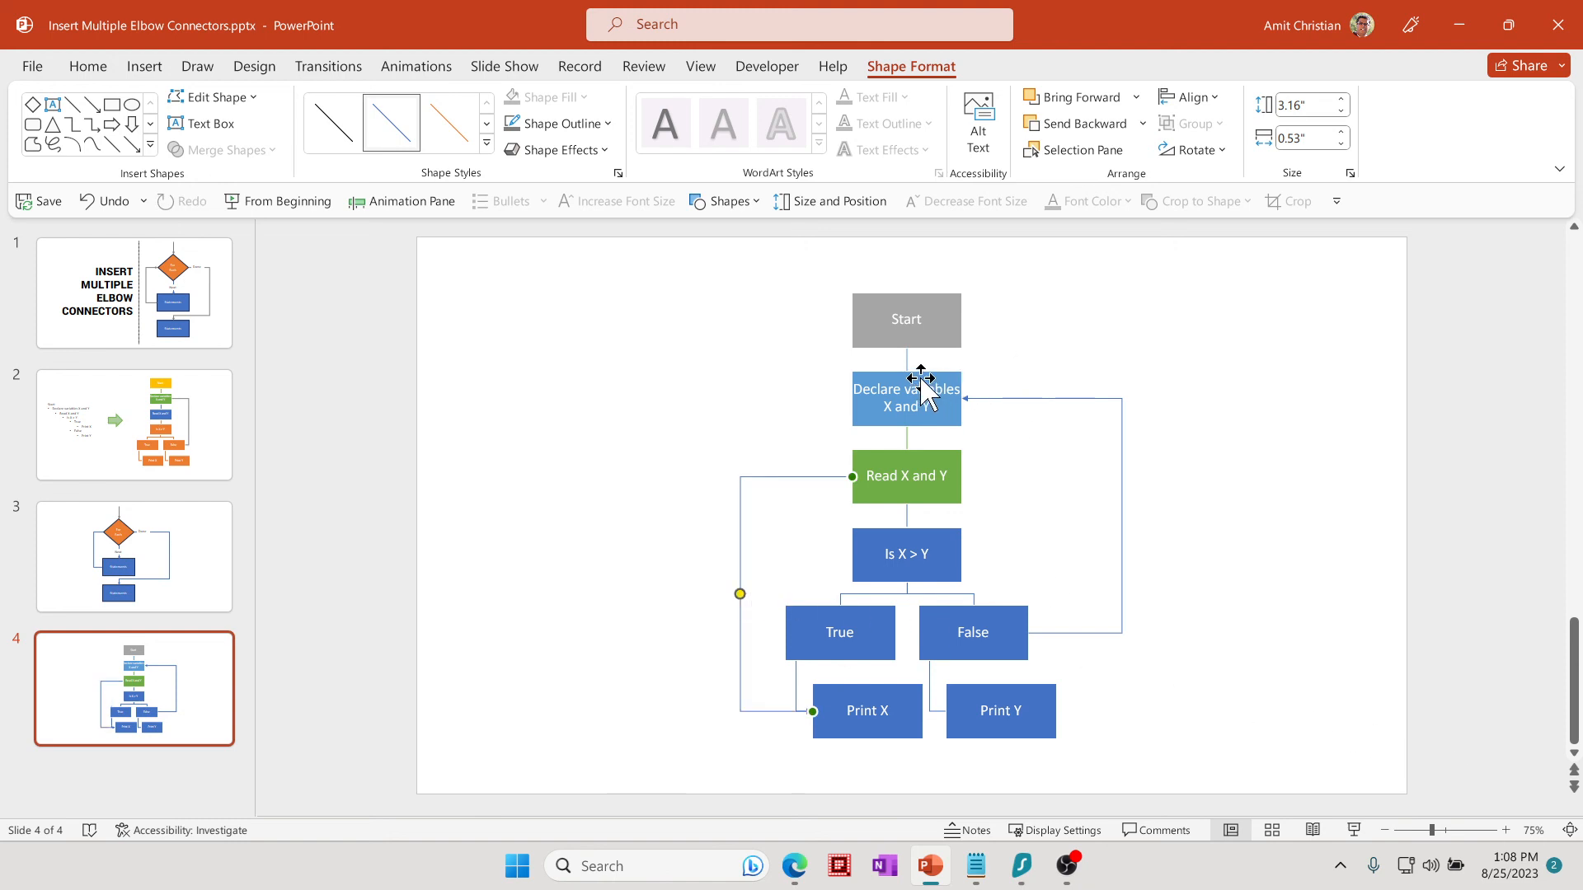
mouse_move(1150, 510)
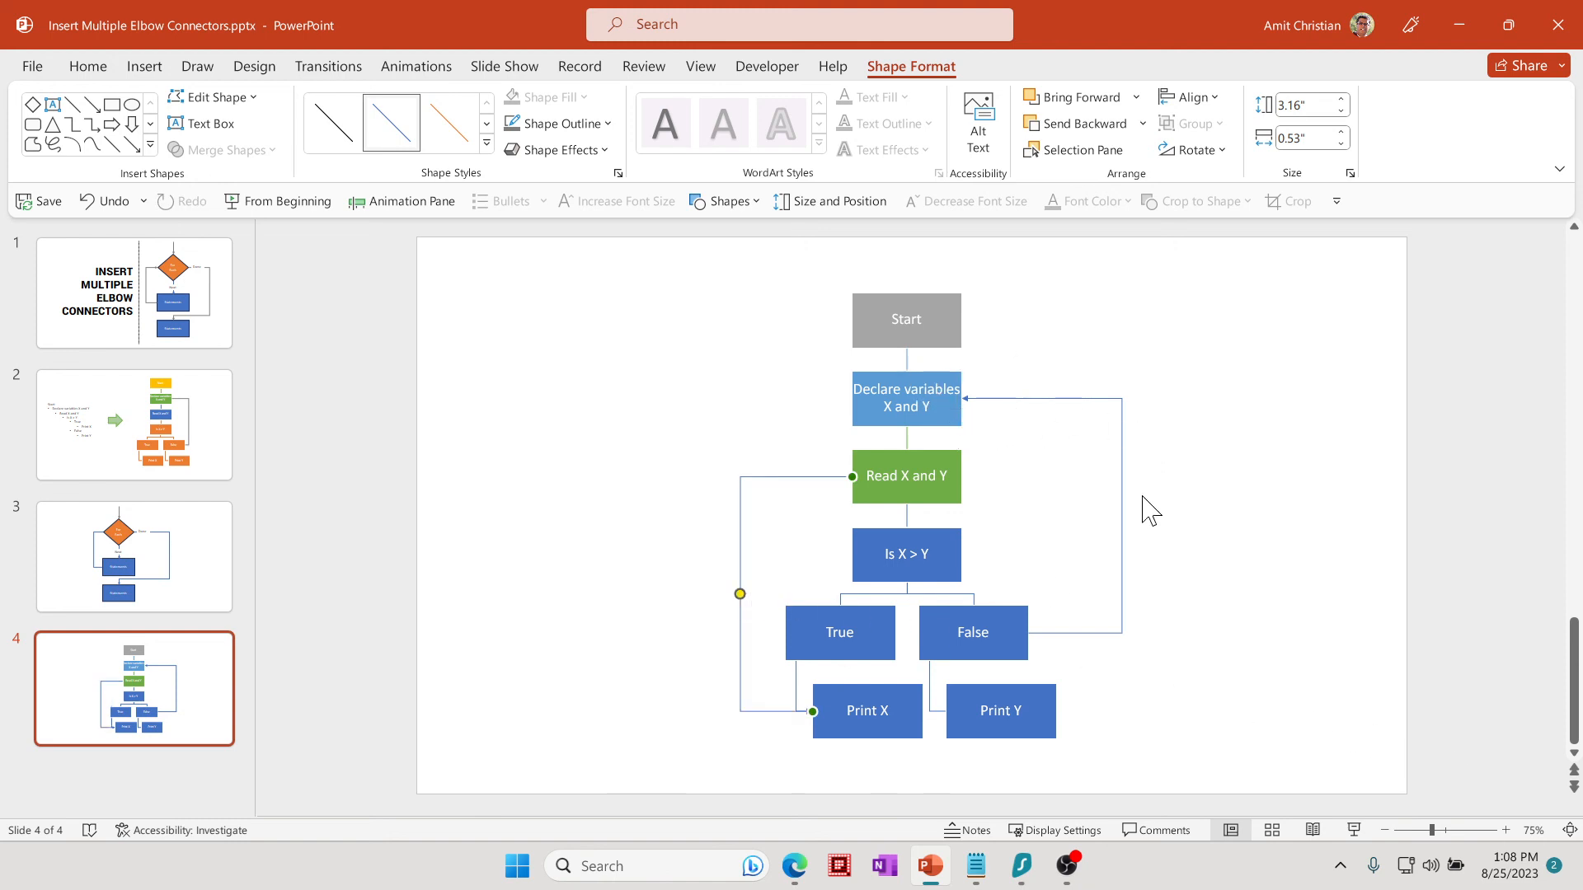
mouse_move(1098, 503)
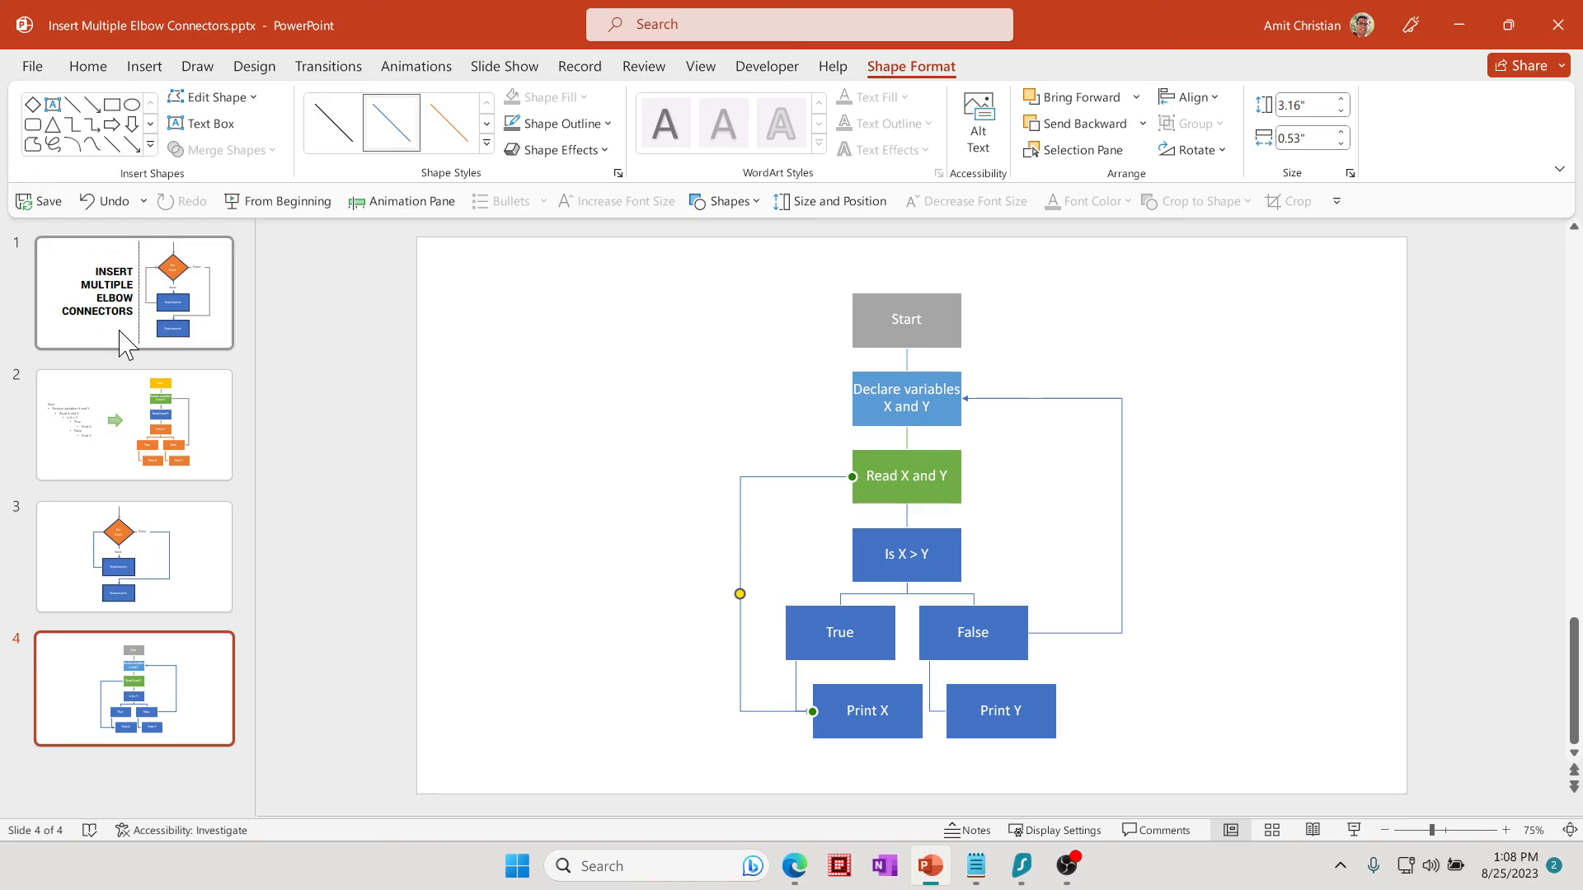
left_click(133, 293)
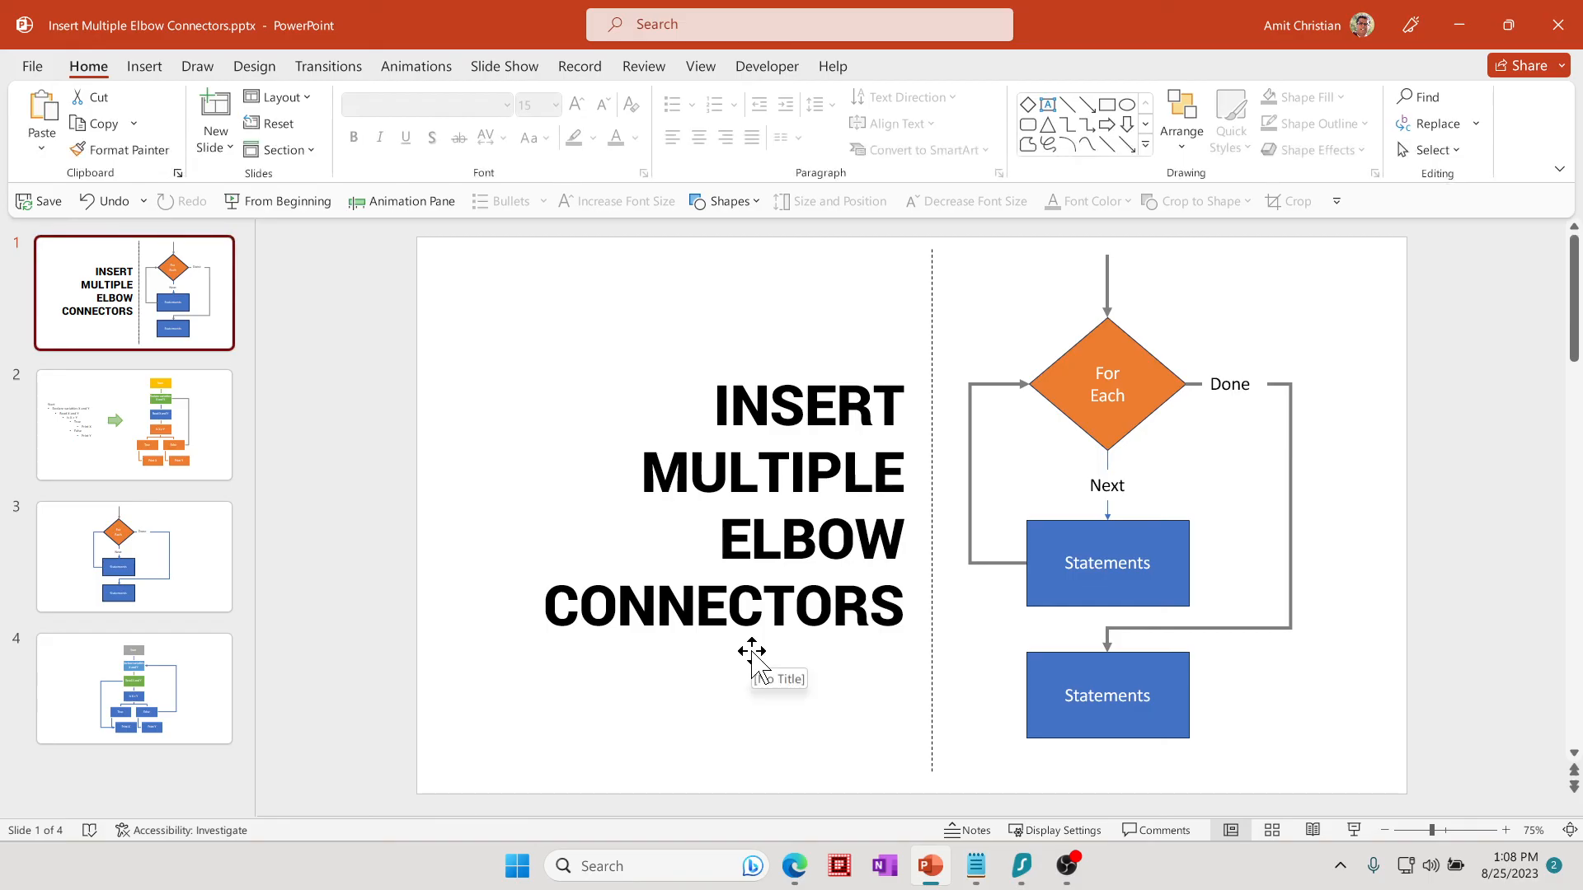